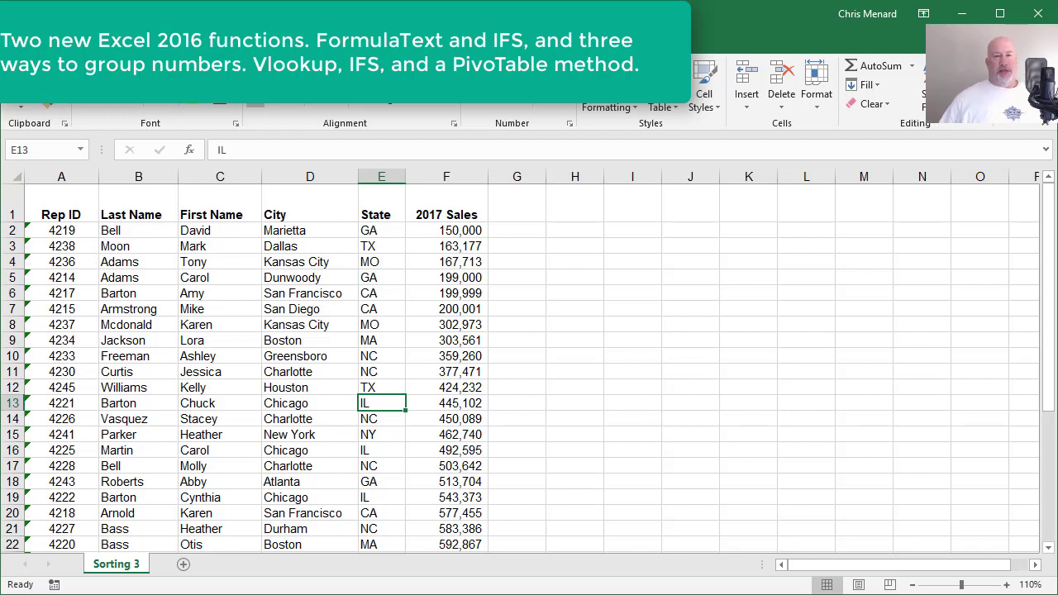
pyautogui.moveTo(411, 269)
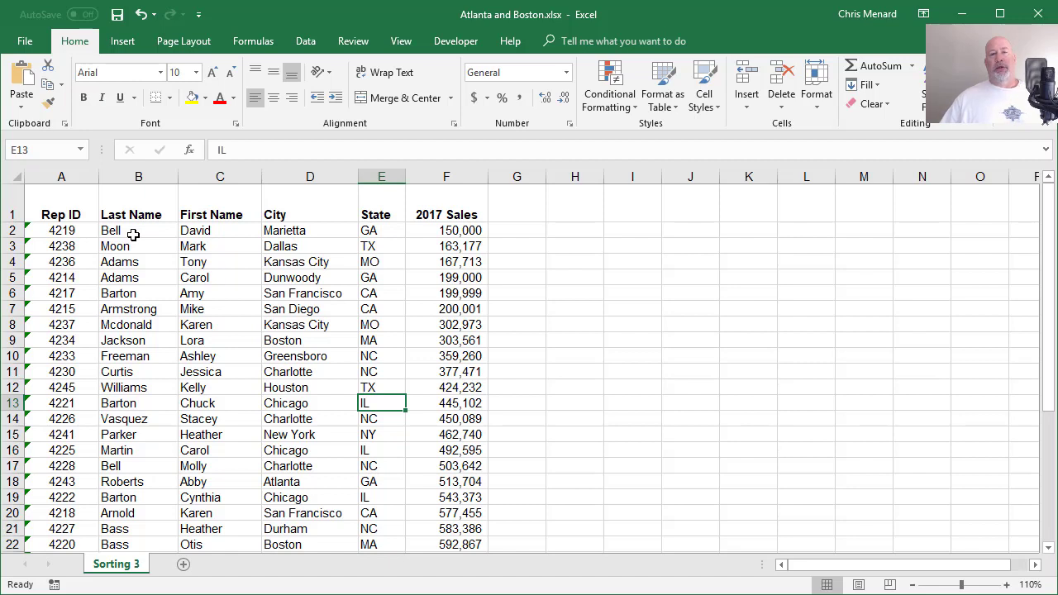
pyautogui.moveTo(446, 230)
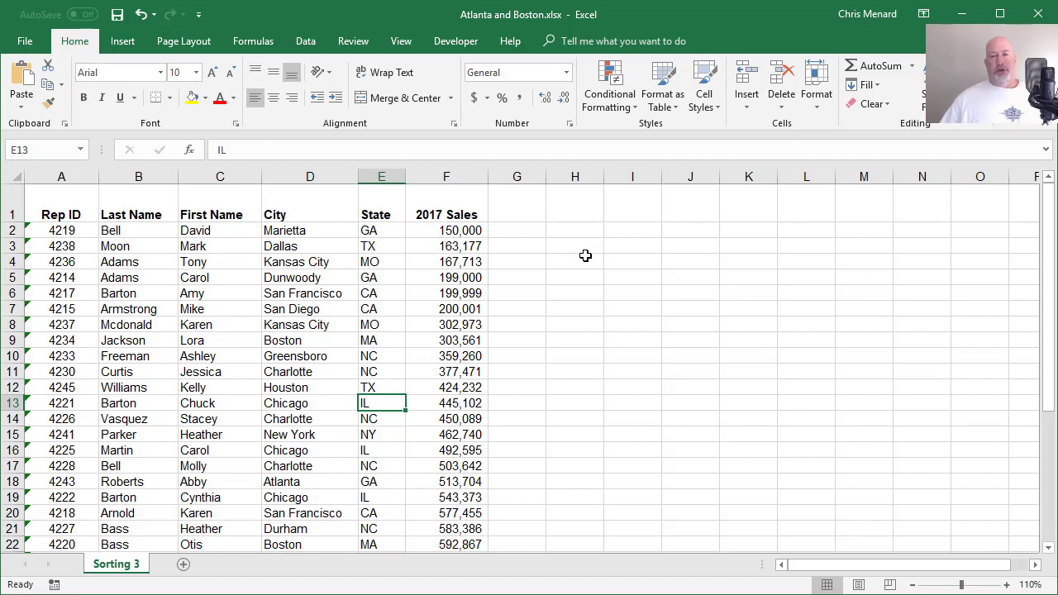
pyautogui.moveTo(633, 244)
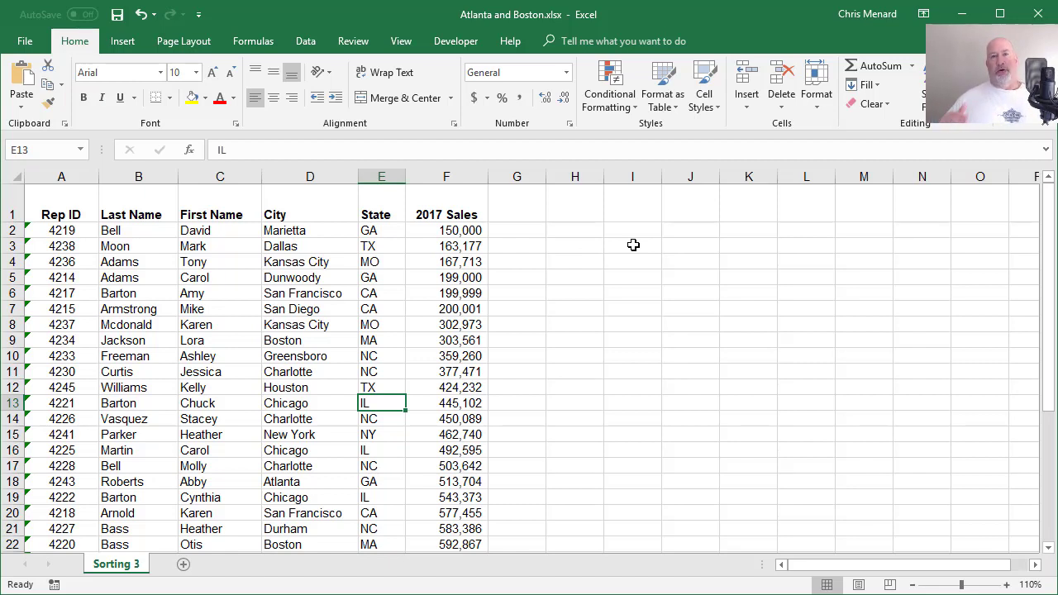
pyautogui.moveTo(645, 227)
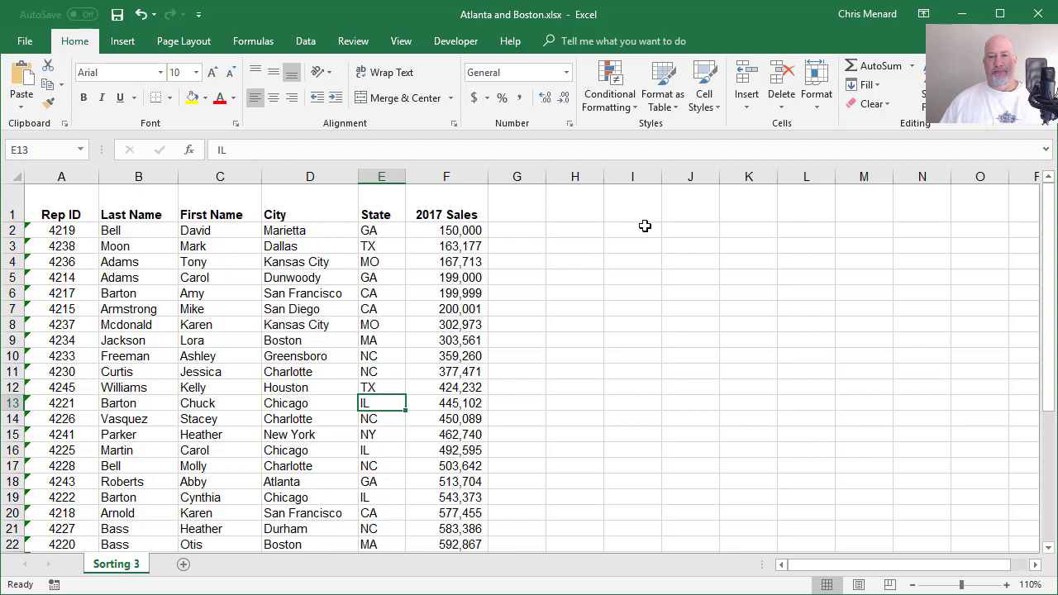
# Step: Enter Start and Group headers beside the data with Start values 0 to 1000000 in 200000 steps
pyautogui.click(691, 229)
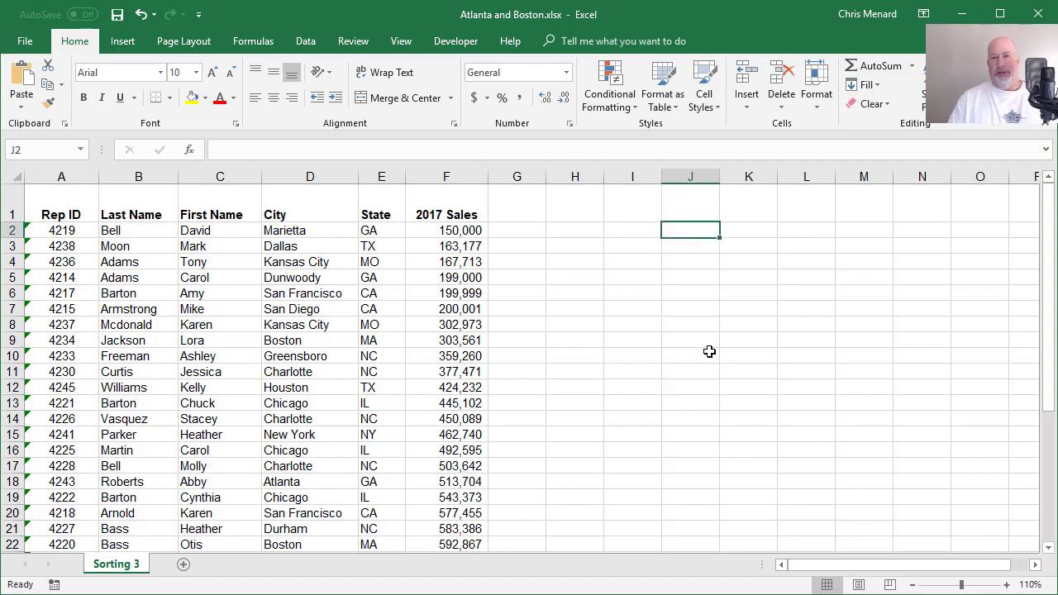
pyautogui.write('S')
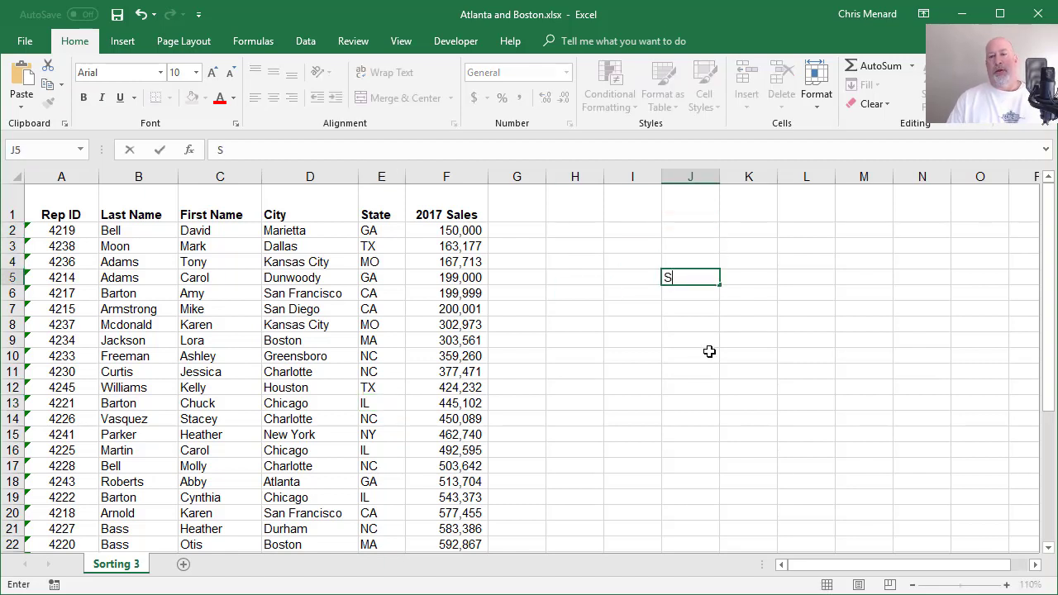
pyautogui.write('tart')
pyautogui.click(749, 276)
pyautogui.write('Group')
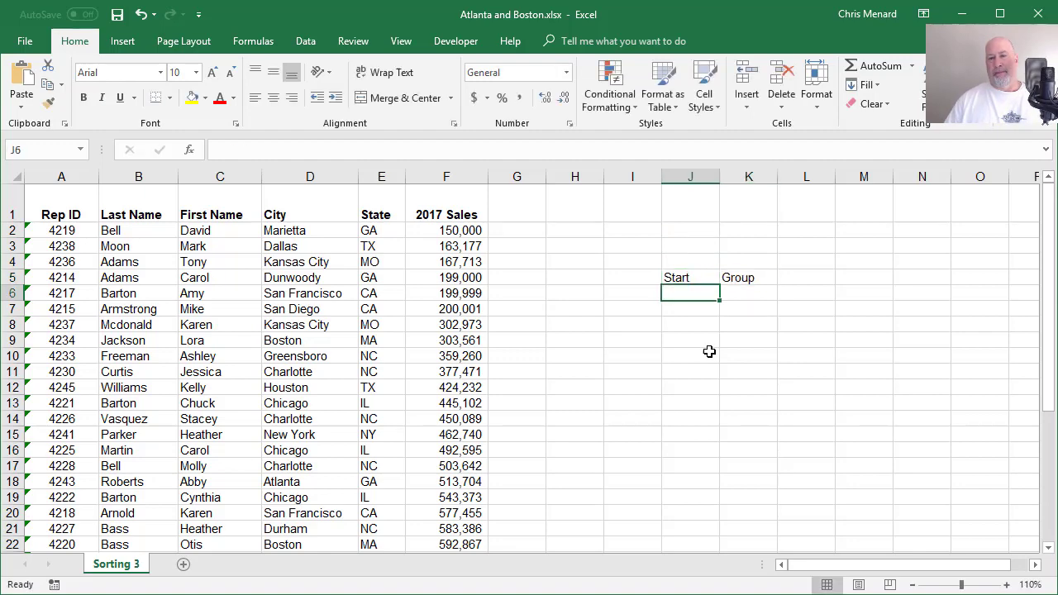
pyautogui.write('200000')
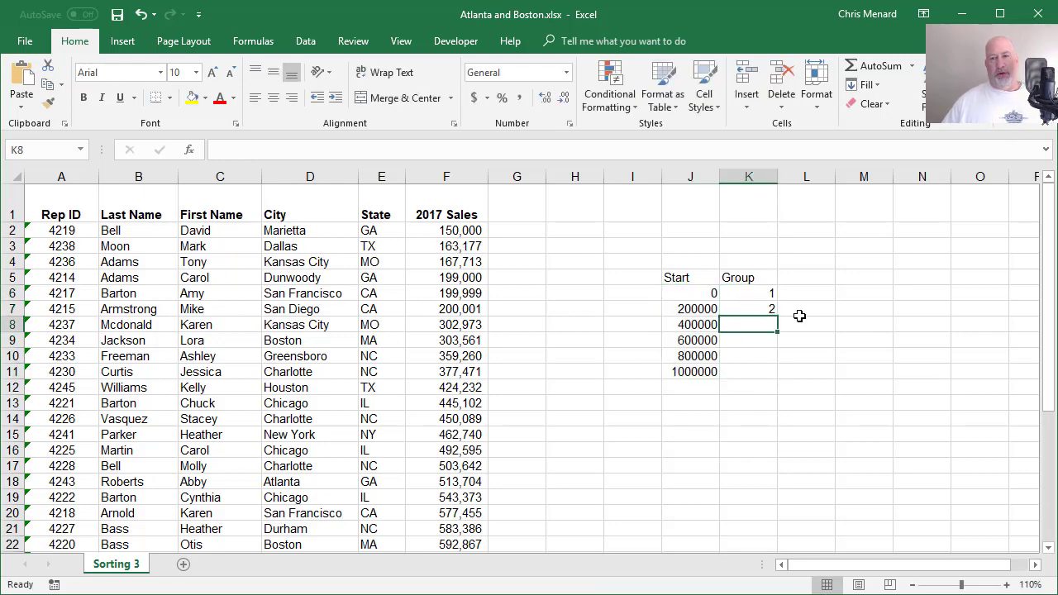
# Step: Fill the Group numbers 1 to 6 down beside the Start values
pyautogui.moveTo(747, 293); pyautogui.dragTo(748, 324)
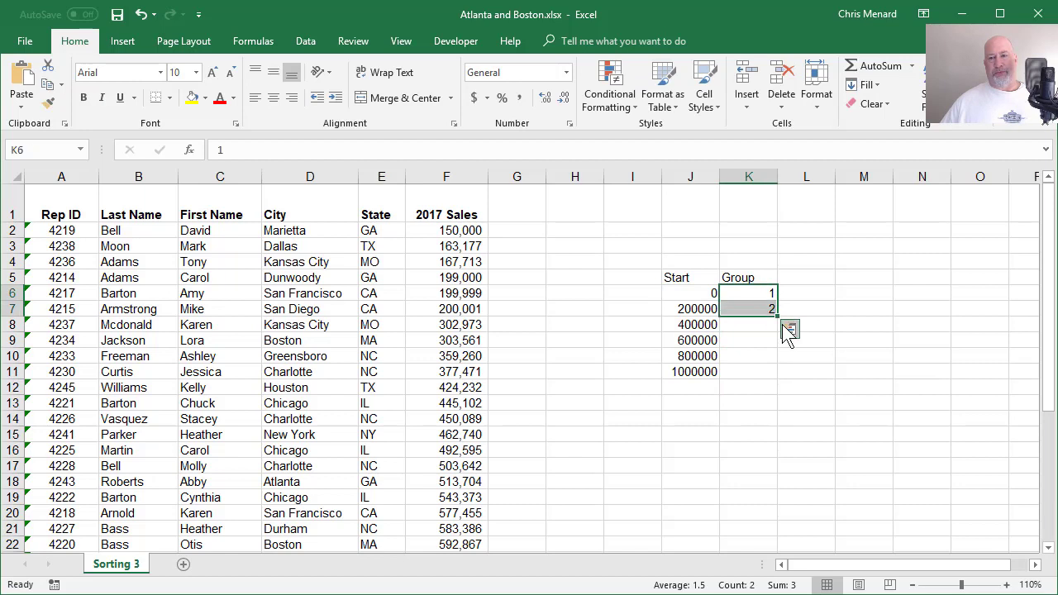
pyautogui.moveTo(770, 309); pyautogui.dragTo(777, 370)
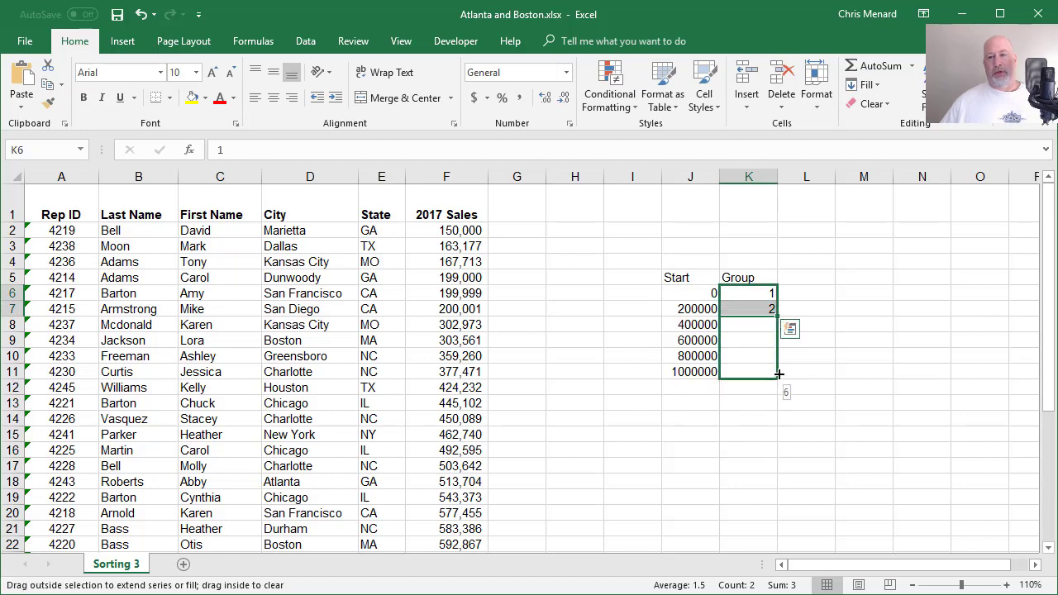
pyautogui.moveTo(777, 317); pyautogui.dragTo(777, 372)
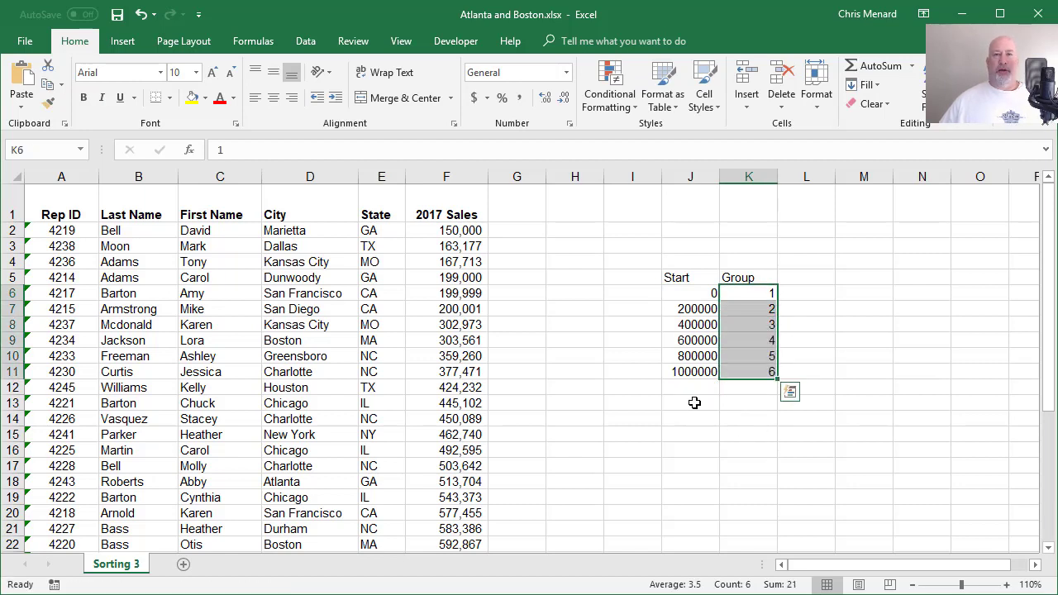
pyautogui.click(691, 370)
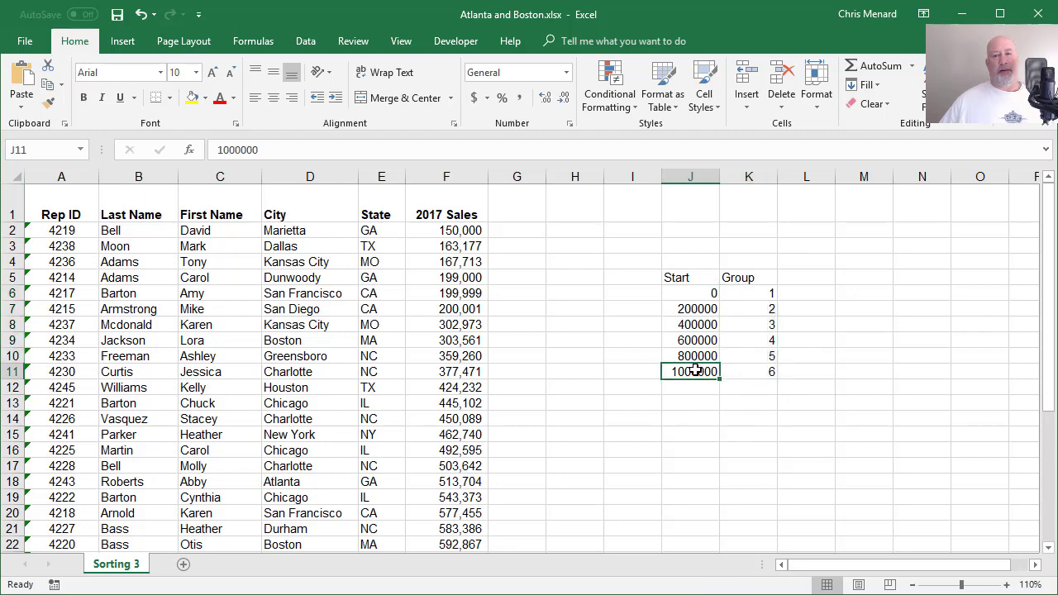
pyautogui.click(691, 466)
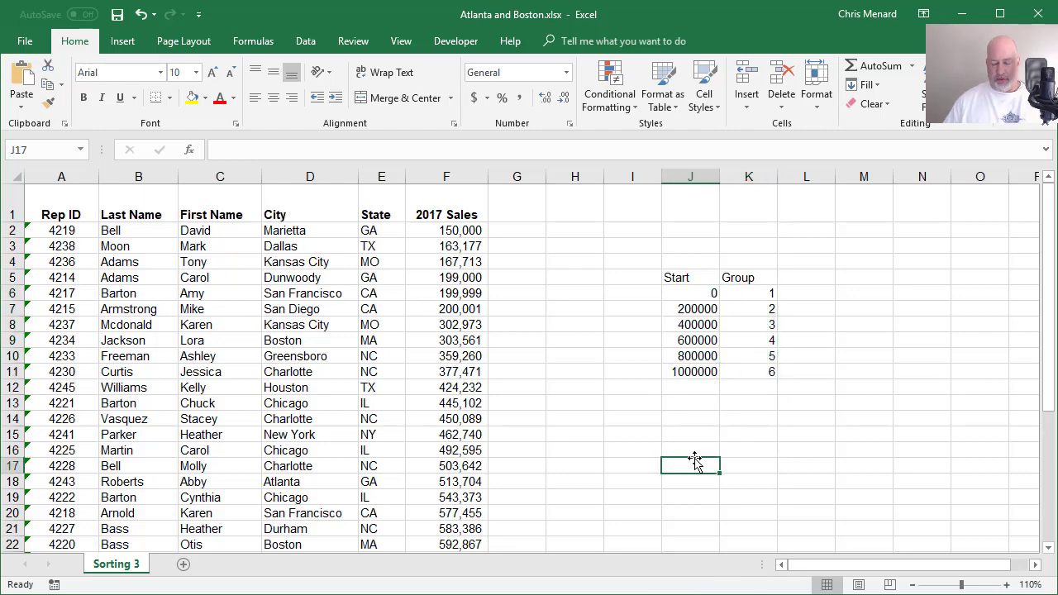
pyautogui.write('=MAX(')
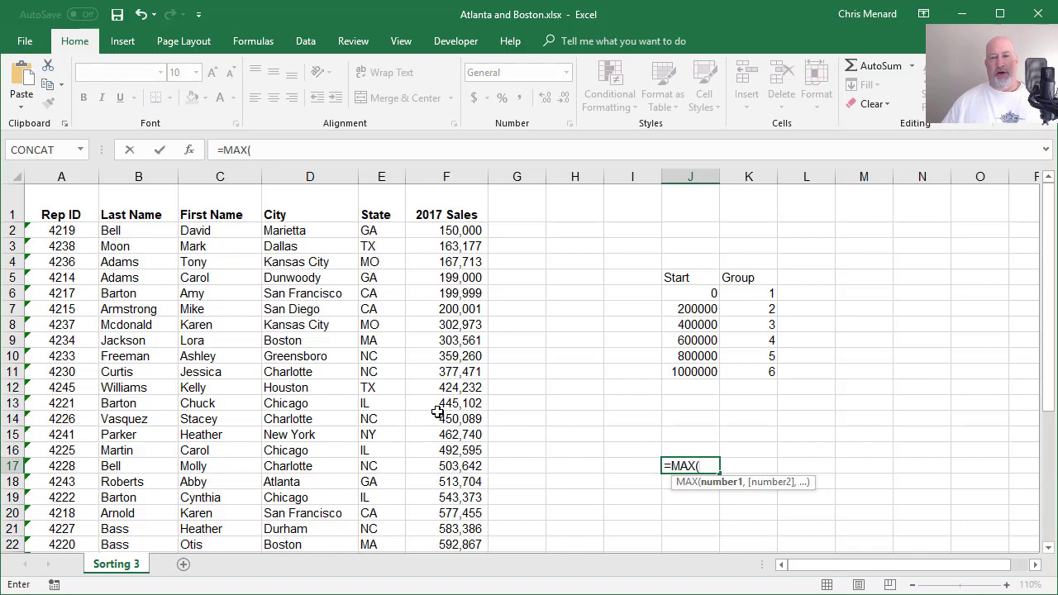
pyautogui.moveTo(447, 230); pyautogui.dragTo(446, 544)
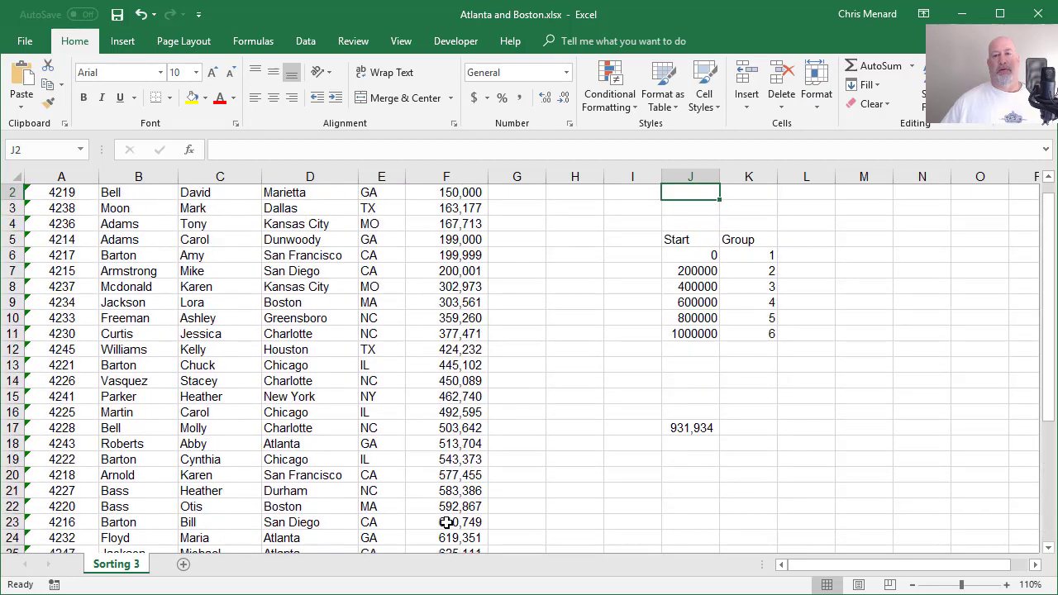
pyautogui.click(691, 427)
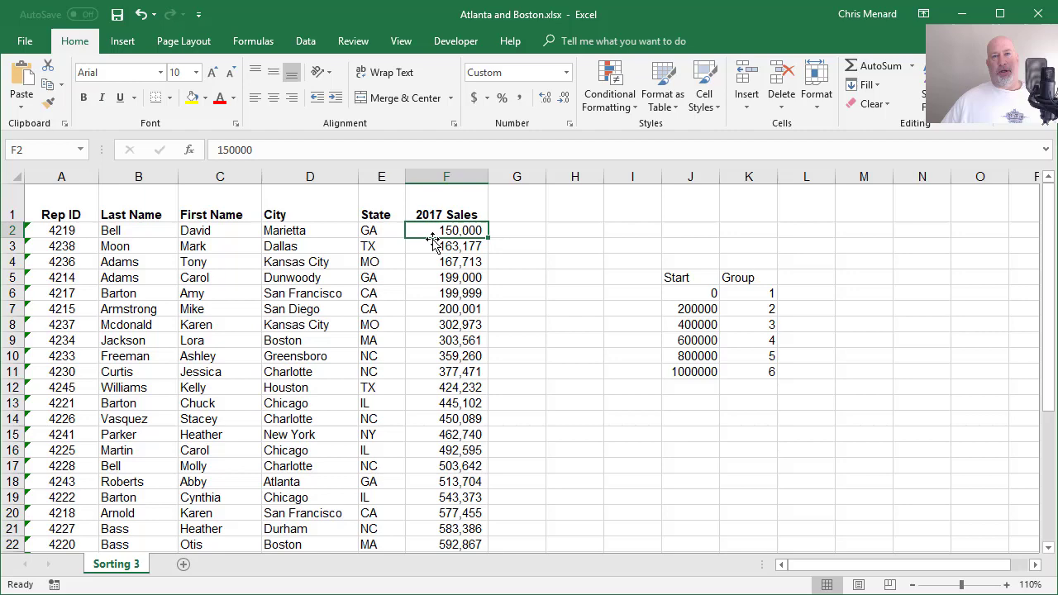
pyautogui.moveTo(444, 184)
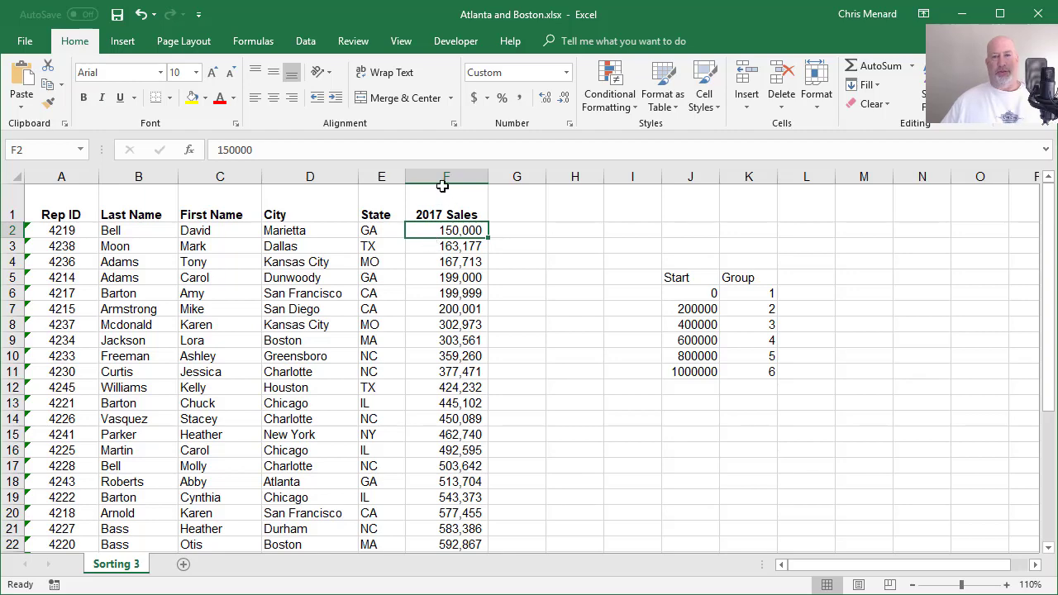
# Step: Convert the sales data to an Excel table (Ctrl+T) and add a Group header in G1
pyautogui.click(446, 245)
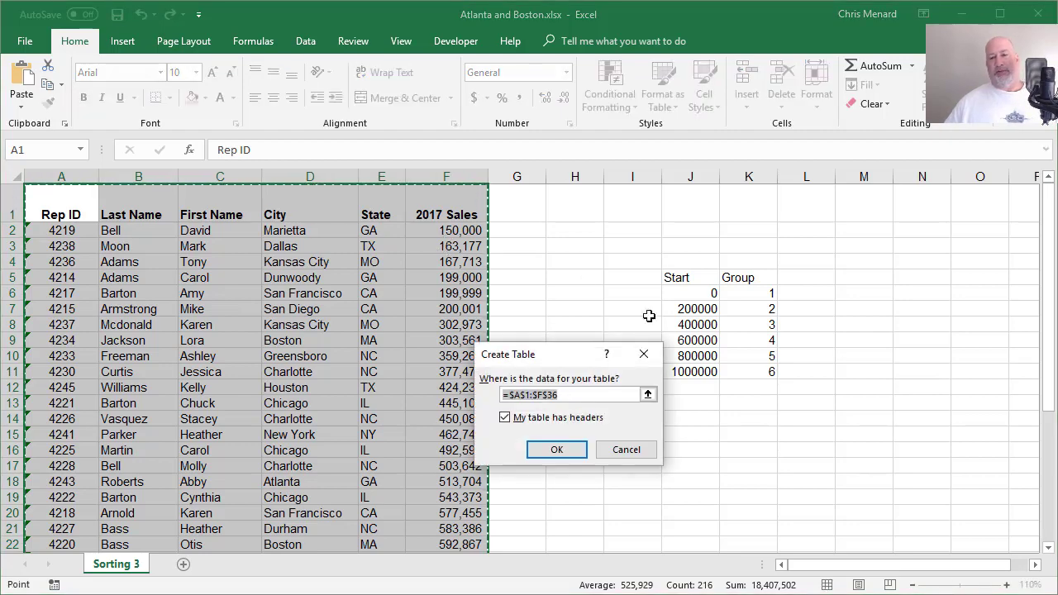
pyautogui.click(556, 449)
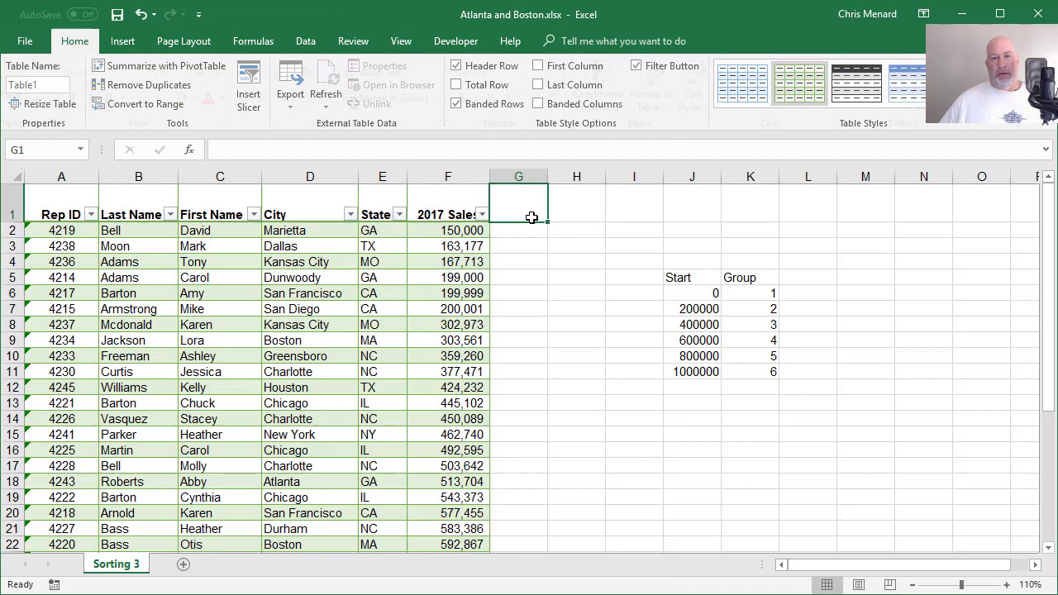
pyautogui.write('Group')
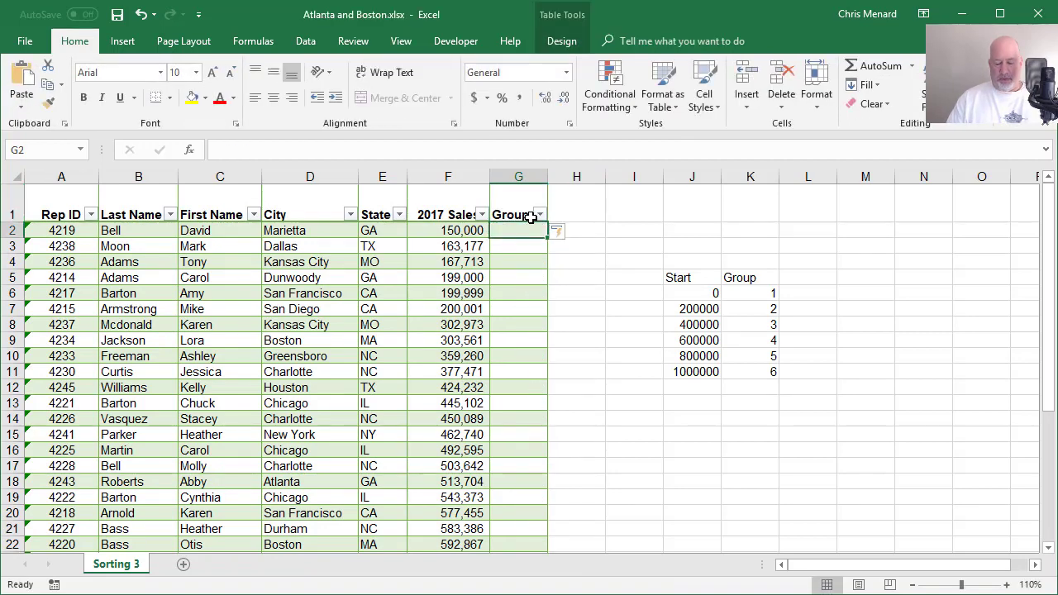
# Step: Fill Group with =VLOOKUP([@[2017 Sales]],$J$5:$K$11,2,TRUE) using the absolute lookup range
pyautogui.write('=VLOOKUP(')
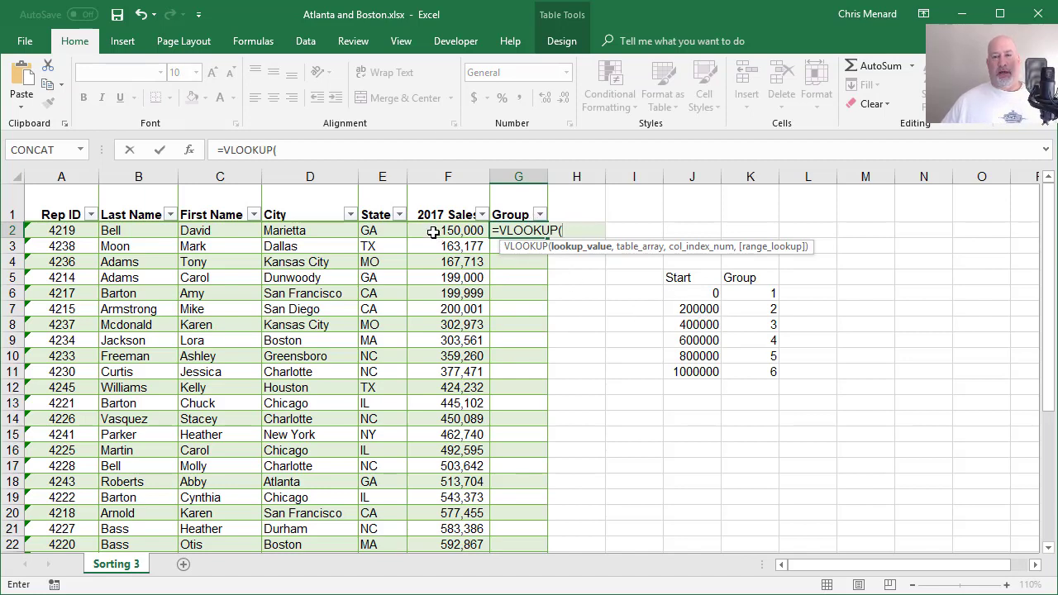
pyautogui.click(446, 230)
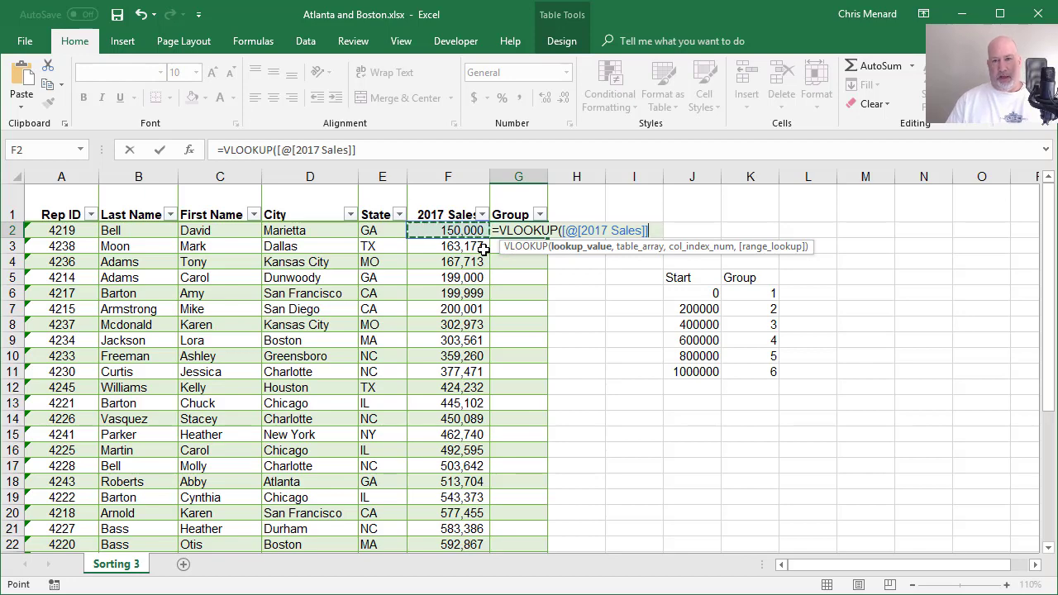
pyautogui.write(',')
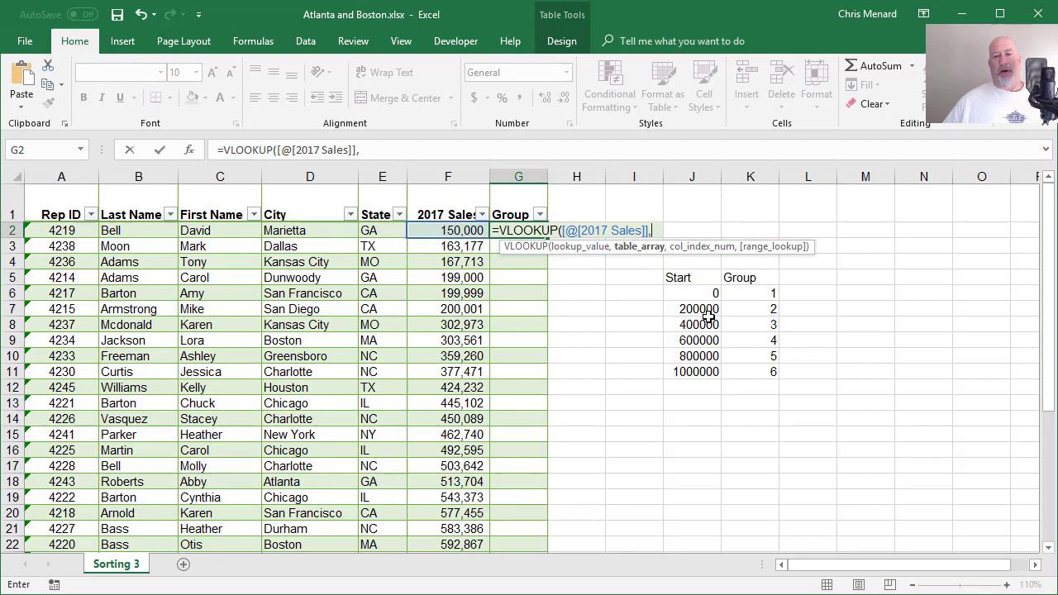
pyautogui.moveTo(678, 277); pyautogui.dragTo(774, 370)
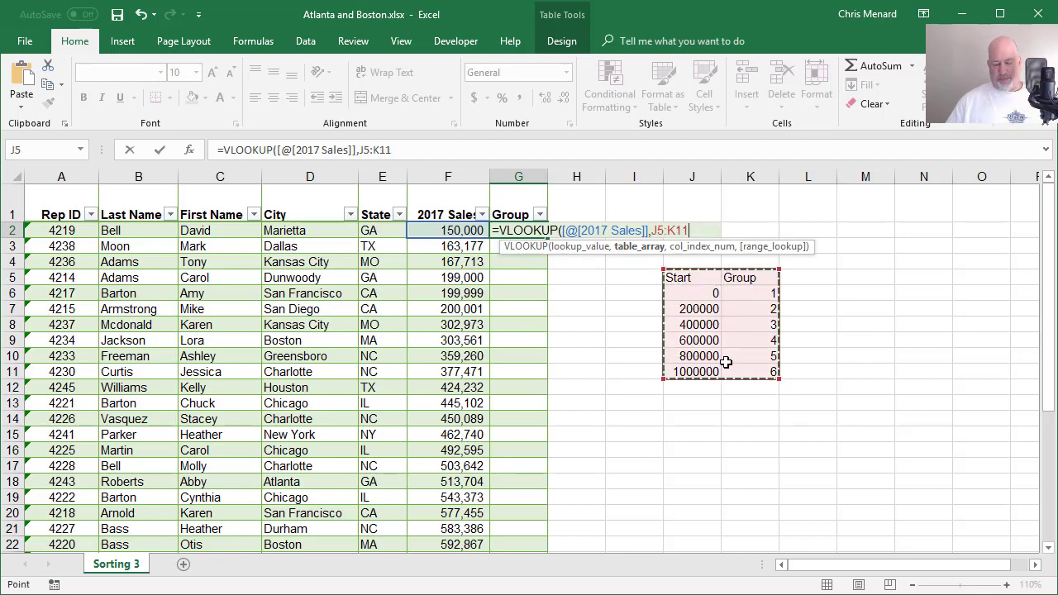
pyautogui.write(',')
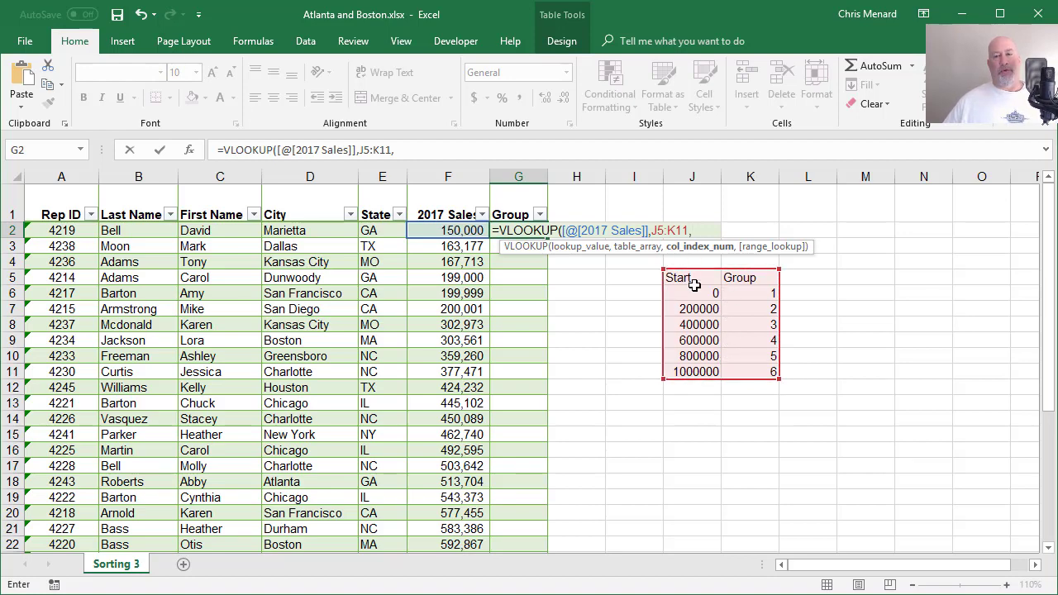
pyautogui.moveTo(750, 296)
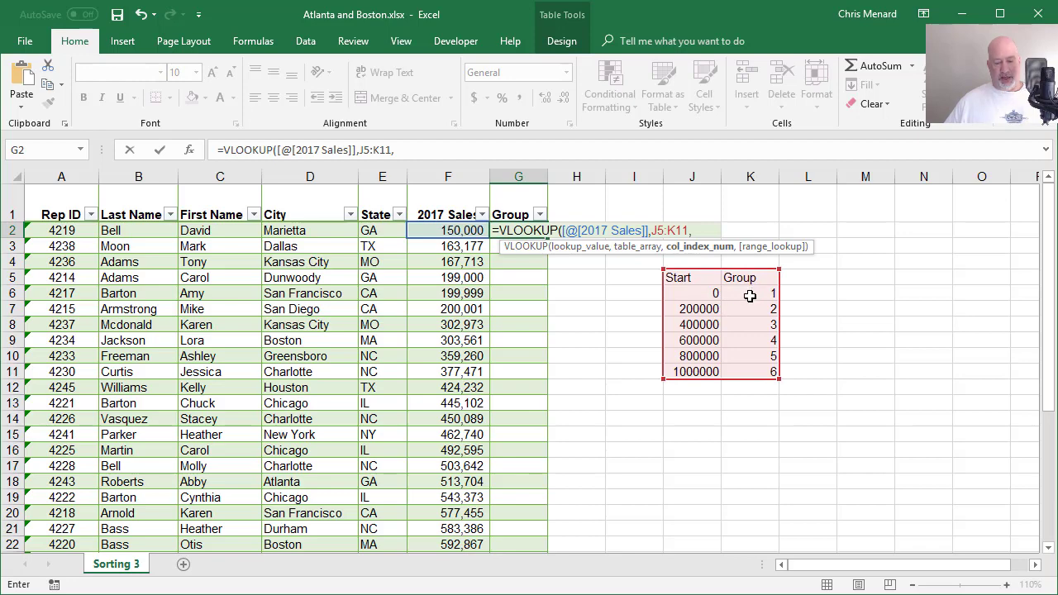
pyautogui.write('2')
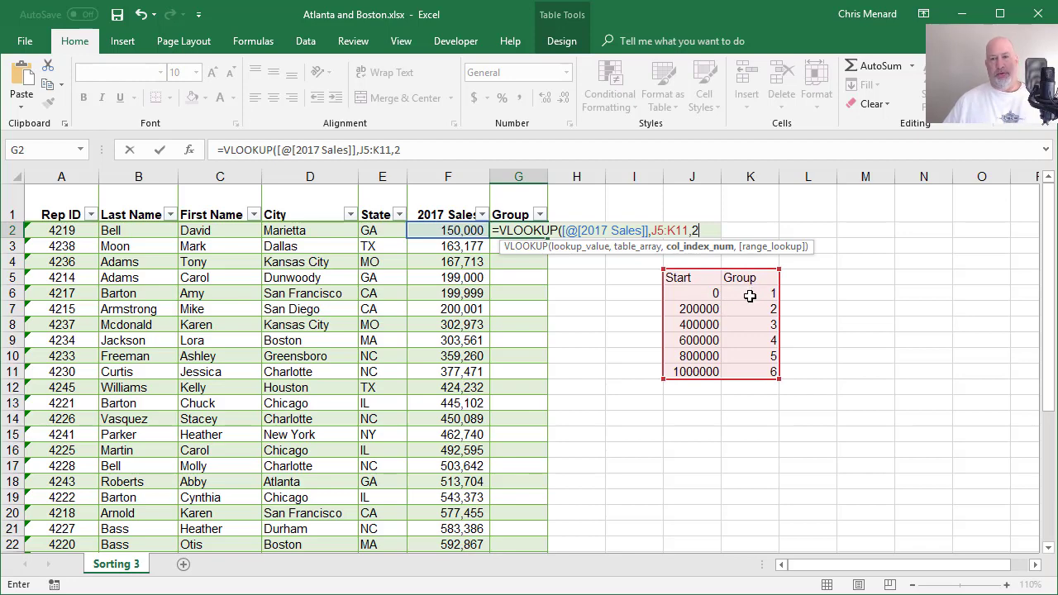
pyautogui.write(',')
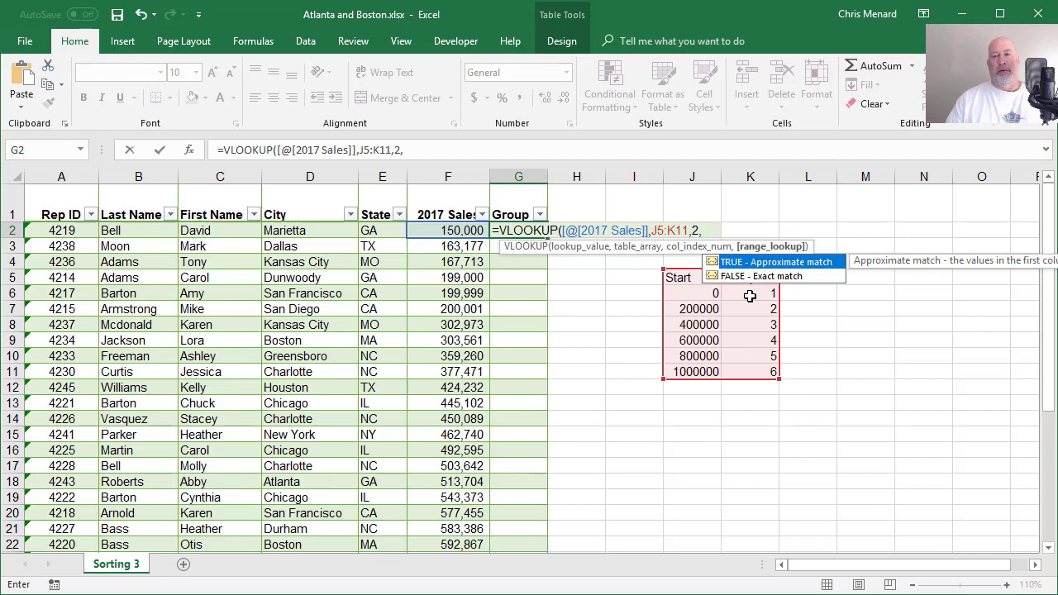
pyautogui.click(767, 261)
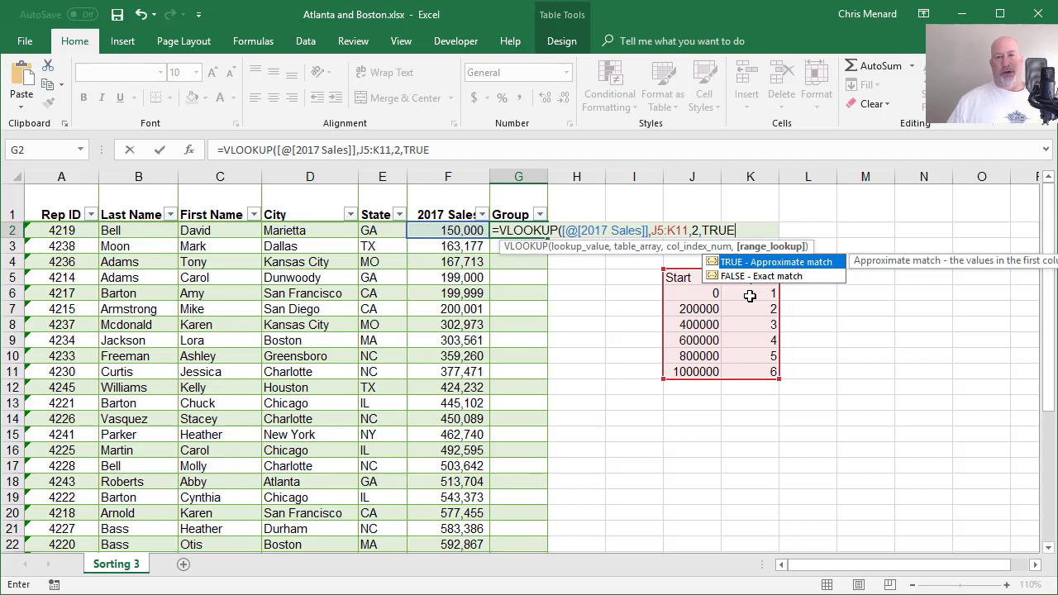
pyautogui.press('Enter')
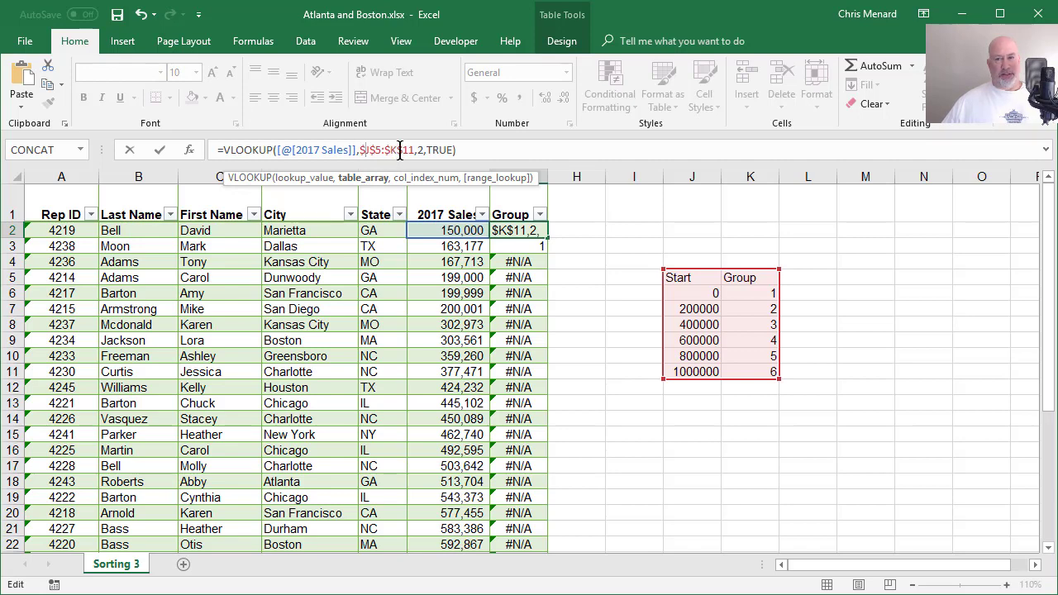
pyautogui.press('Enter')
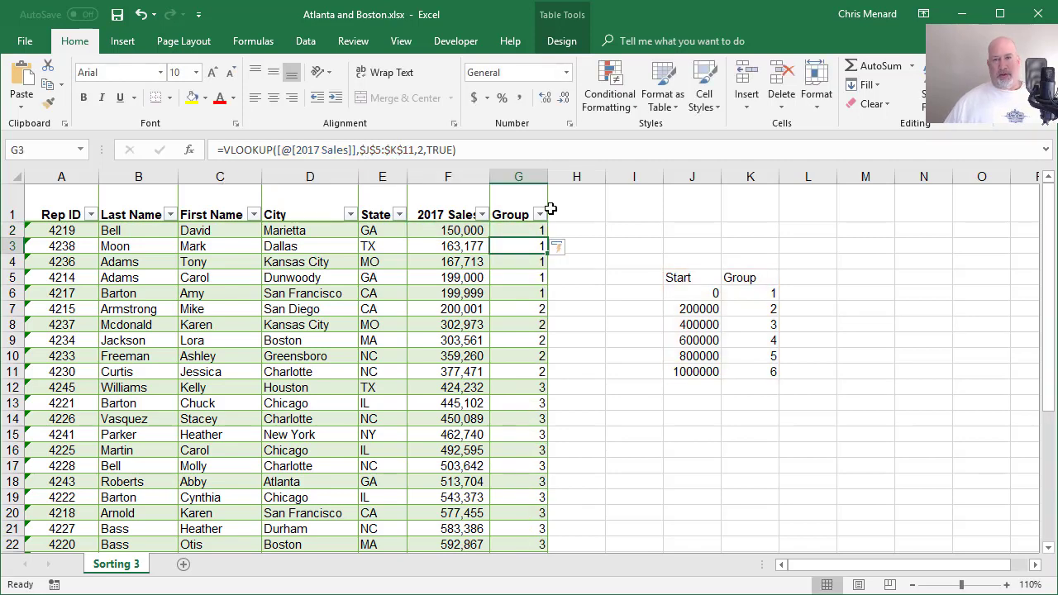
pyautogui.moveTo(515, 282)
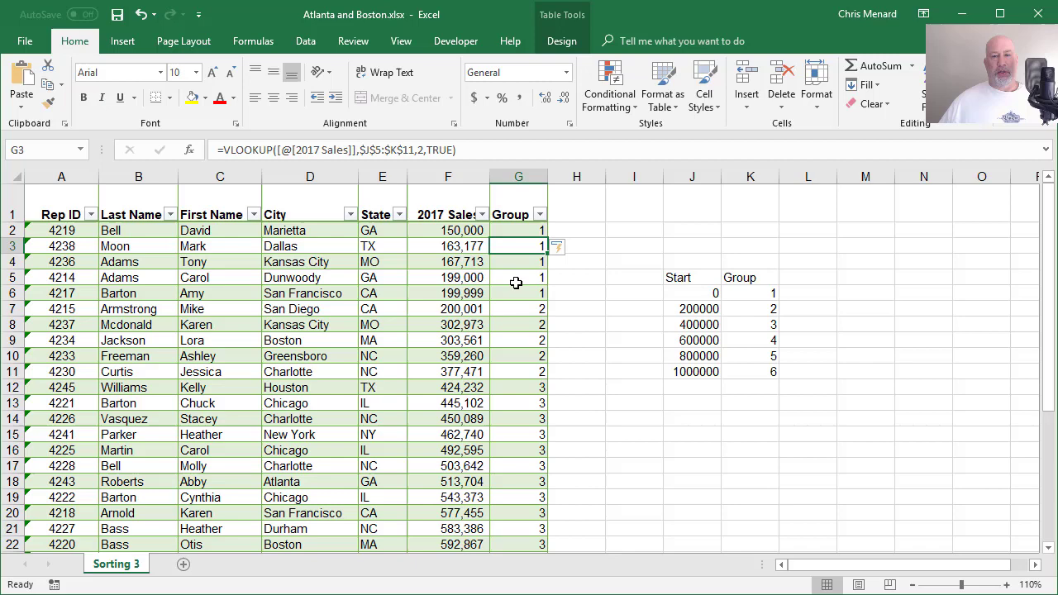
pyautogui.click(448, 229)
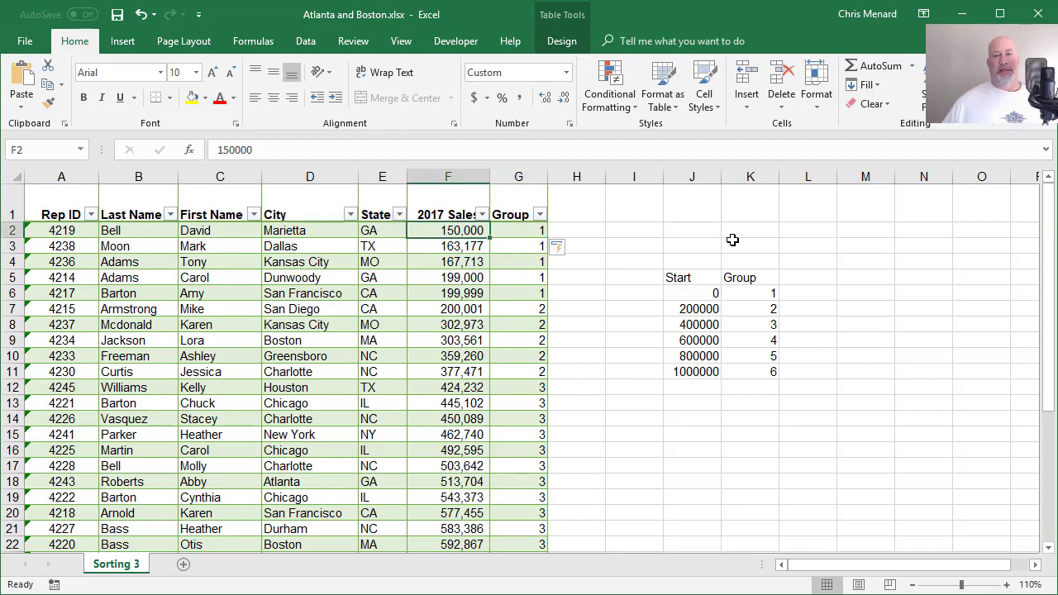
pyautogui.write('203')
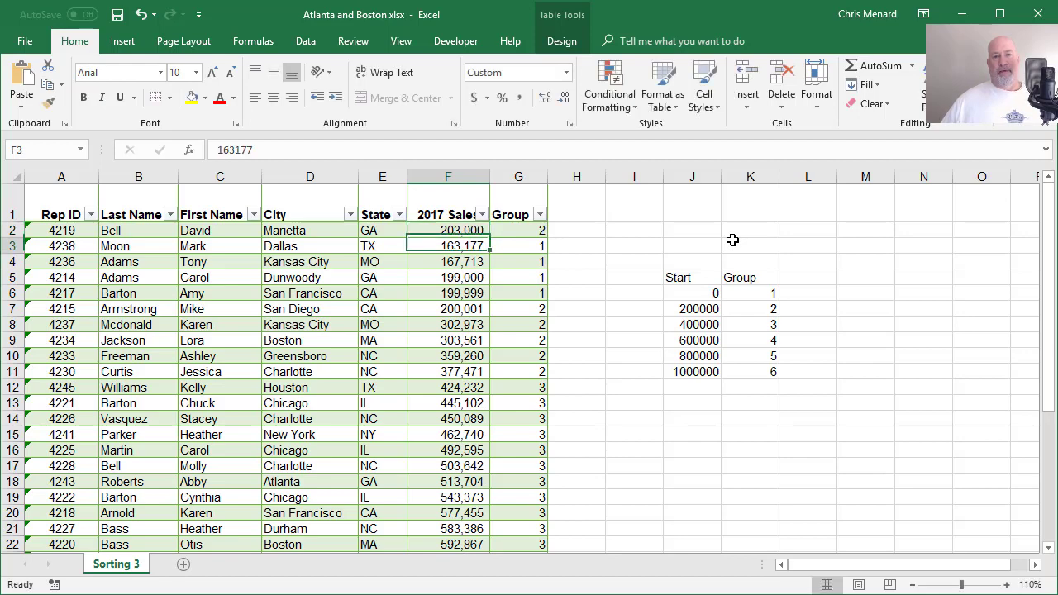
pyautogui.click(447, 230)
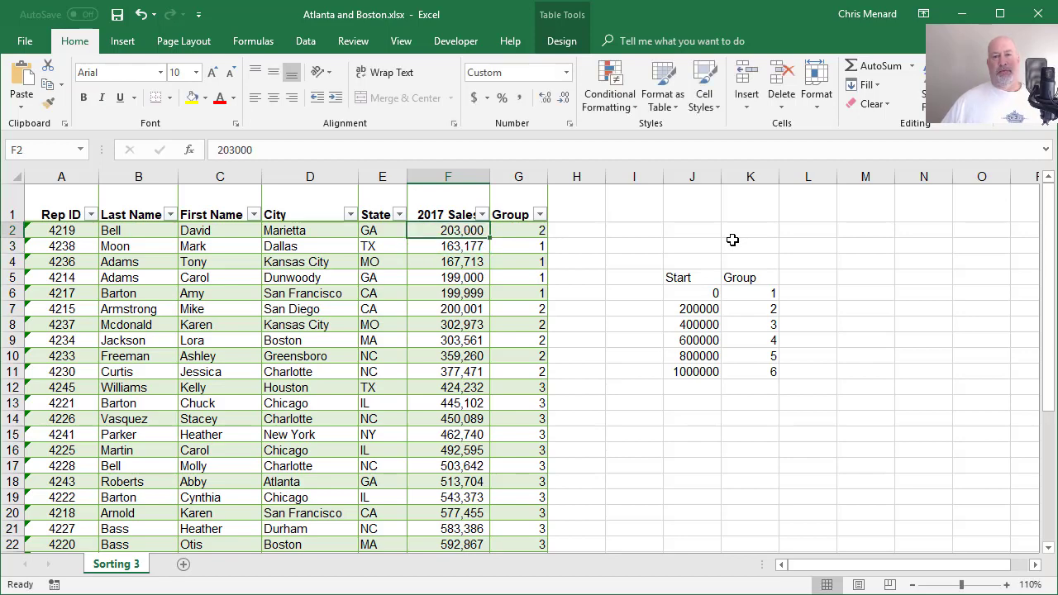
pyautogui.write('150000')
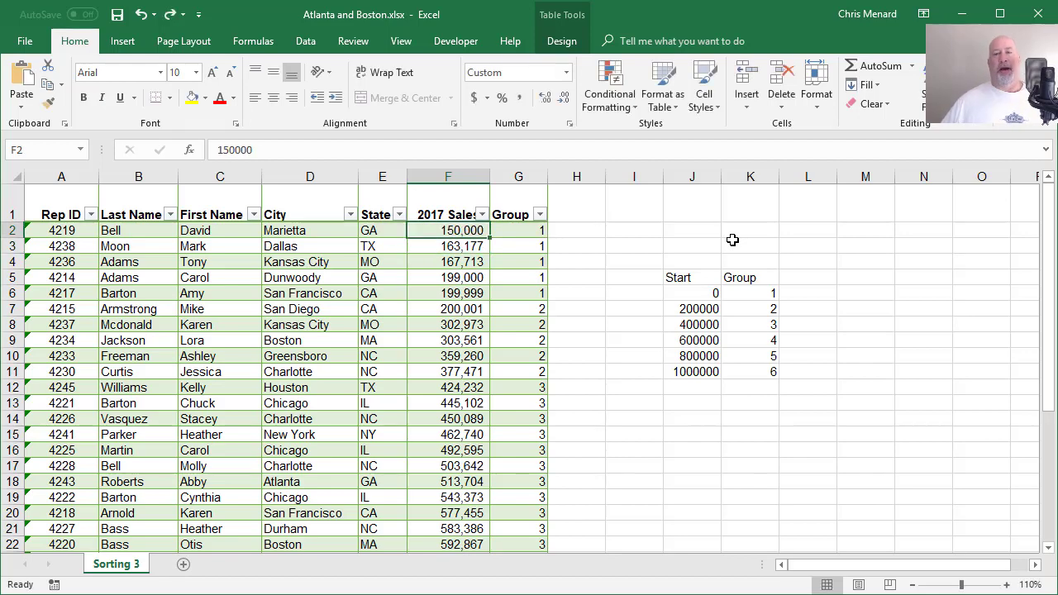
pyautogui.click(380, 244)
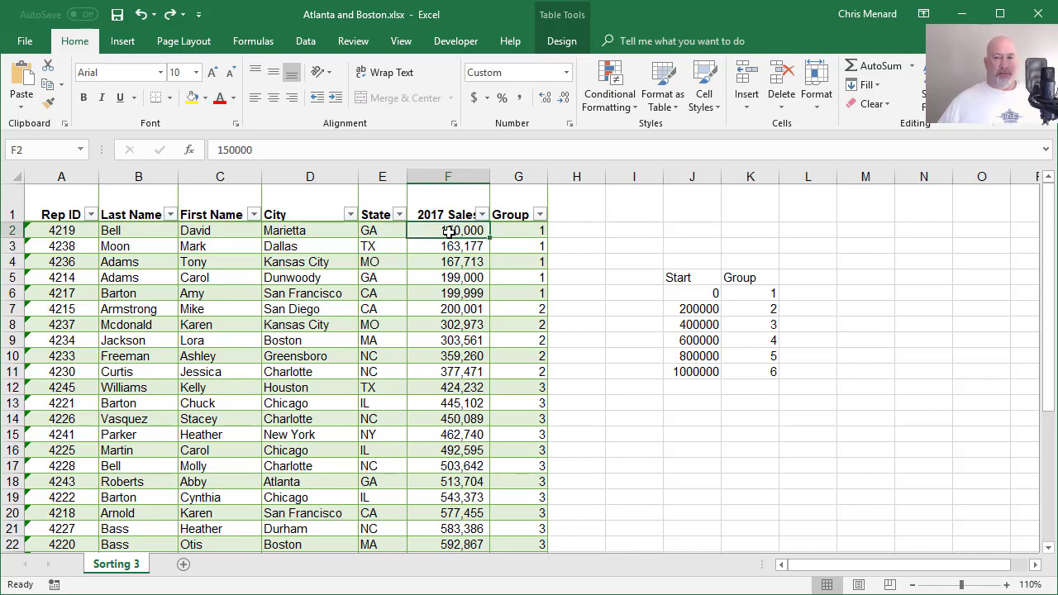
pyautogui.click(519, 230)
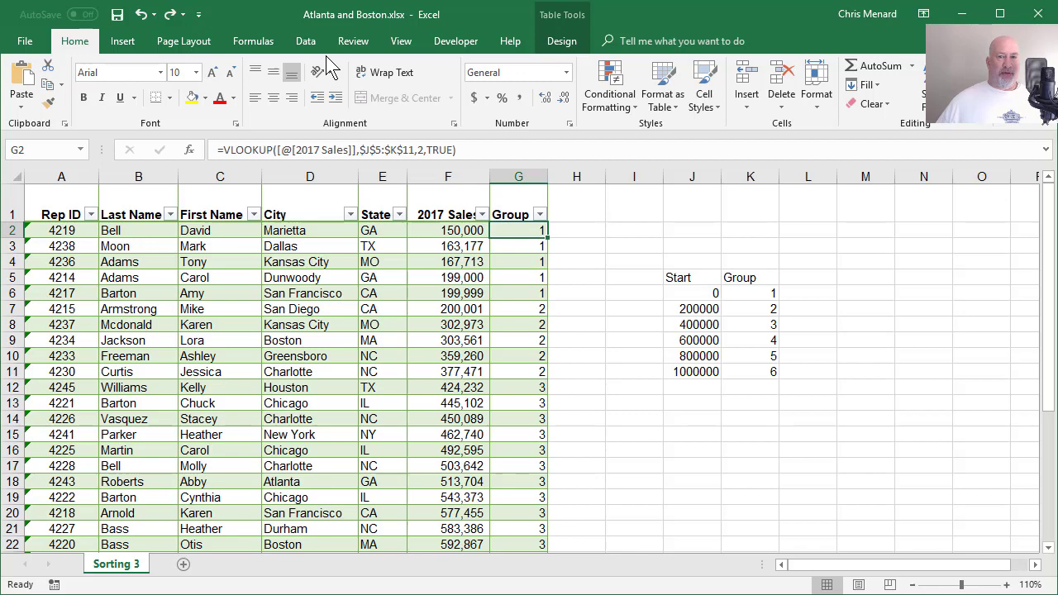
# Step: Sort the table by Group smallest to largest, then by Last Name A to Z
pyautogui.click(469, 83)
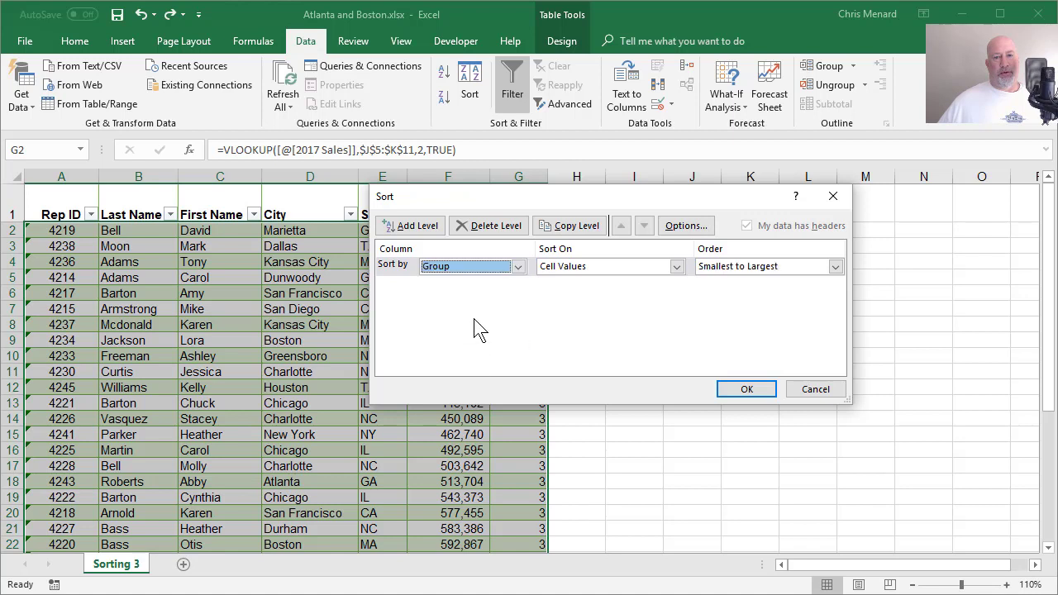
pyautogui.click(410, 225)
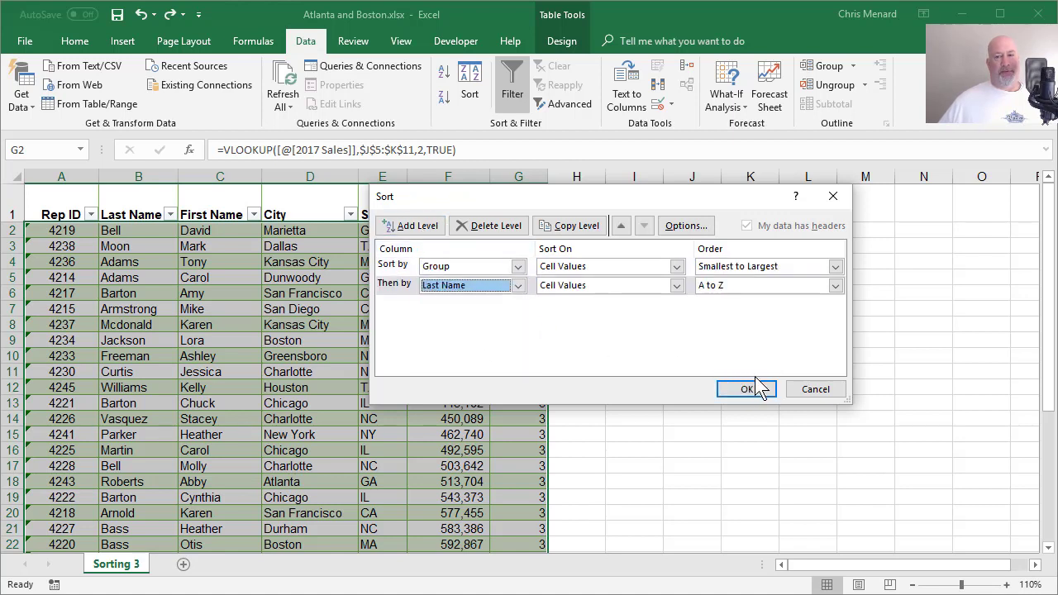
pyautogui.click(748, 390)
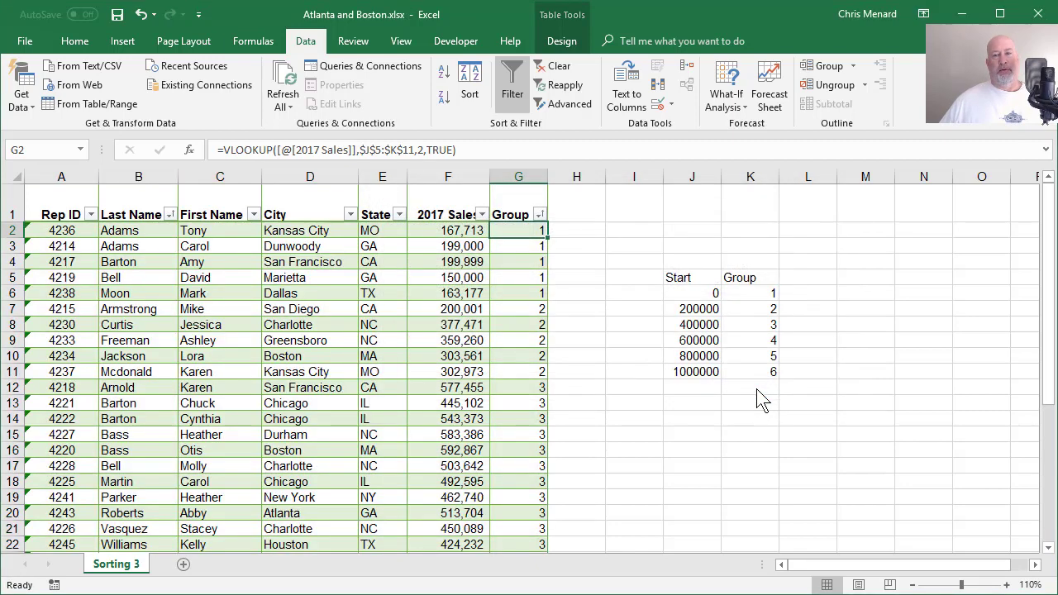
pyautogui.moveTo(757, 389)
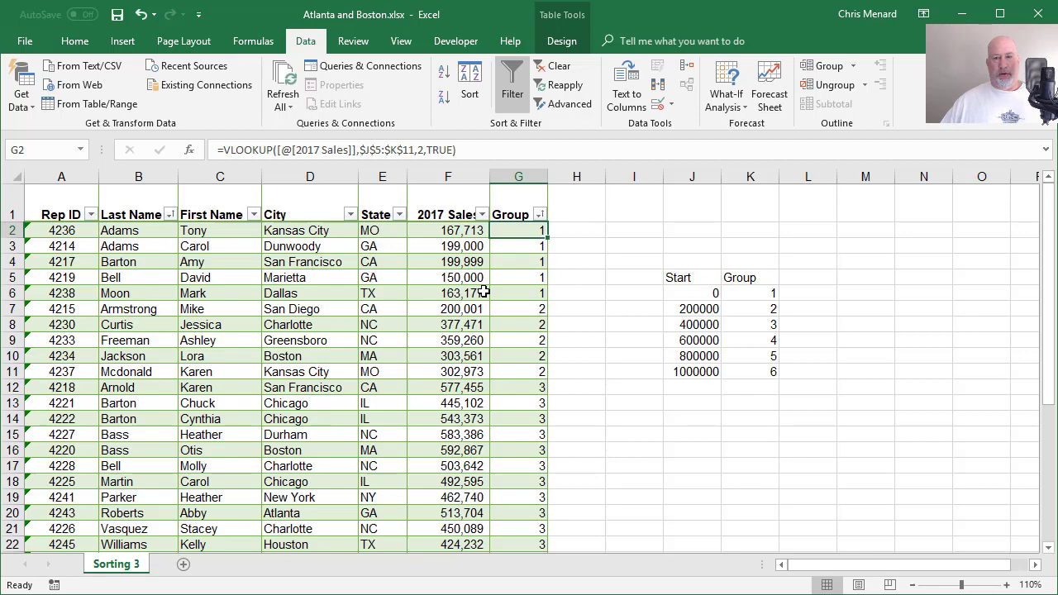
pyautogui.moveTo(496, 294)
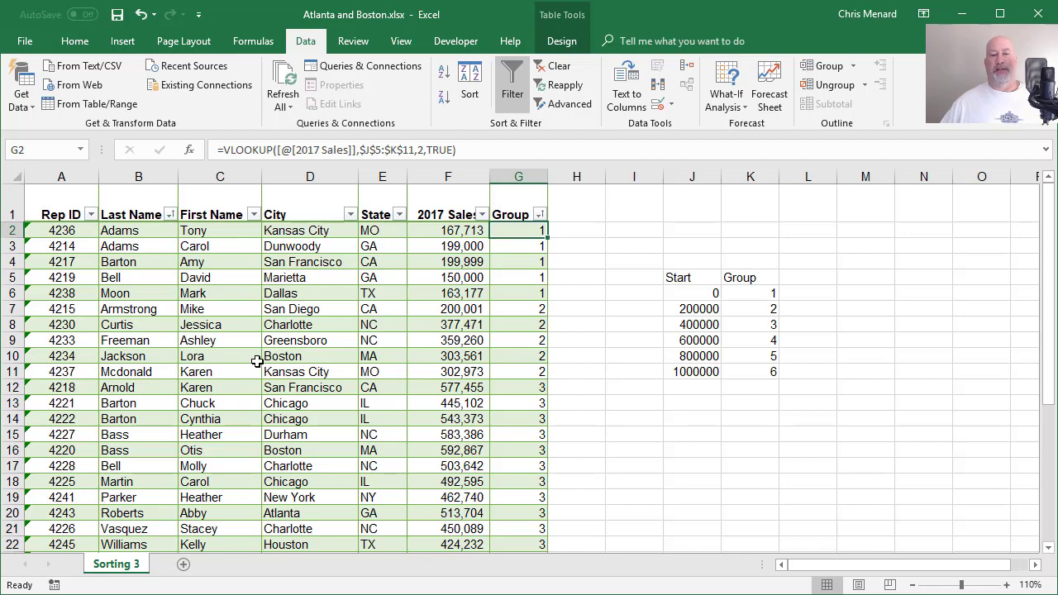
# Step: Select H1 beside Group and widen column H
pyautogui.click(577, 213)
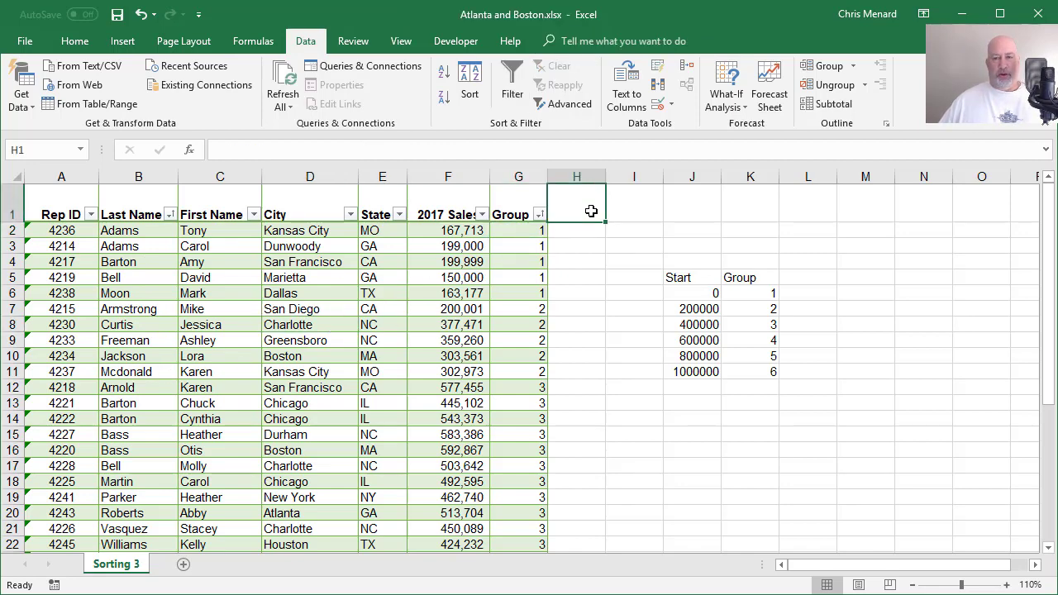
pyautogui.moveTo(605, 175); pyautogui.dragTo(654, 175)
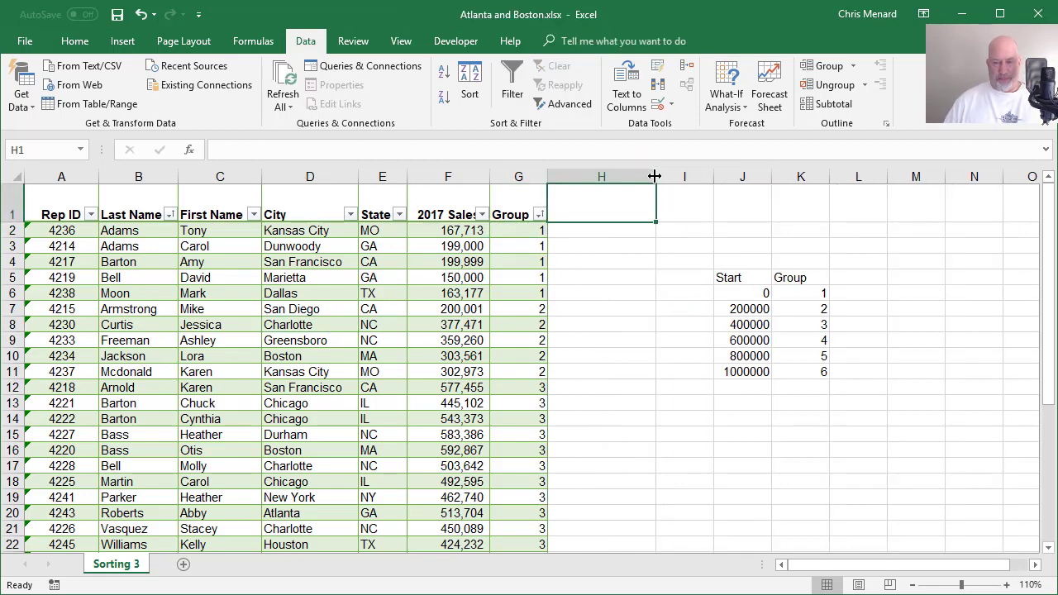
# Step: Add a Group 2 header and start =IFS with [@[2017 Sales]]<=200000 returning 1
pyautogui.write('Grou')
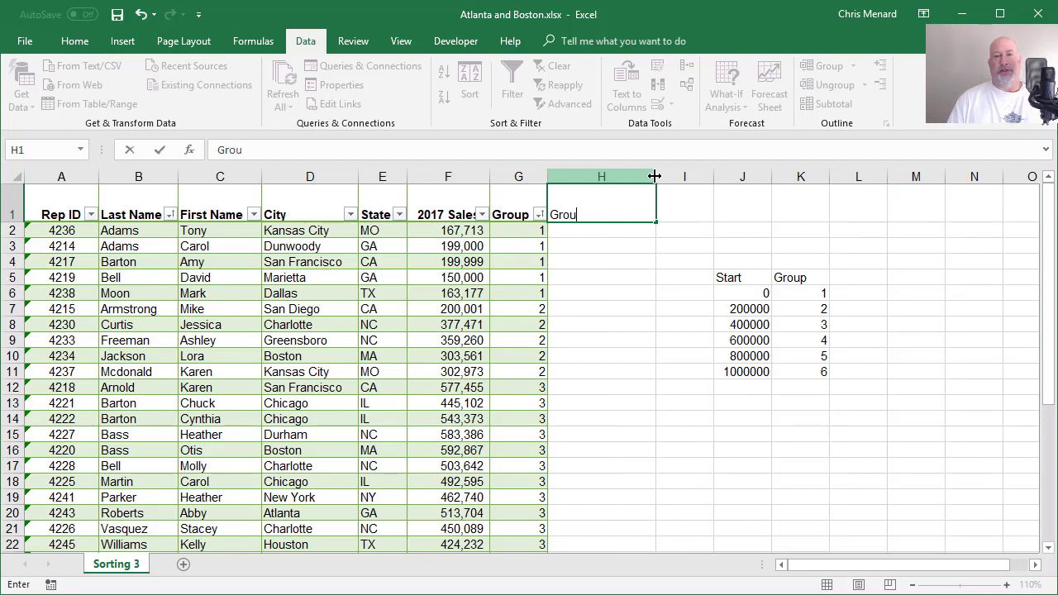
pyautogui.press('Enter')
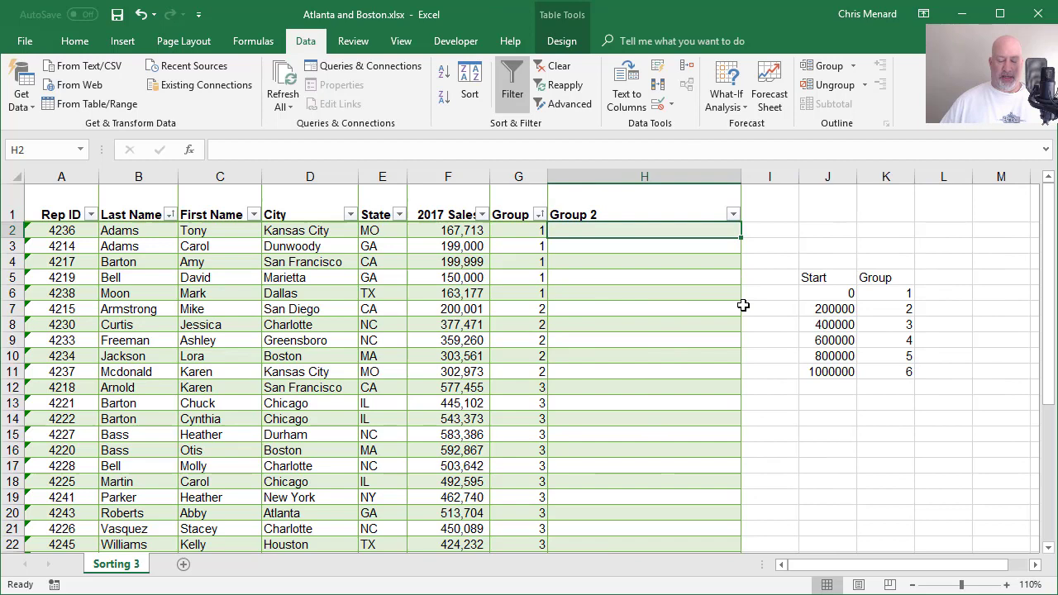
pyautogui.write('=')
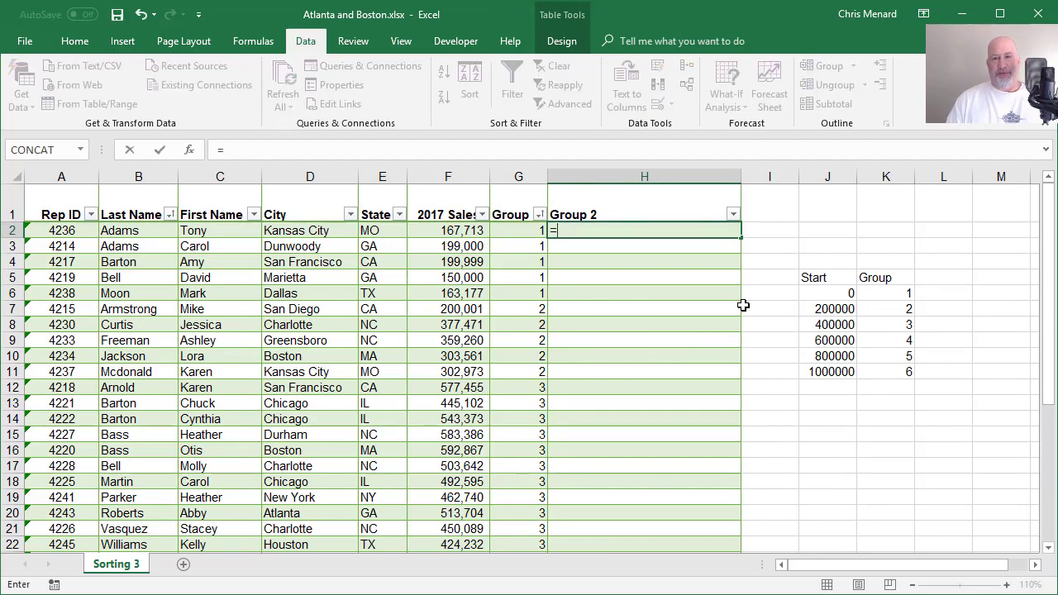
pyautogui.write('if')
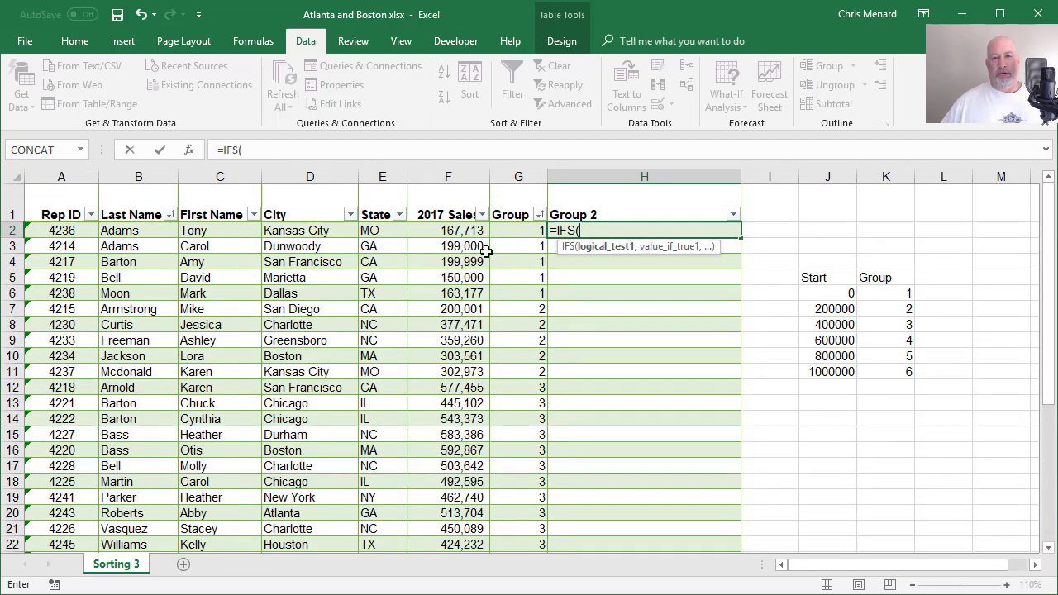
pyautogui.click(448, 231)
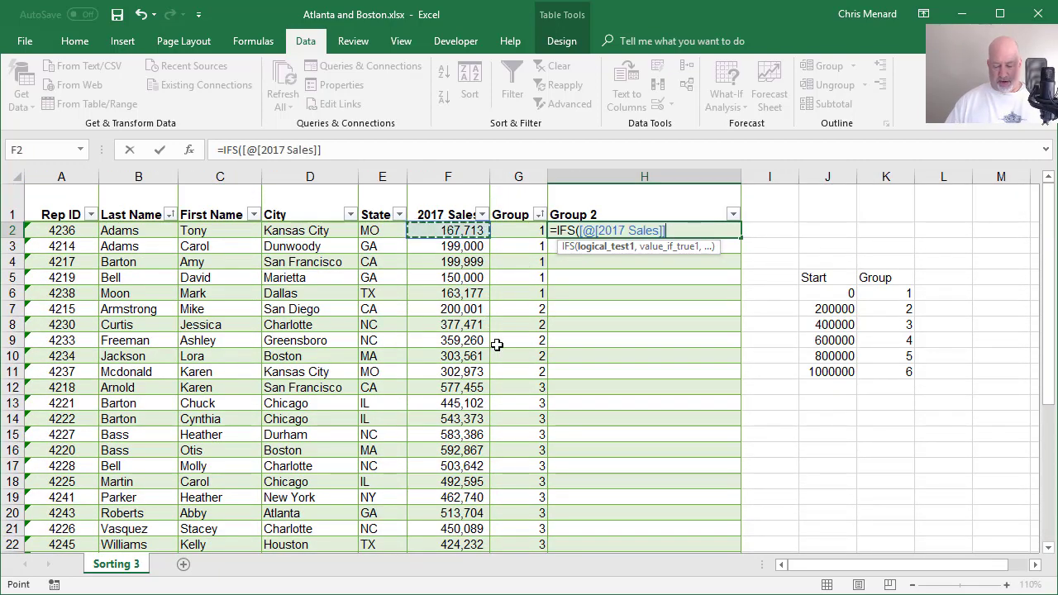
pyautogui.write('<=')
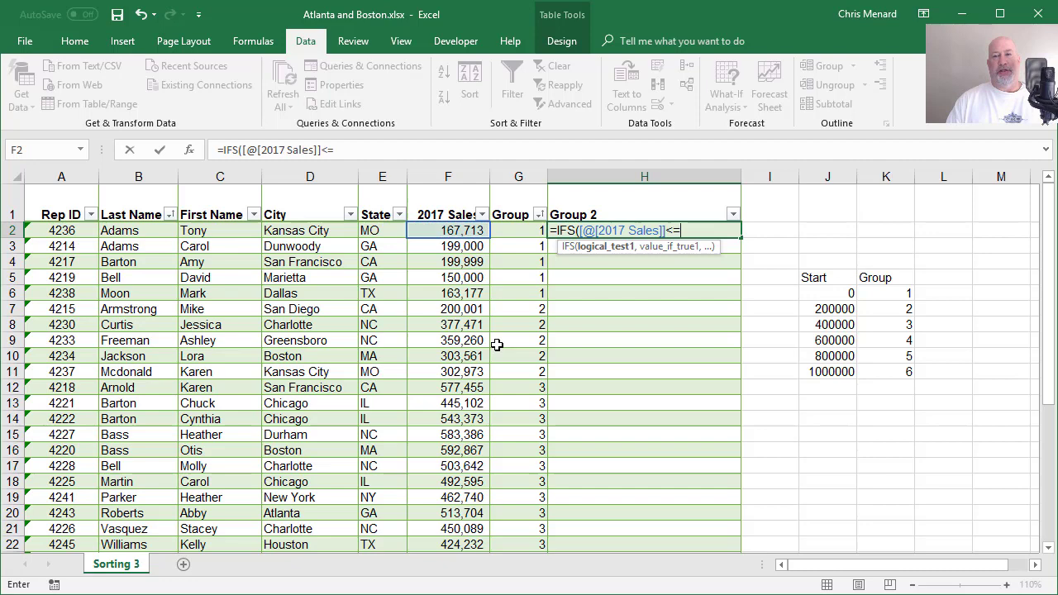
pyautogui.write('200000')
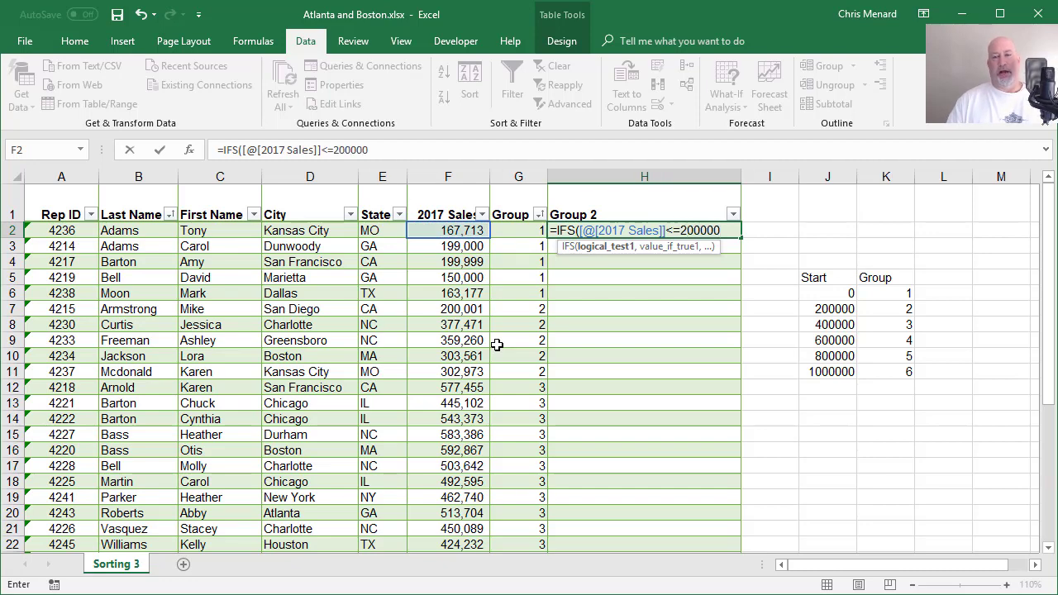
pyautogui.write(',')
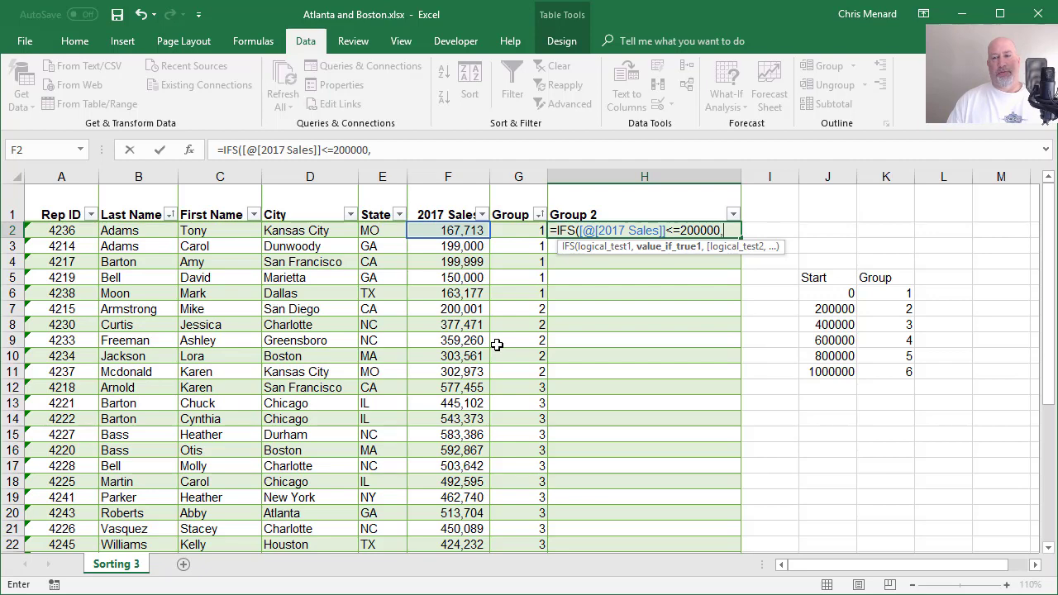
pyautogui.write('1,')
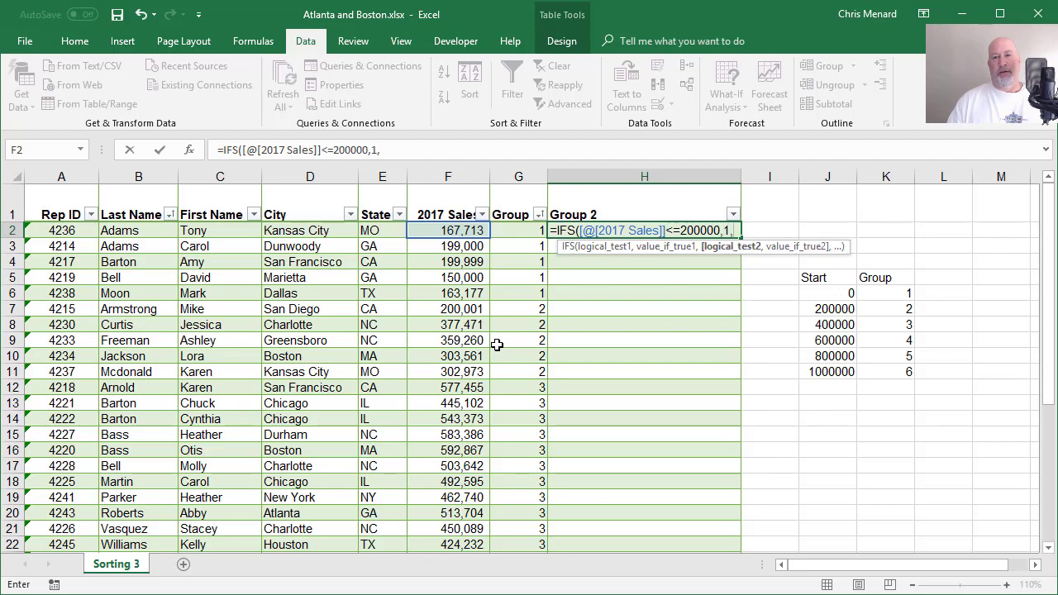
pyautogui.moveTo(489, 244)
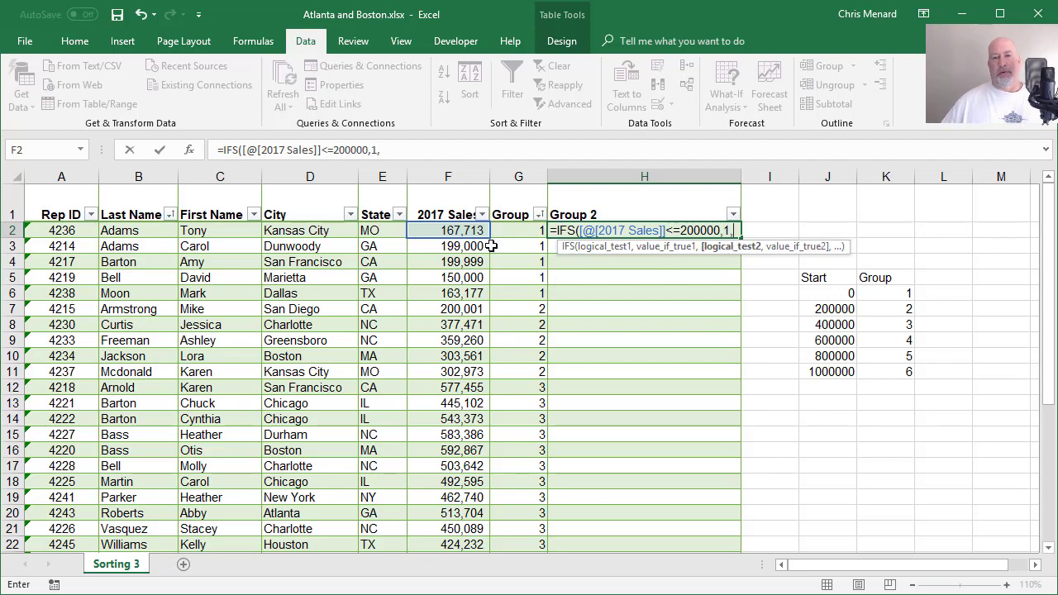
# Step: Complete the IFS thresholds <=400000,2 through <=1000000,5 and fill the Group 2 column
pyautogui.click(448, 229)
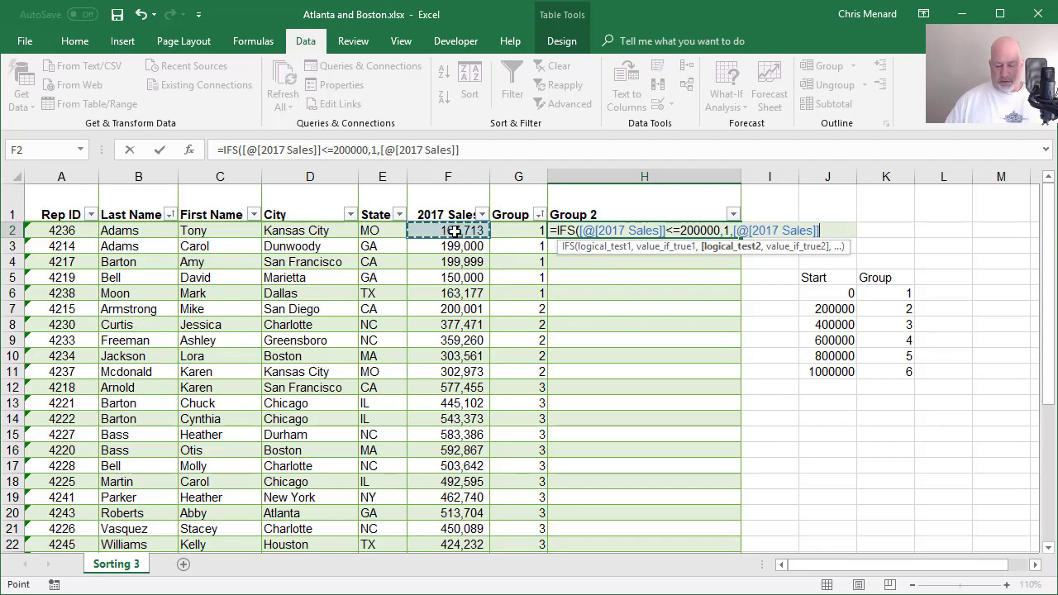
pyautogui.write('<=')
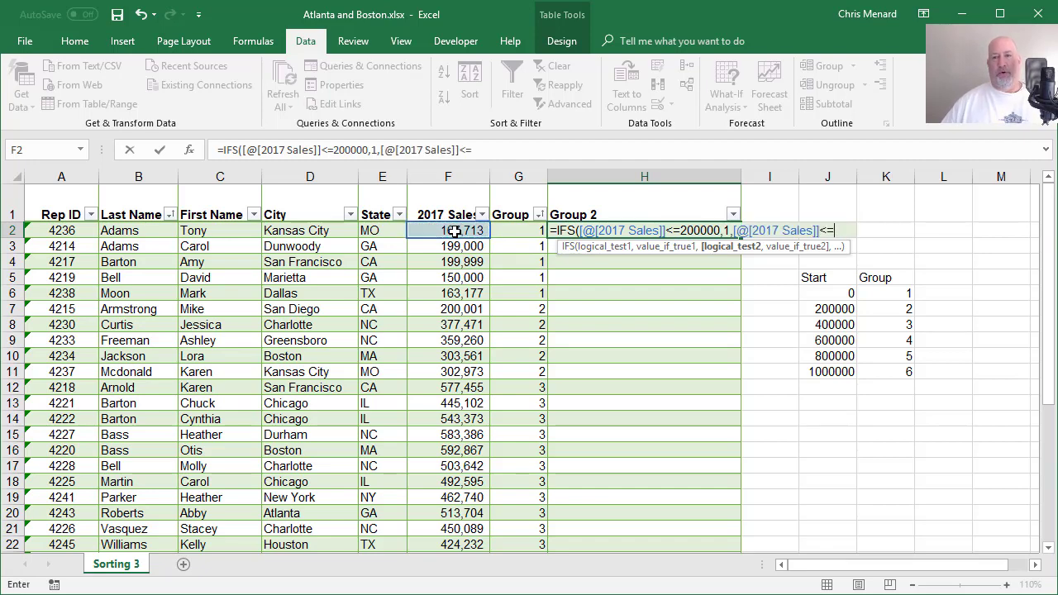
pyautogui.write('400000')
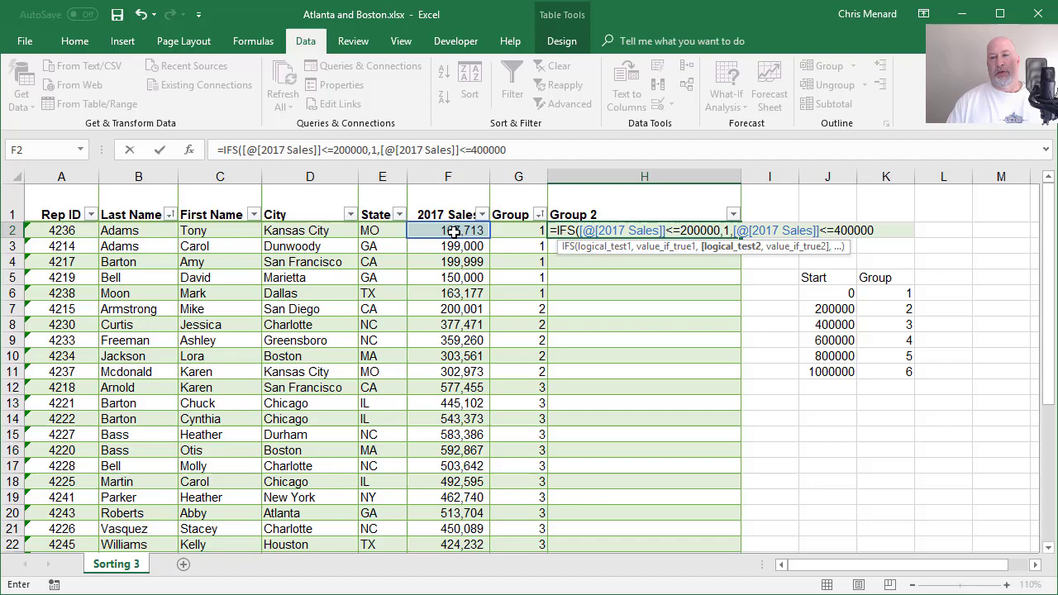
pyautogui.write(',2,')
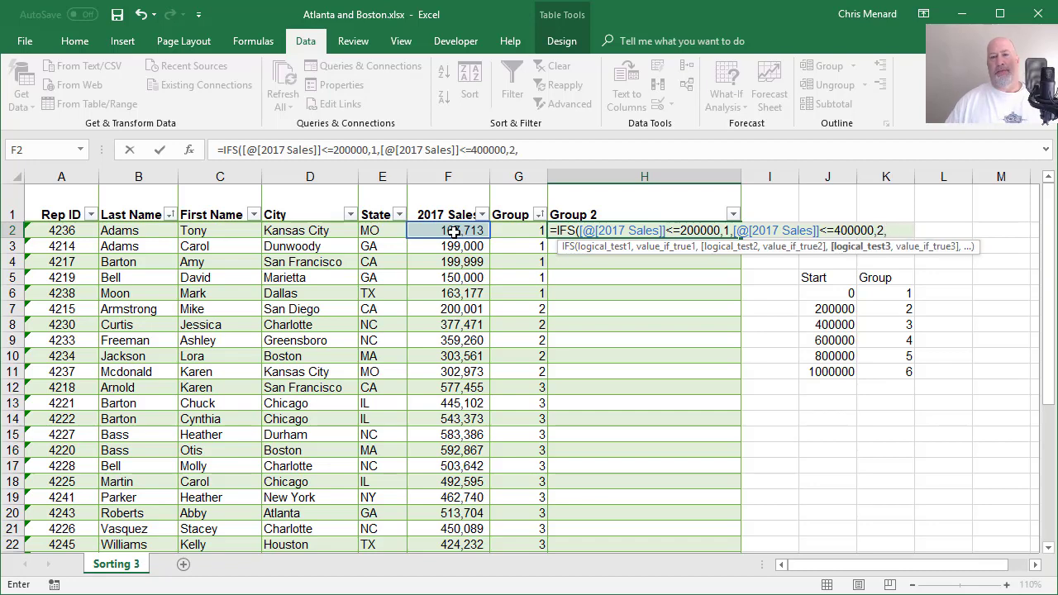
pyautogui.write('[@[2017 Sales]]<')
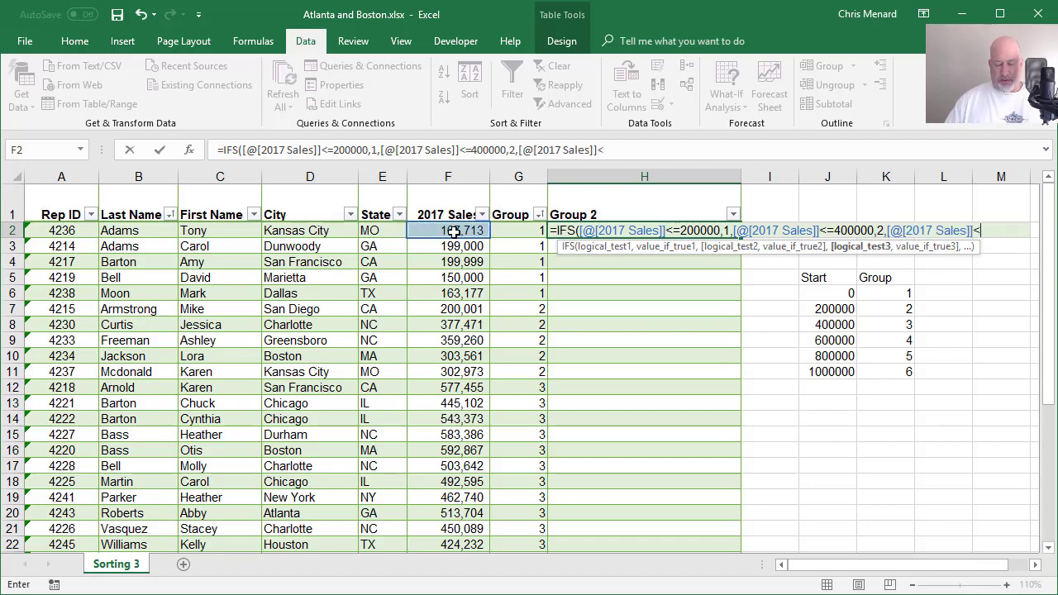
pyautogui.write('=3')
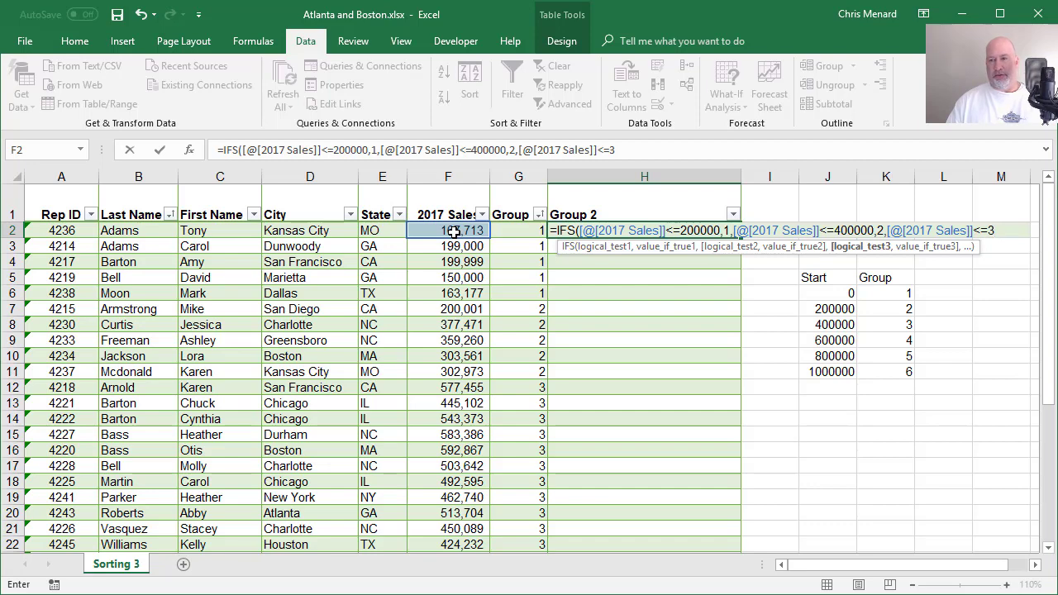
pyautogui.write('6-')
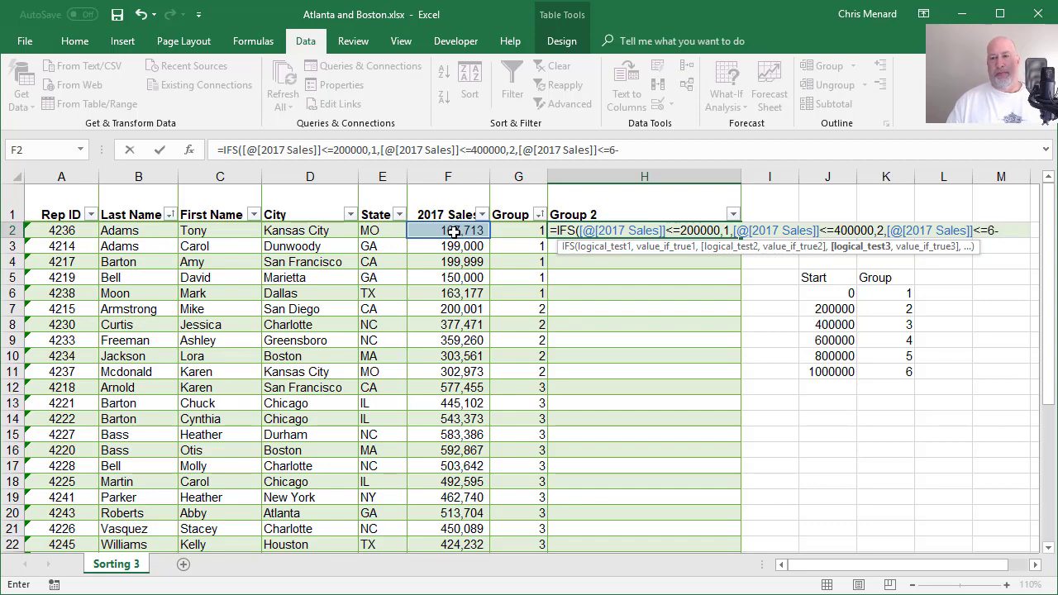
pyautogui.write('00000')
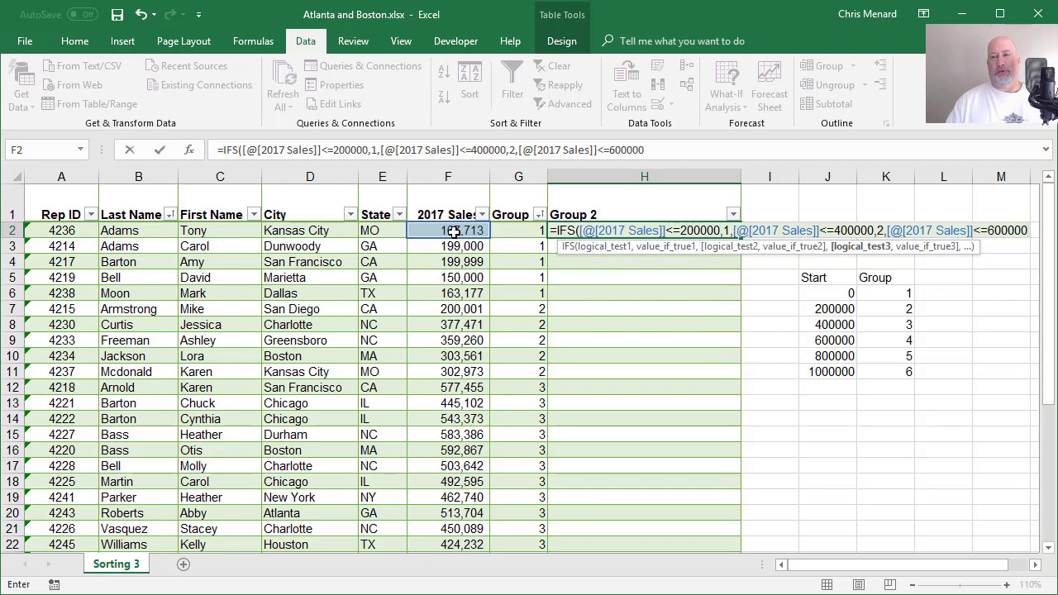
pyautogui.press('Enter')
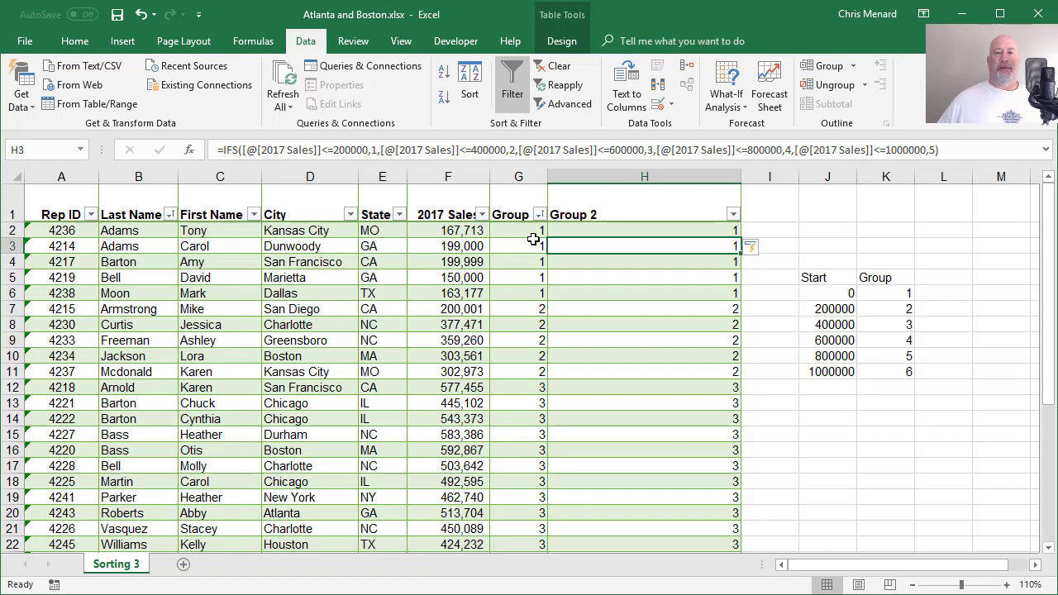
pyautogui.click(519, 230)
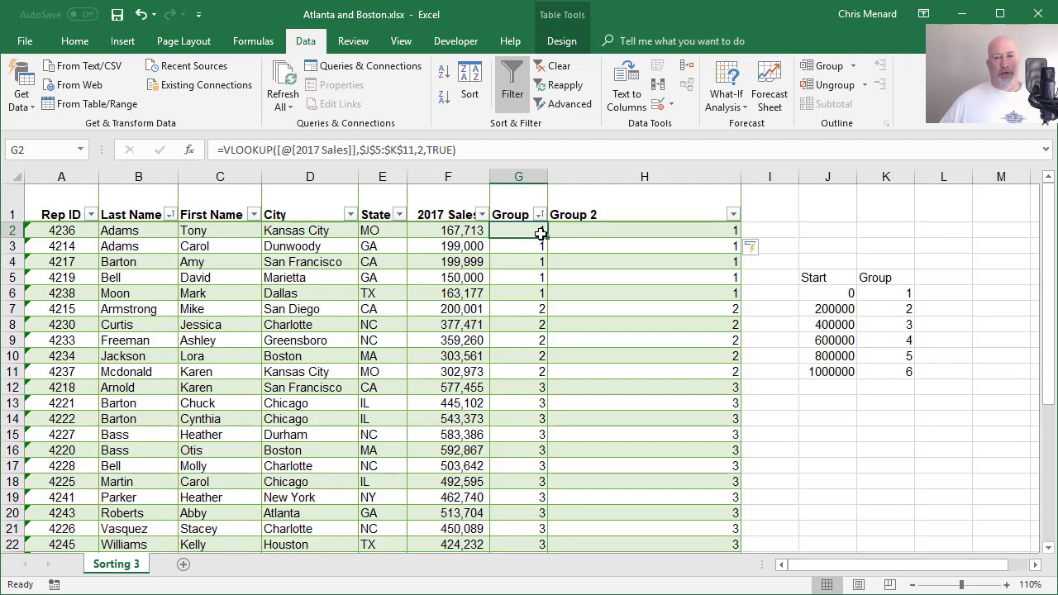
pyautogui.moveTo(718, 268)
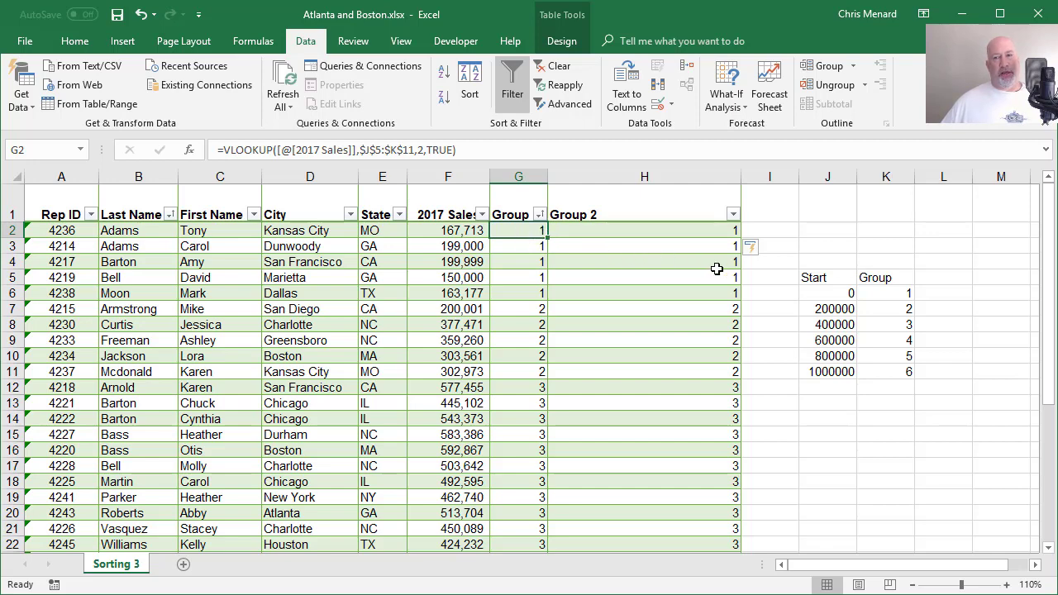
pyautogui.moveTo(634, 238)
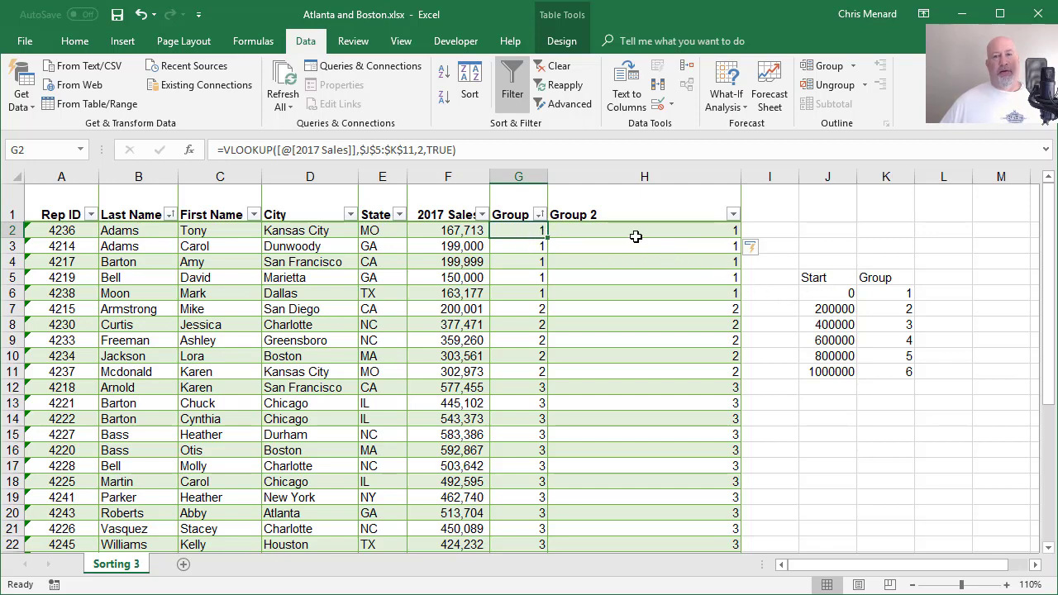
pyautogui.click(632, 230)
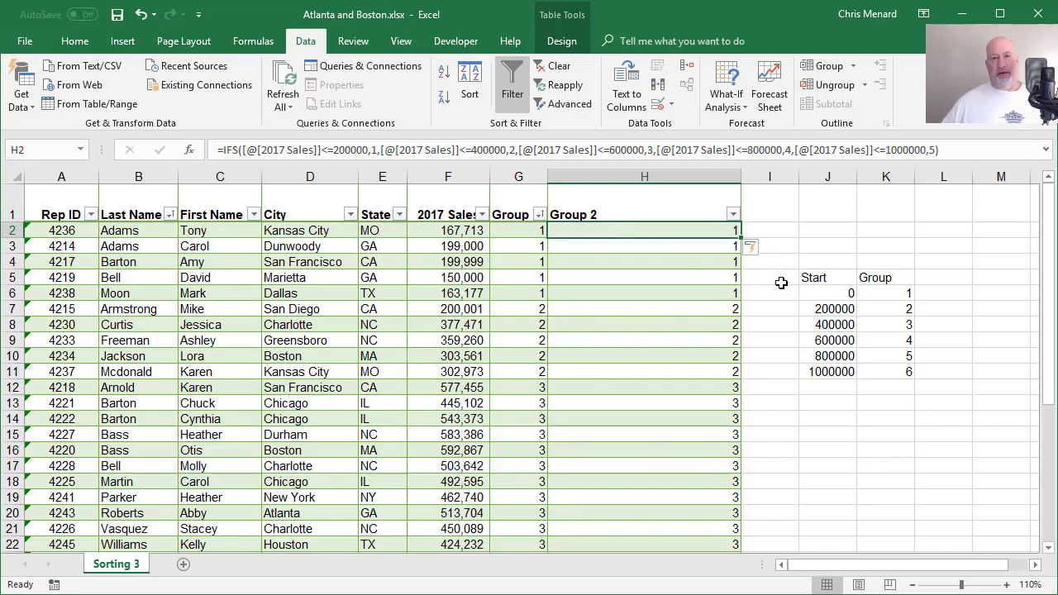
pyautogui.moveTo(693, 279)
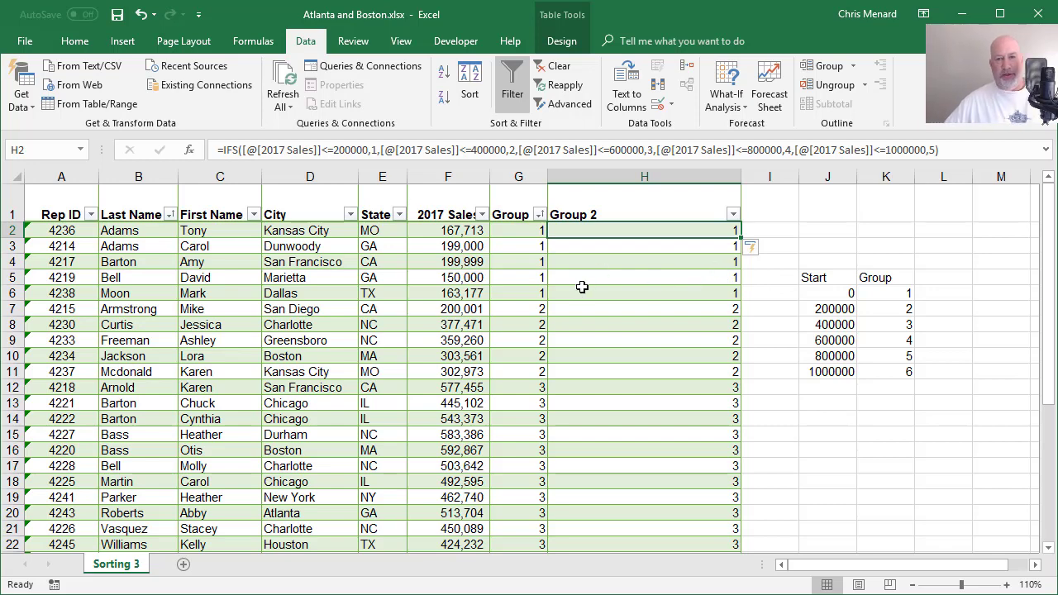
pyautogui.moveTo(568, 293)
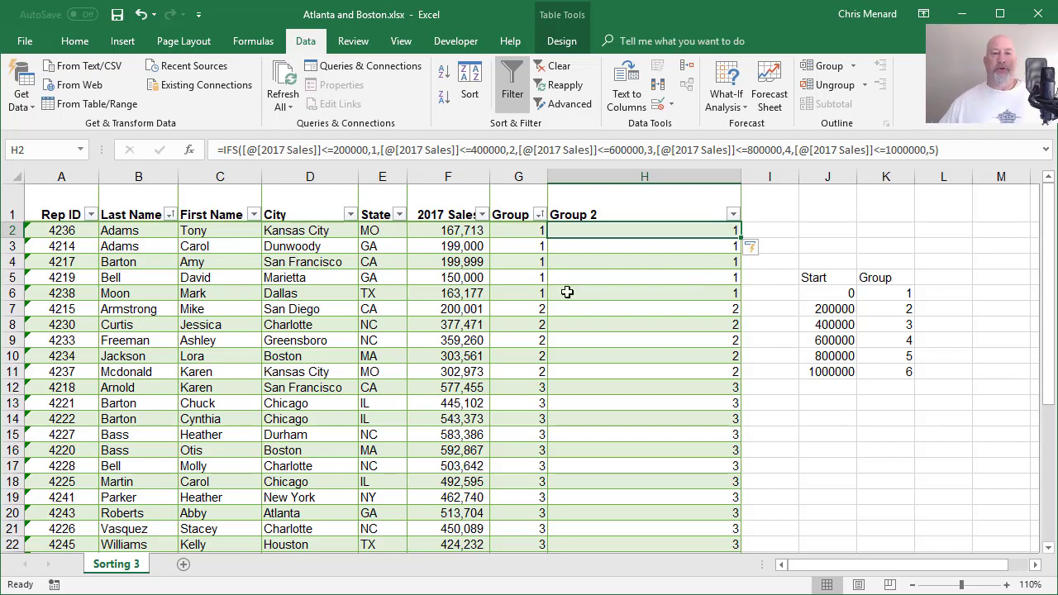
pyautogui.click(382, 293)
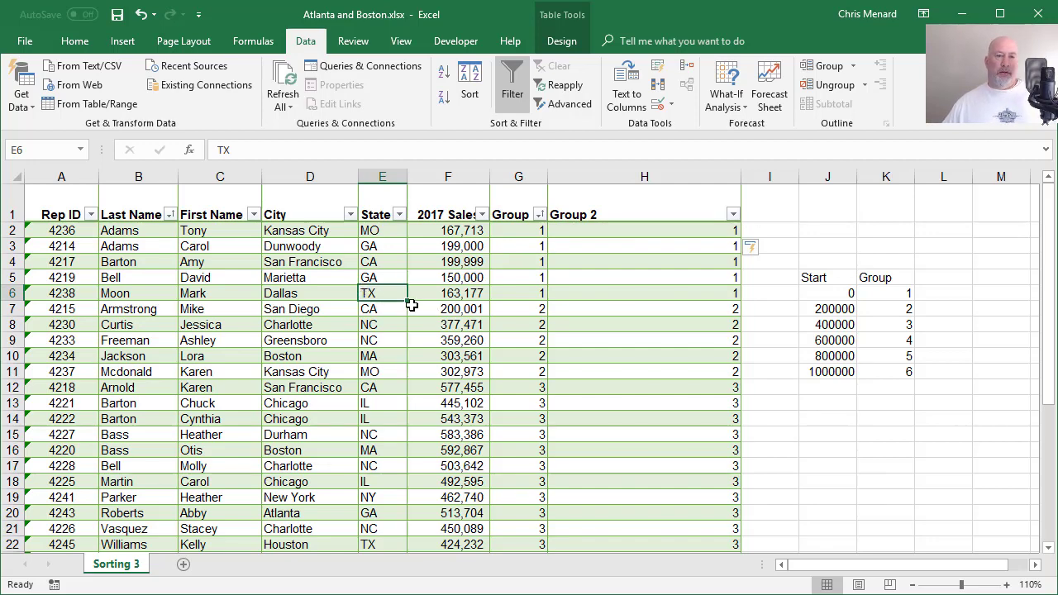
pyautogui.moveTo(96, 244)
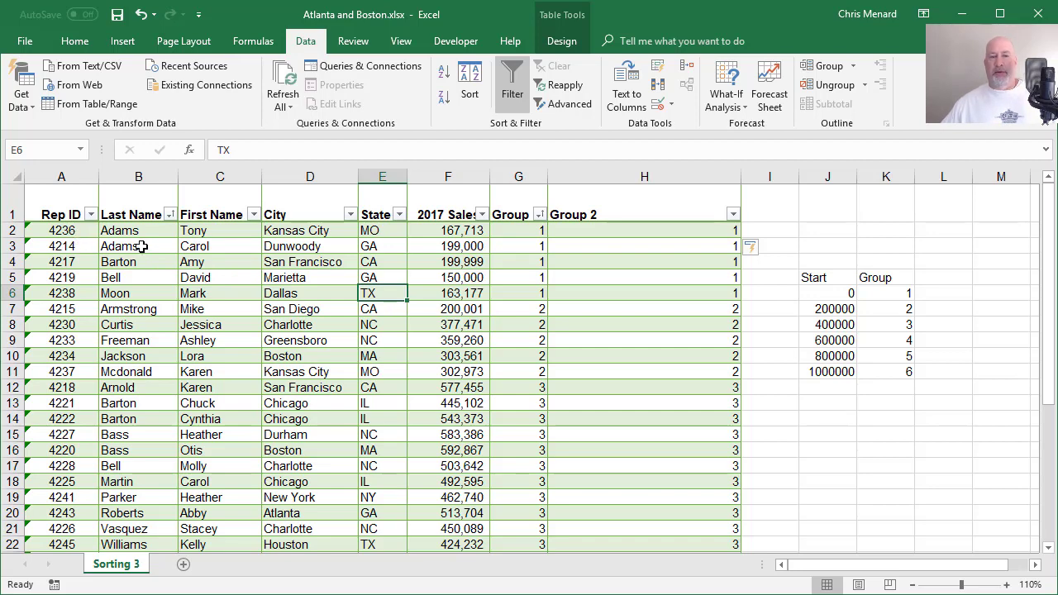
pyautogui.moveTo(81, 231)
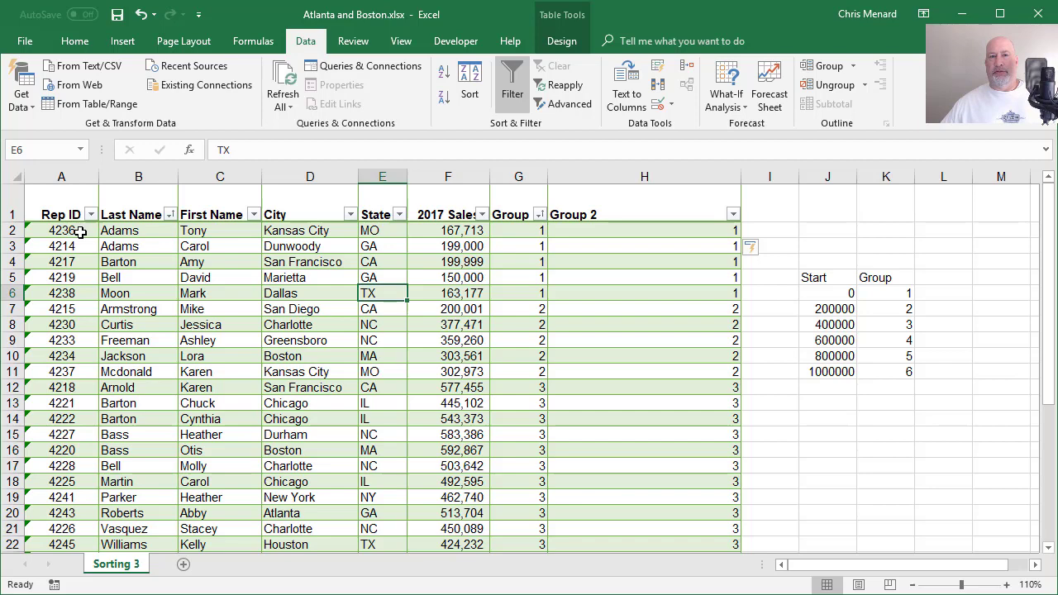
pyautogui.moveTo(39, 43)
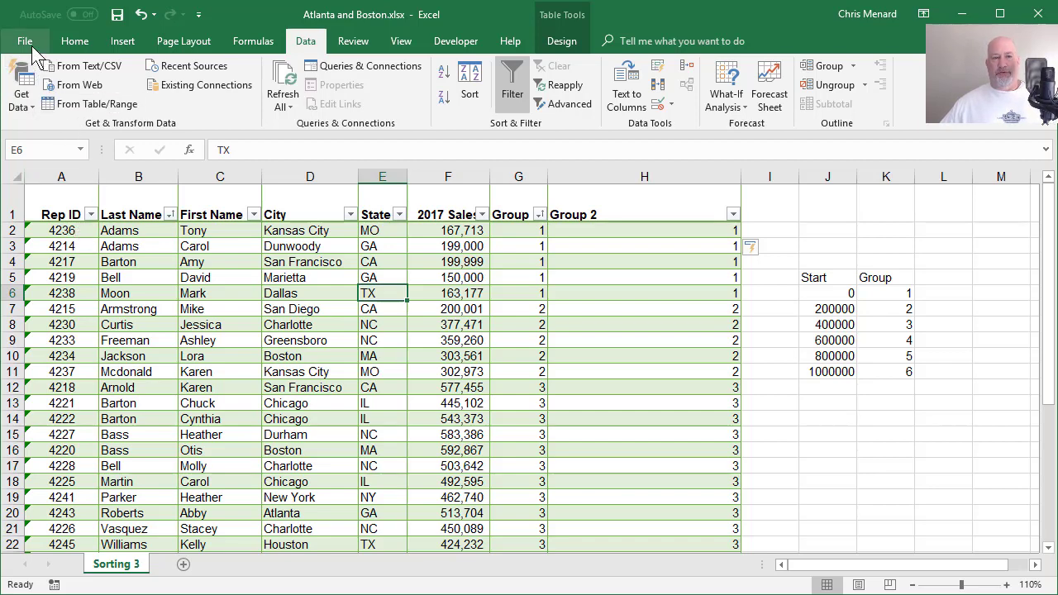
pyautogui.click(26, 39)
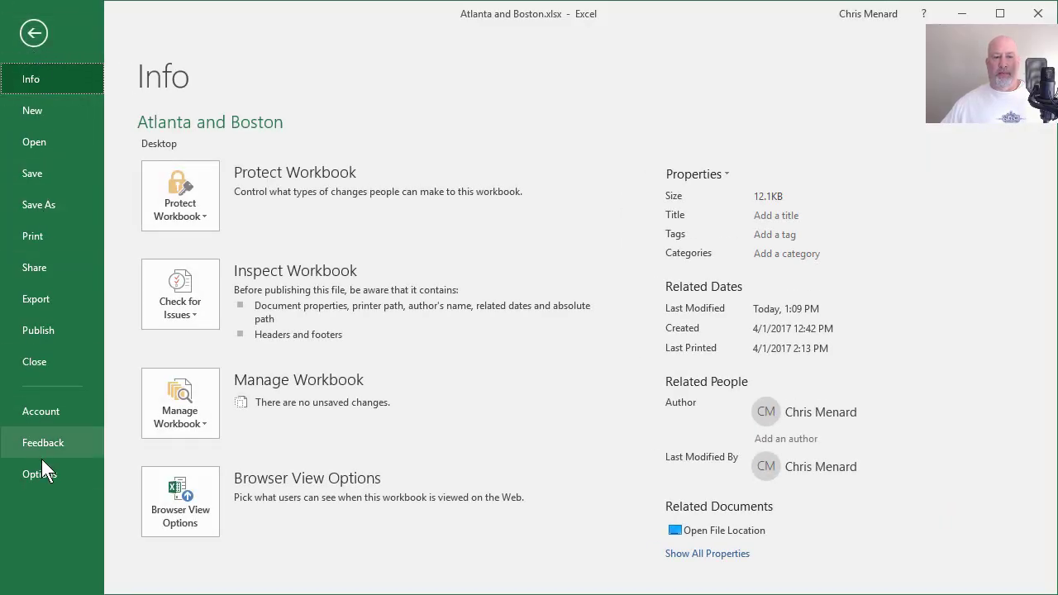
pyautogui.click(33, 473)
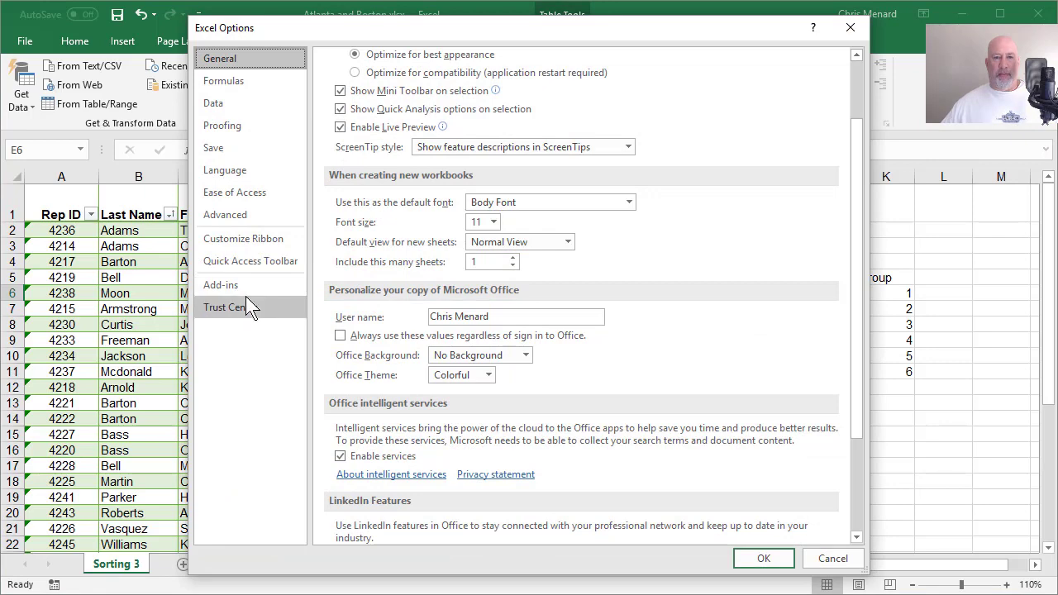
pyautogui.click(223, 79)
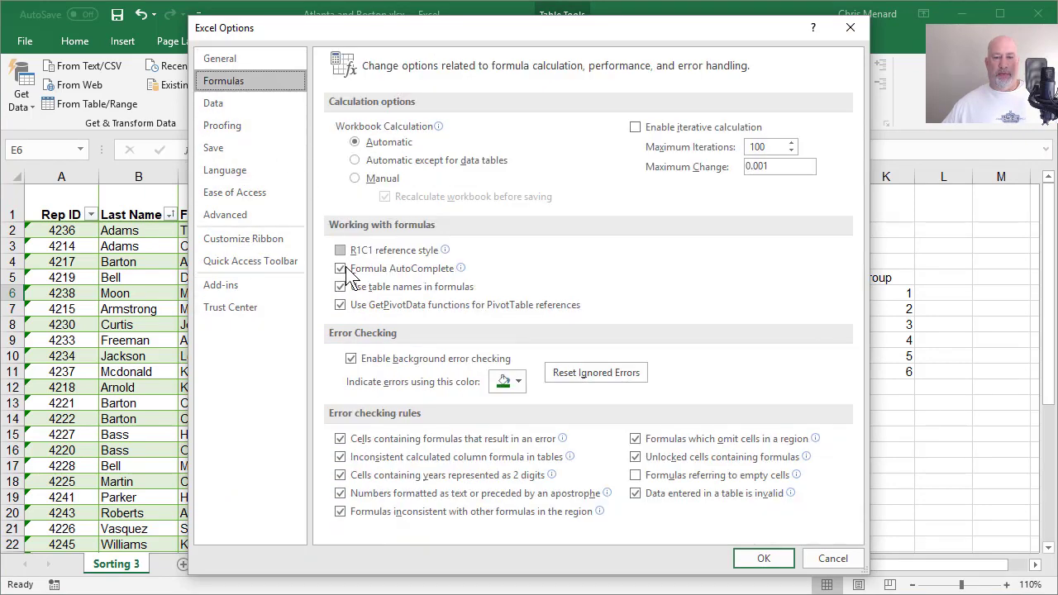
pyautogui.click(341, 359)
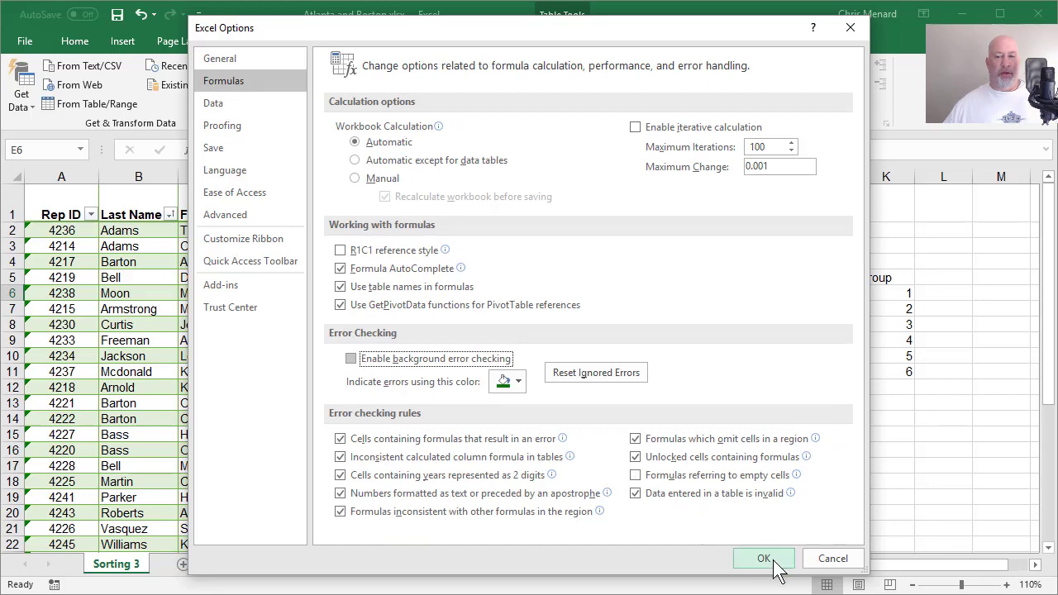
pyautogui.click(767, 559)
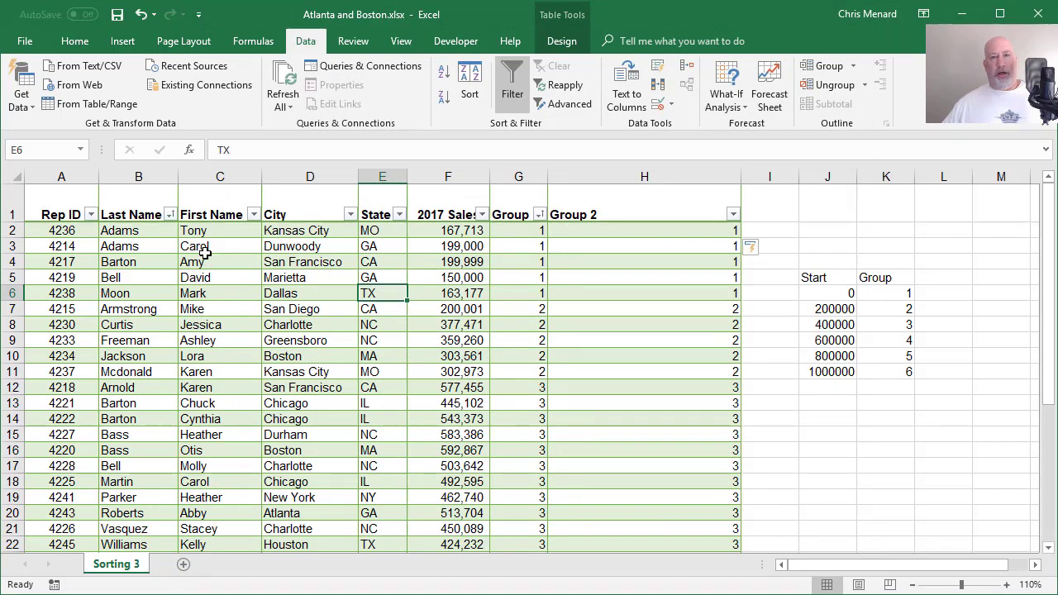
pyautogui.click(43, 40)
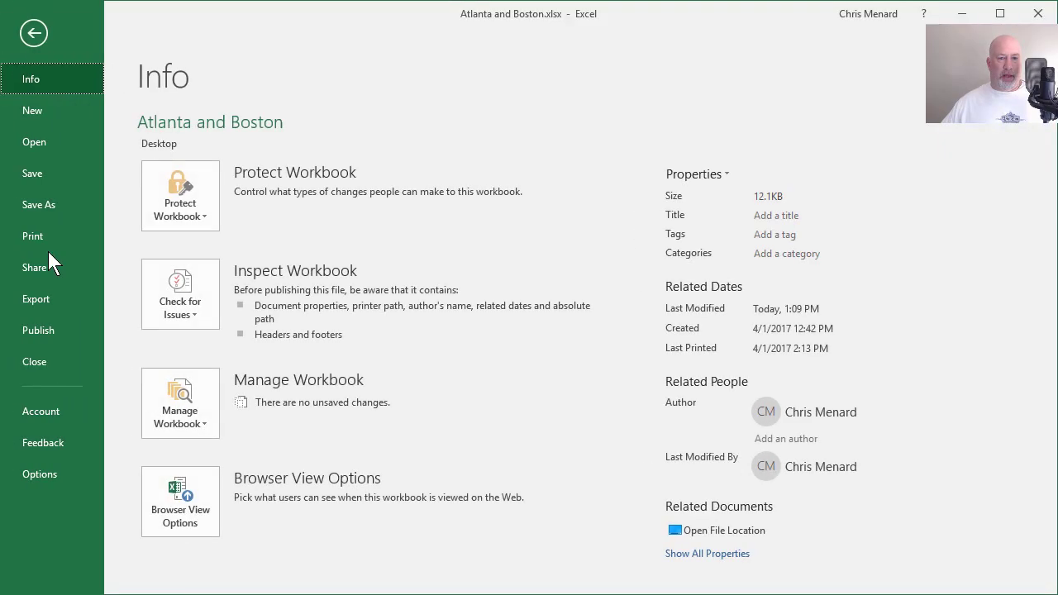
pyautogui.click(40, 473)
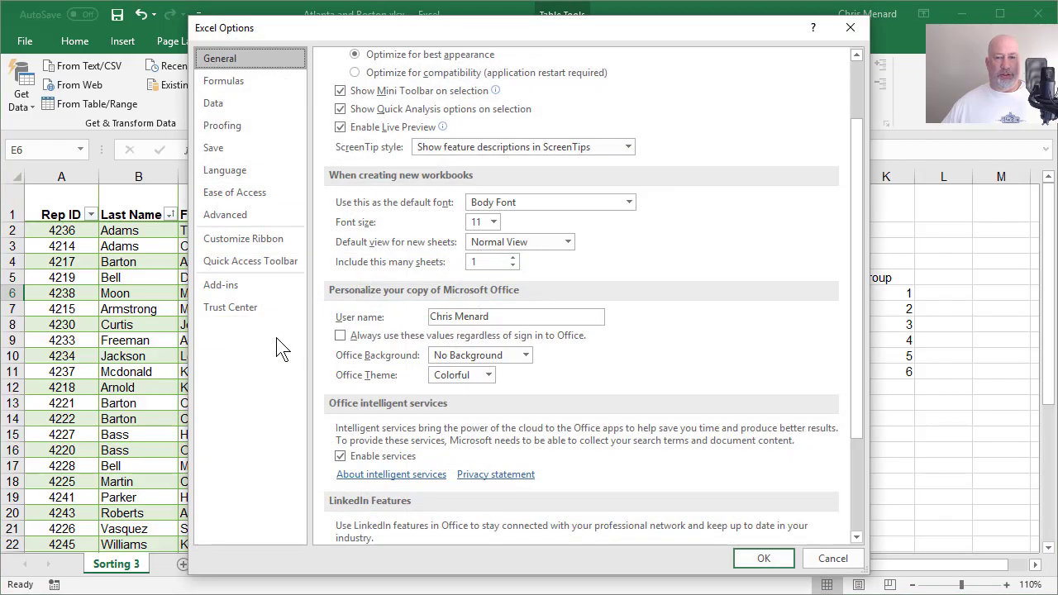
pyautogui.click(223, 81)
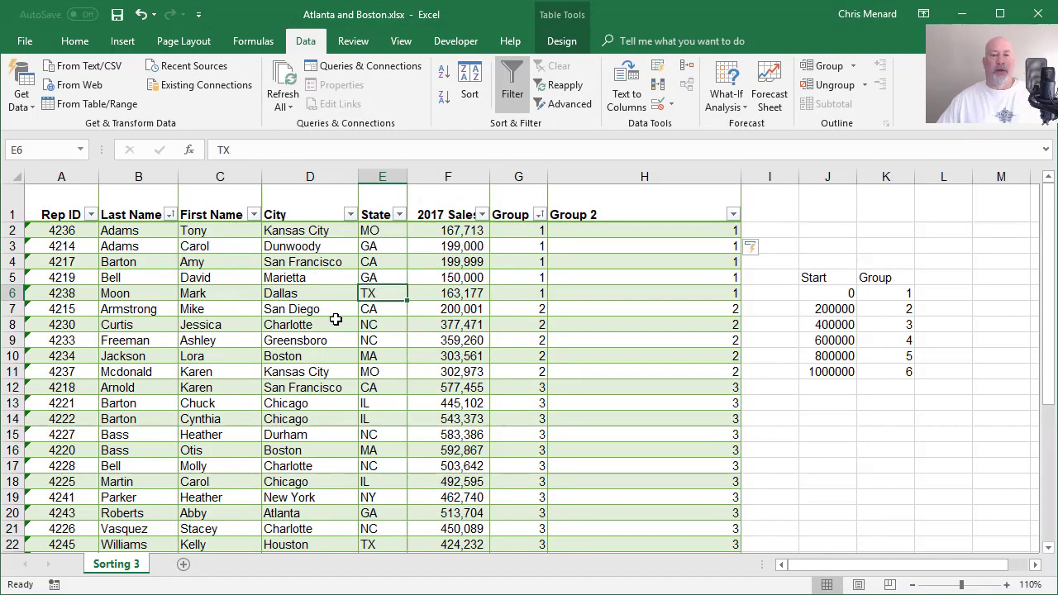
# Step: Insert a PivotTable from the sales table onto a new sheet
pyautogui.click(309, 277)
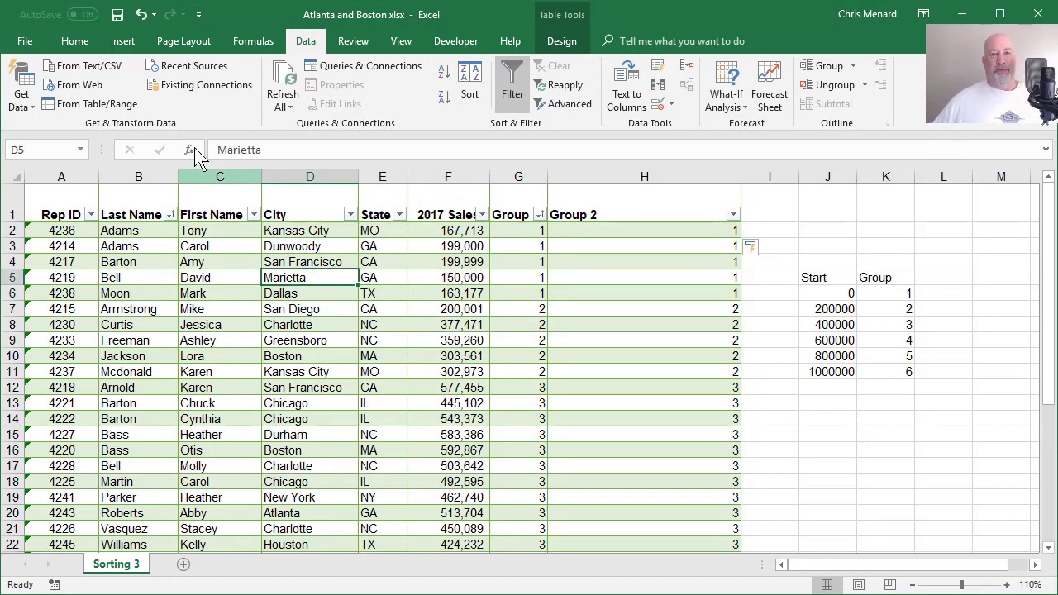
pyautogui.click(122, 39)
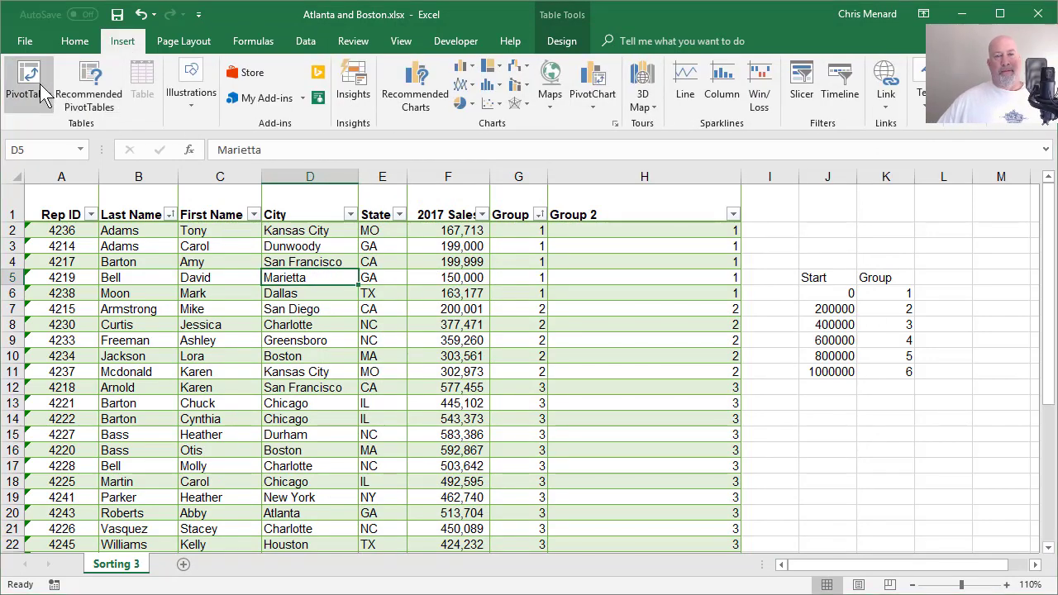
pyautogui.click(25, 80)
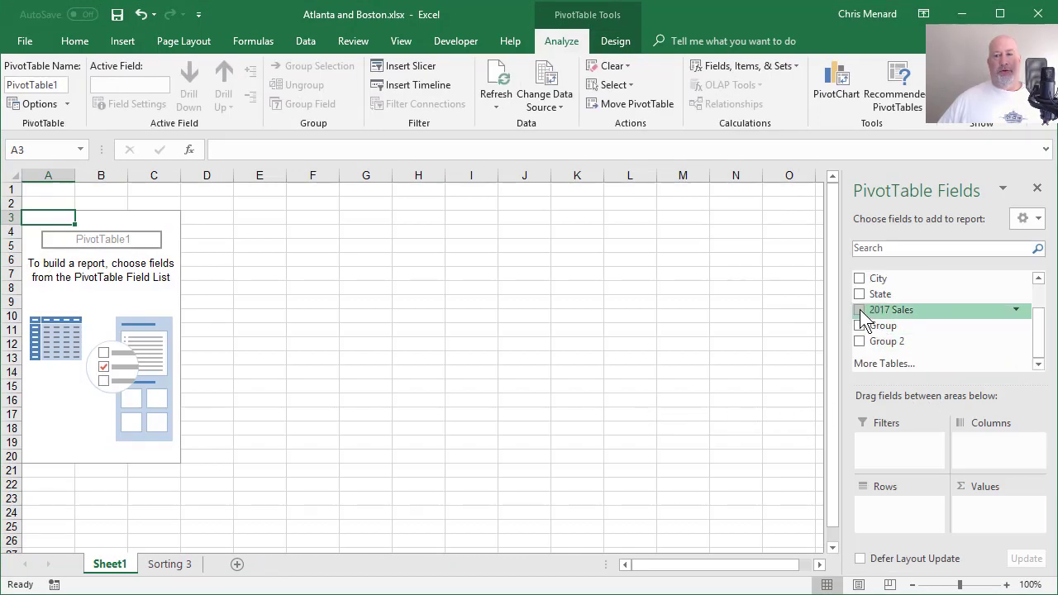
# Step: Put 2017 Sales in Rows with Last Name and First Name beneath each amount
pyautogui.click(859, 310)
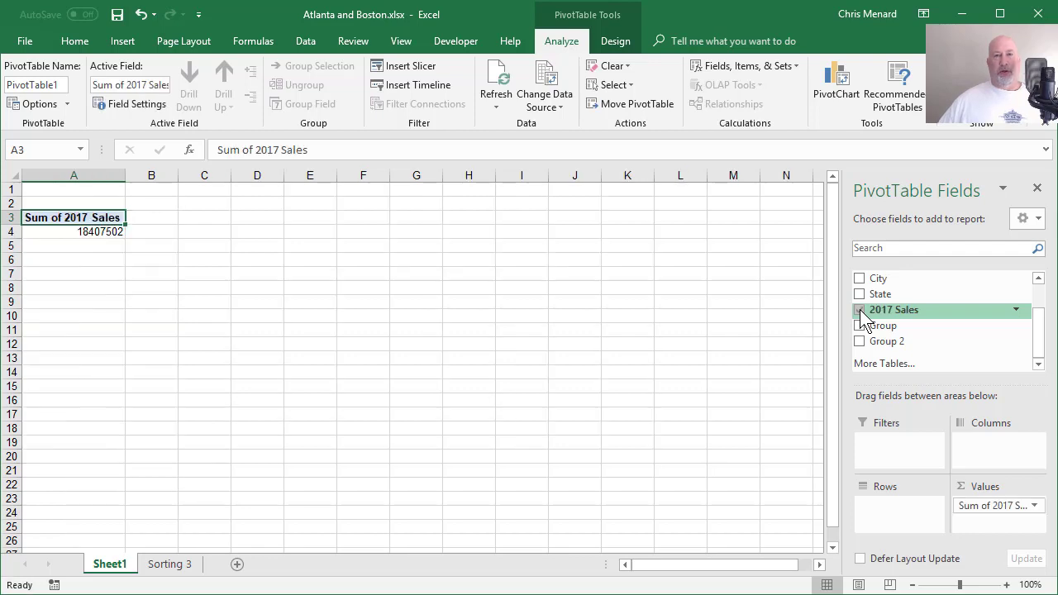
pyautogui.click(860, 311)
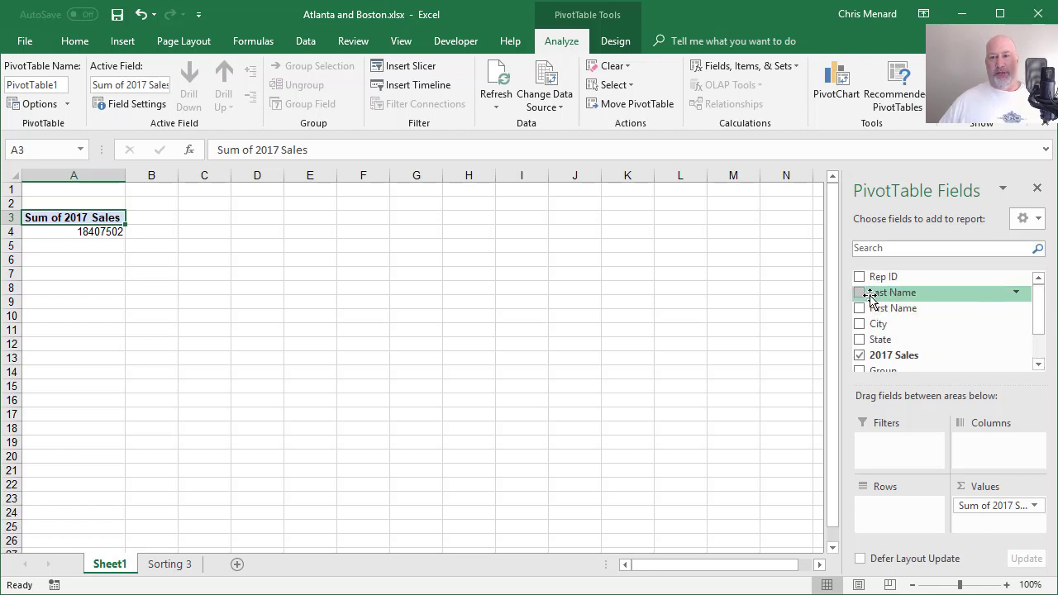
pyautogui.click(860, 291)
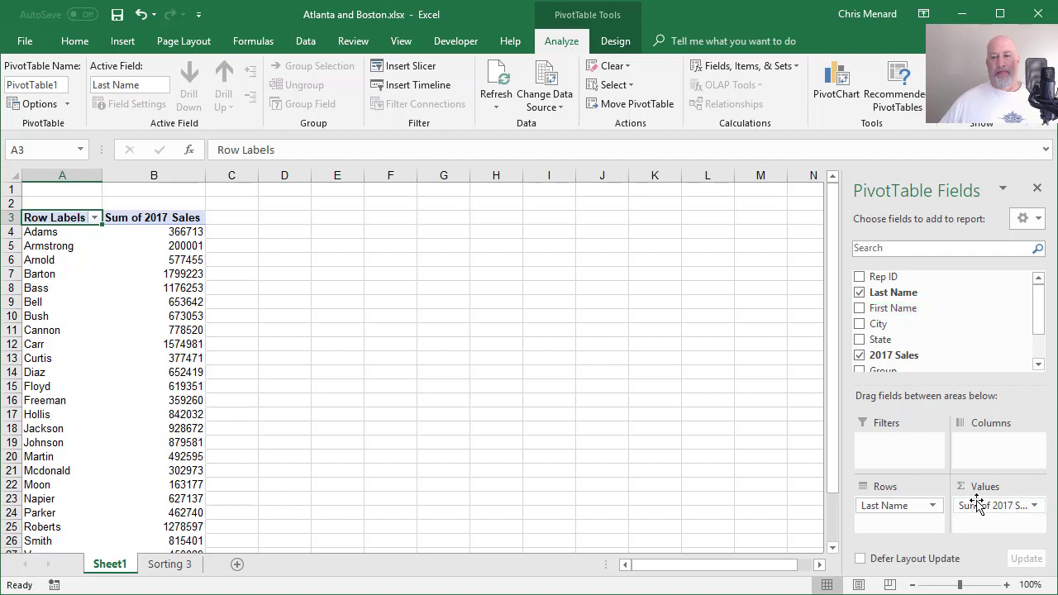
pyautogui.moveTo(983, 512)
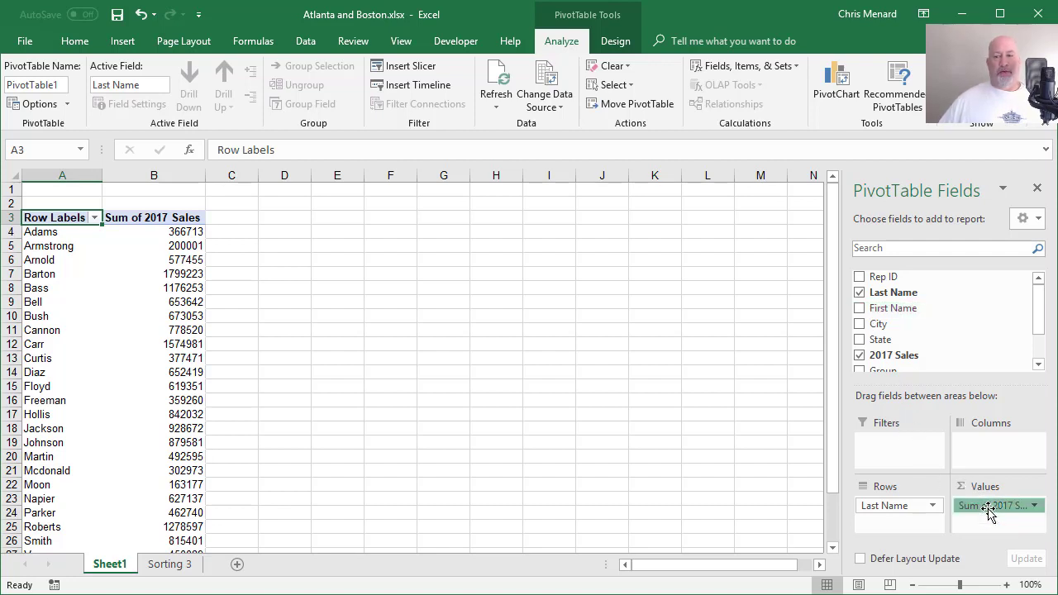
pyautogui.moveTo(992, 506); pyautogui.dragTo(899, 496)
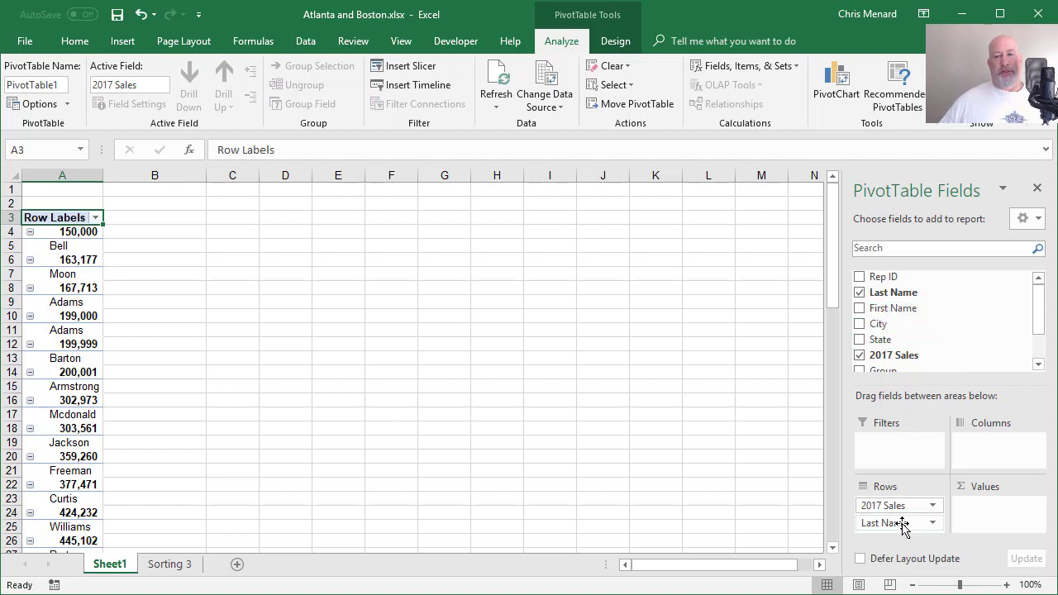
pyautogui.click(859, 307)
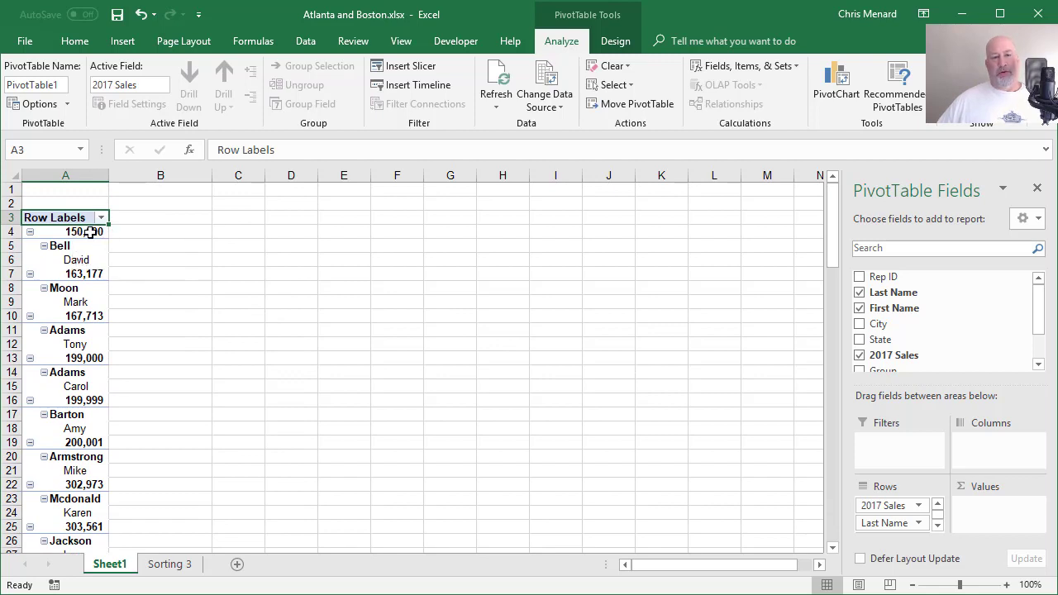
# Step: Show subtotals at the bottom of each group and switch the report layout to tabular form
pyautogui.click(615, 40)
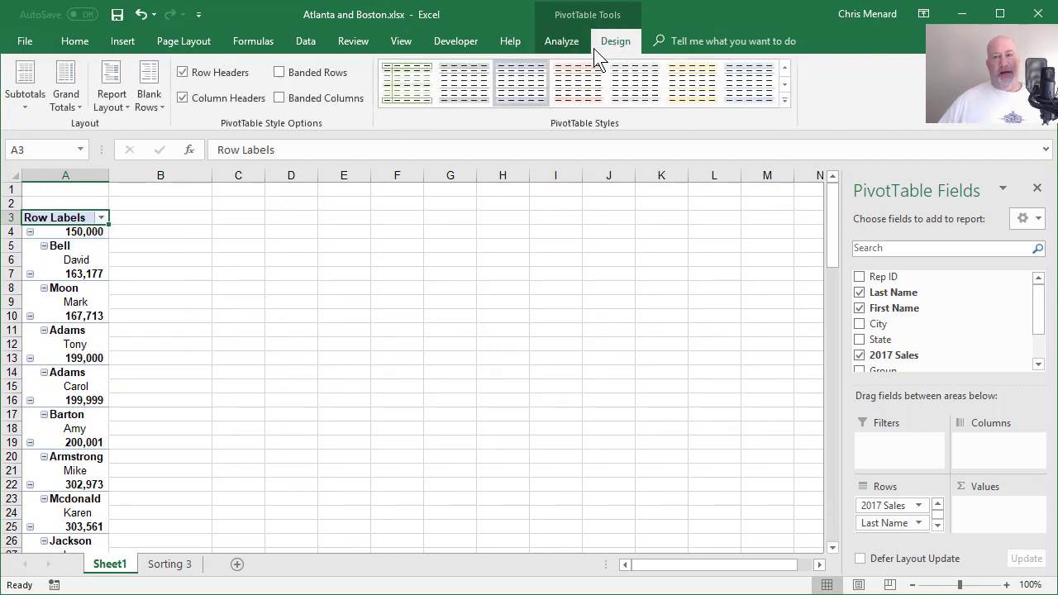
pyautogui.click(23, 80)
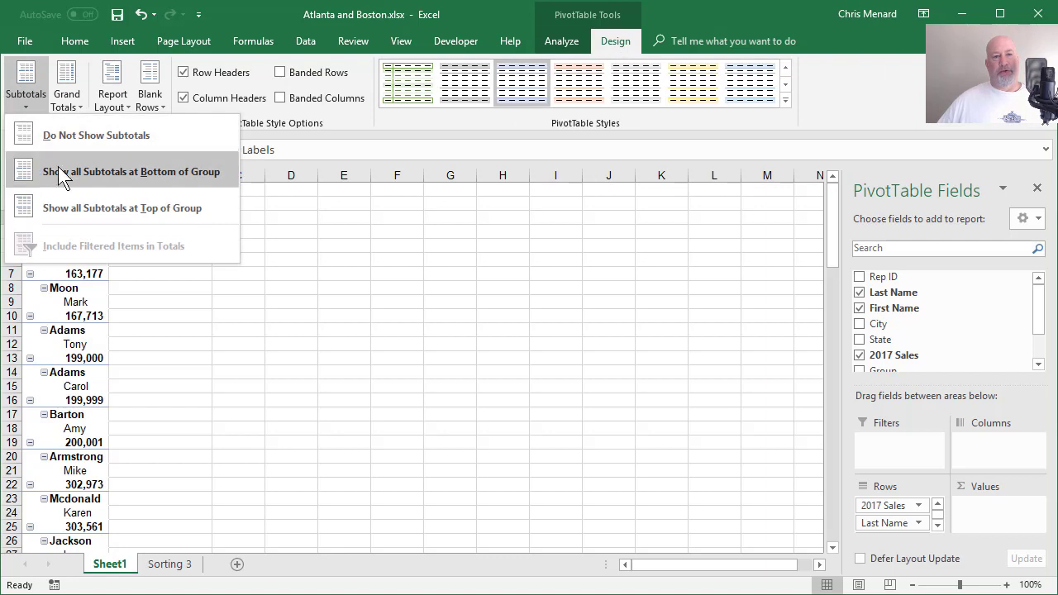
pyautogui.click(132, 171)
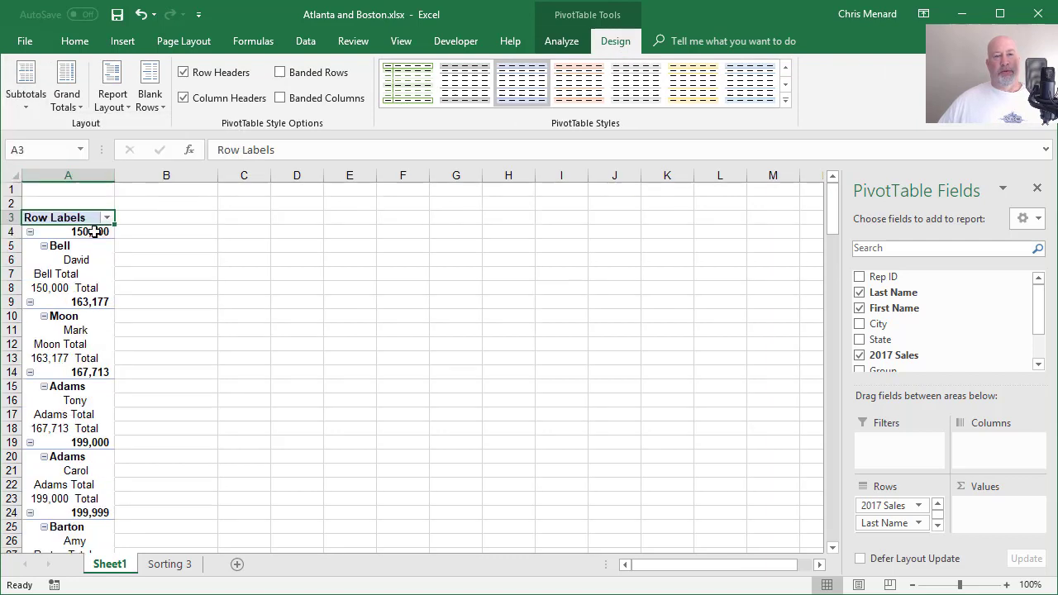
pyautogui.click(113, 82)
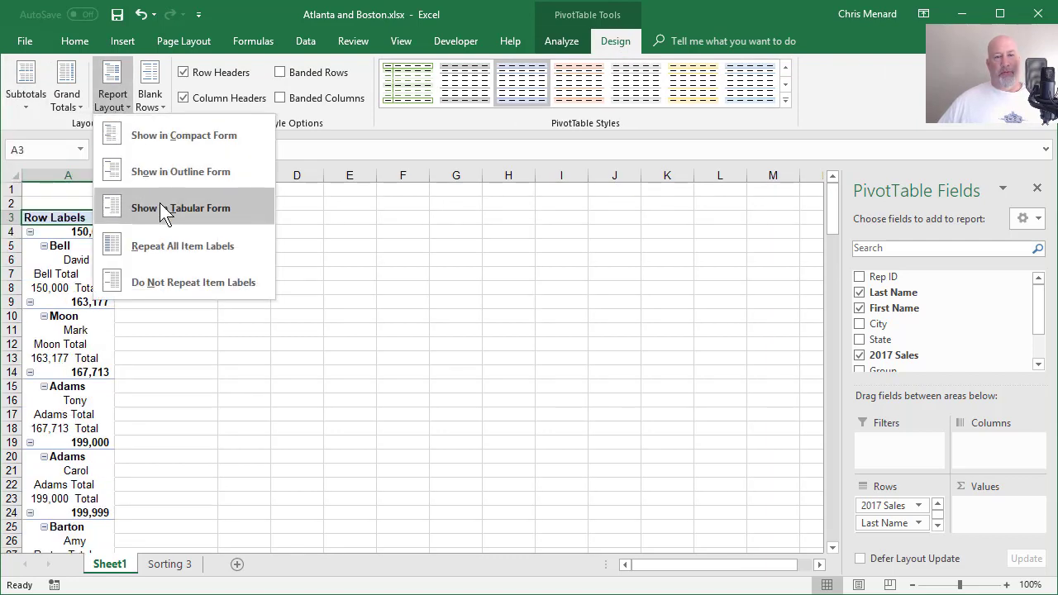
pyautogui.moveTo(198, 216)
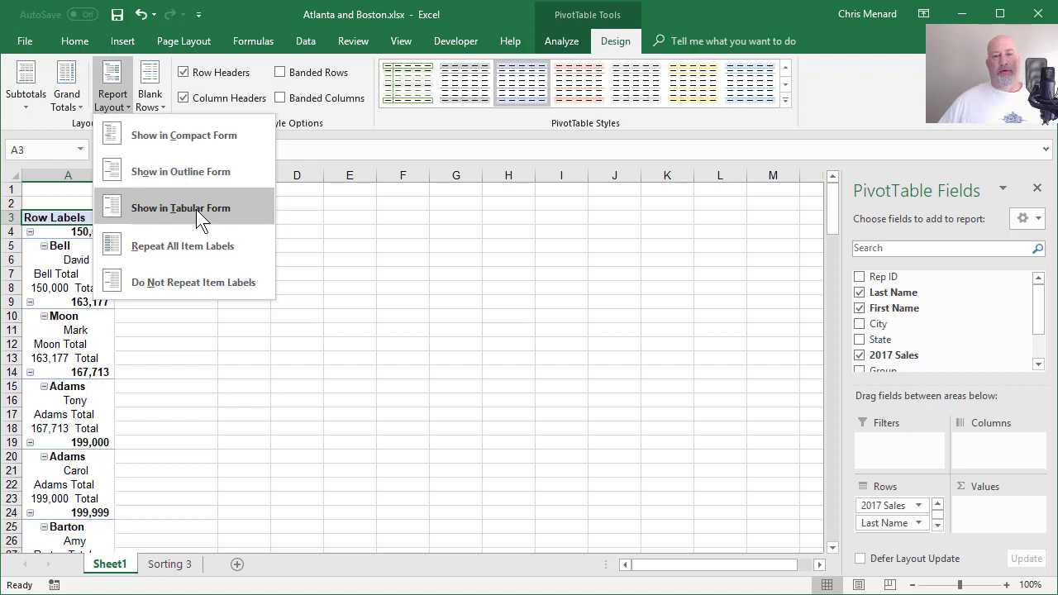
pyautogui.click(180, 208)
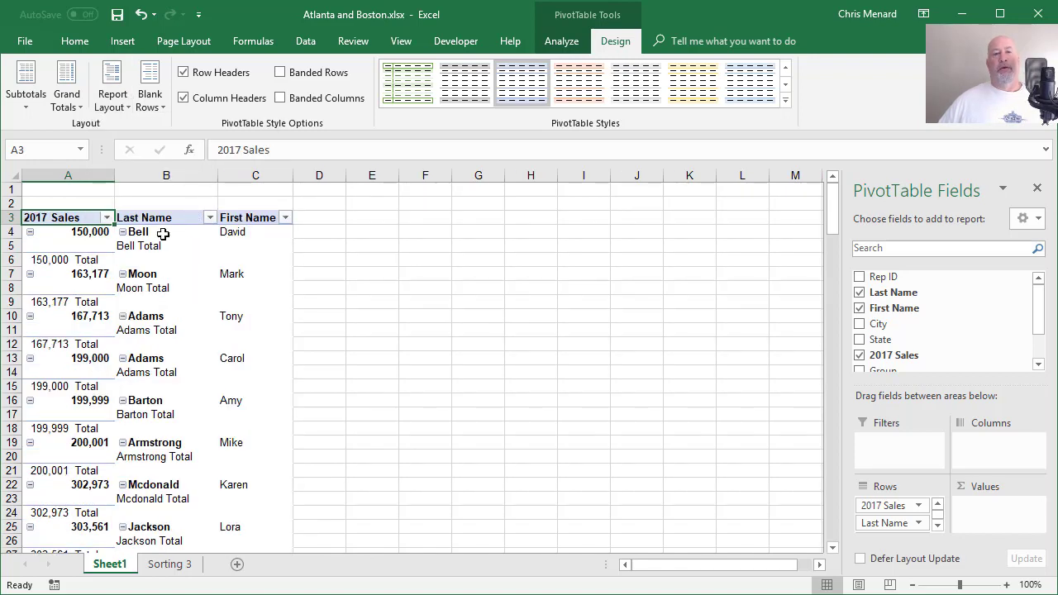
# Step: Select the first 2017 Sales amount in the report for grouping
pyautogui.click(149, 245)
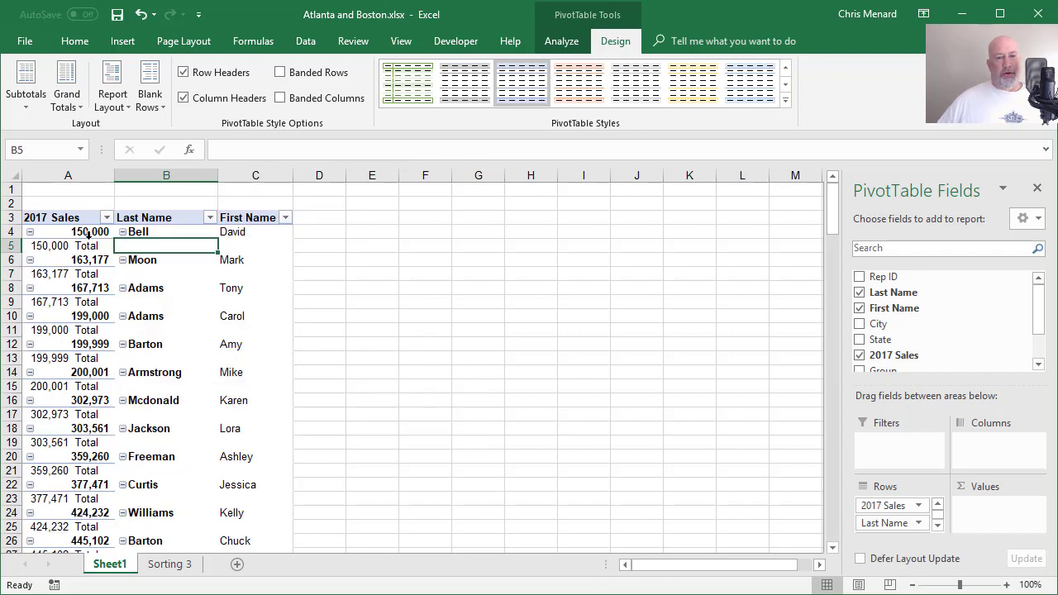
pyautogui.click(81, 231)
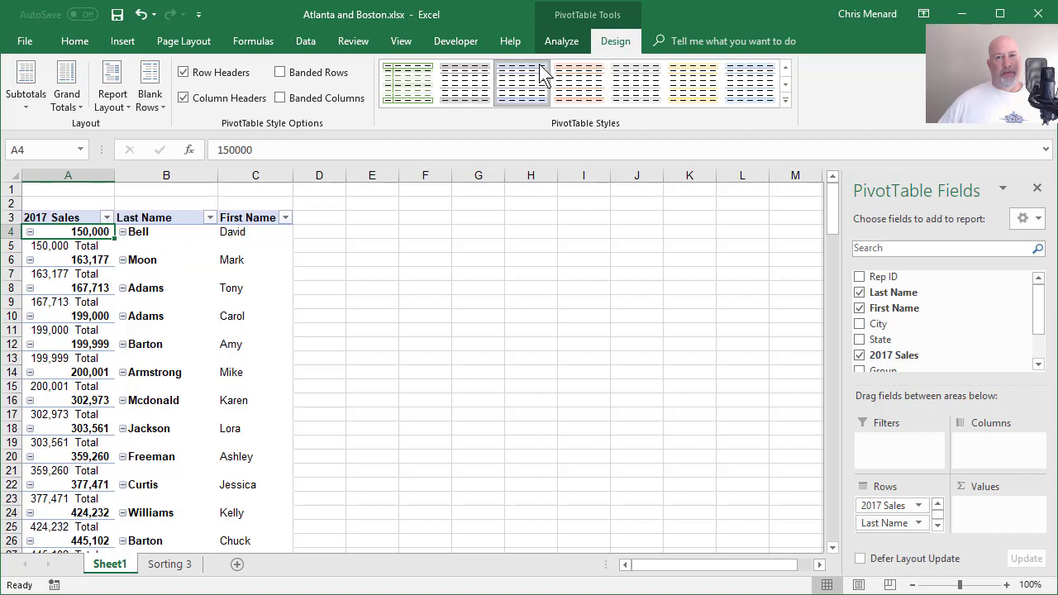
pyautogui.click(562, 40)
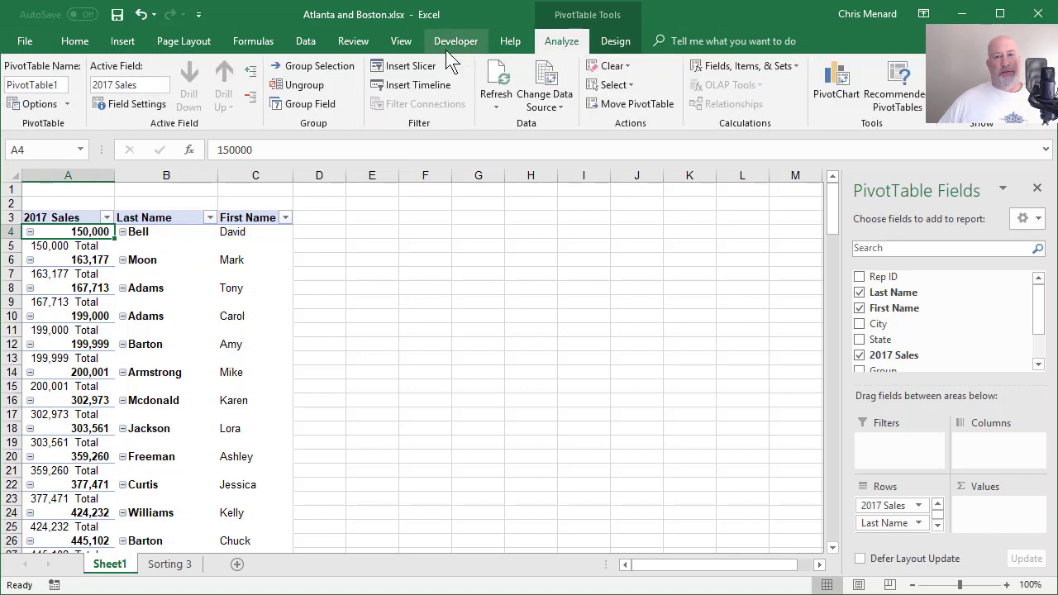
# Step: Group the 2017 Sales field into 200000-wide ranges ending at 1000000
pyautogui.click(281, 103)
pyautogui.write('1')
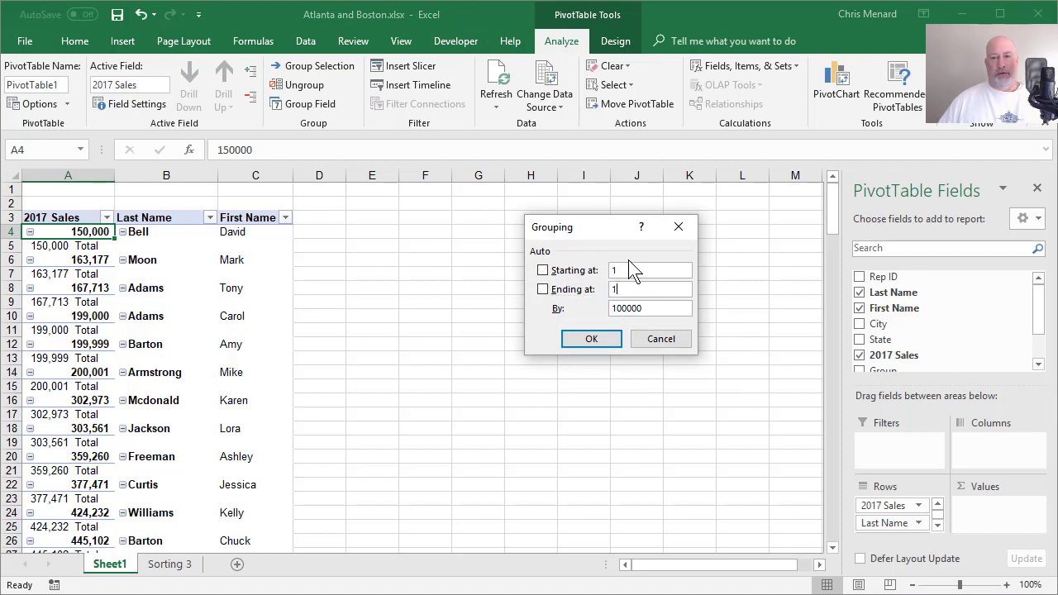
pyautogui.write('0000')
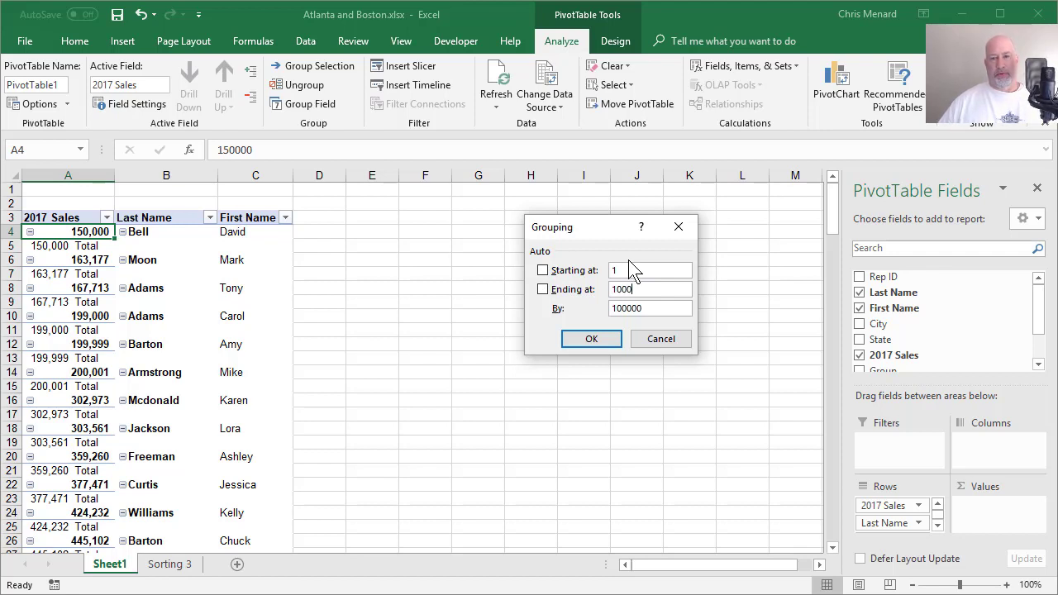
pyautogui.write('20')
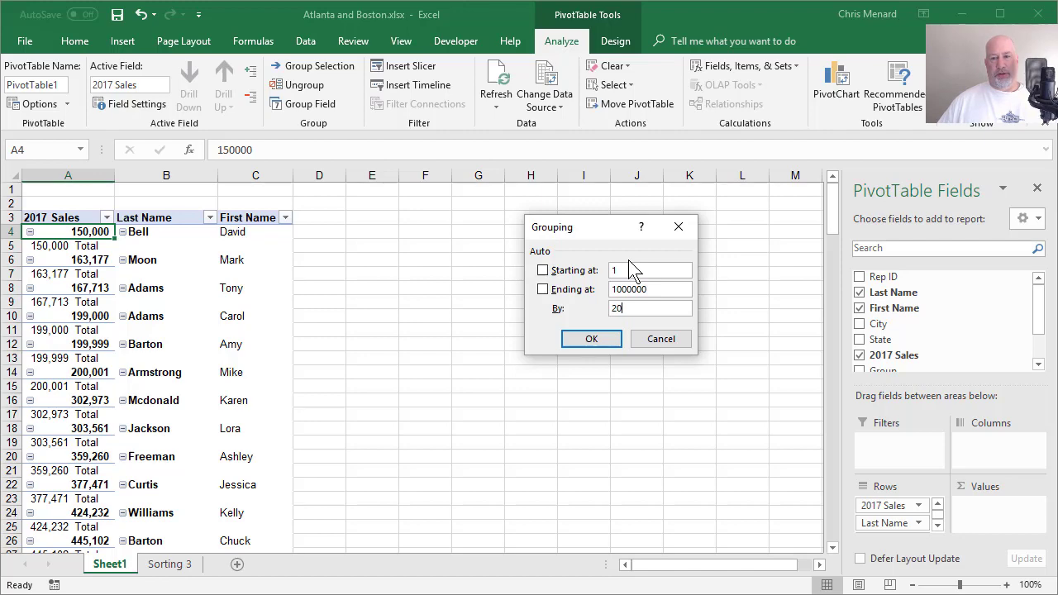
pyautogui.write('00000')
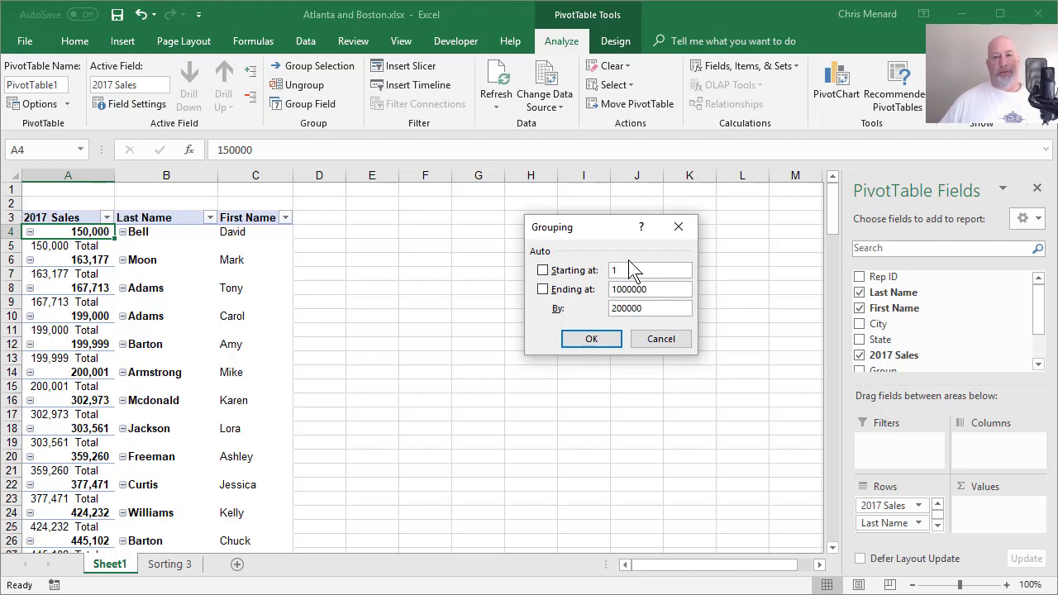
pyautogui.click(592, 339)
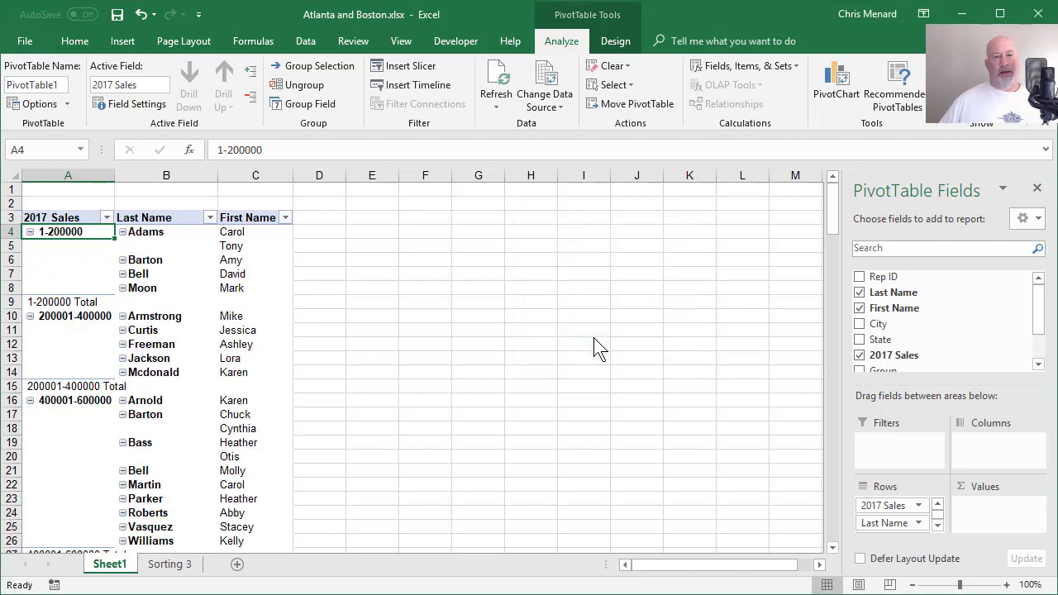
pyautogui.moveTo(324, 291)
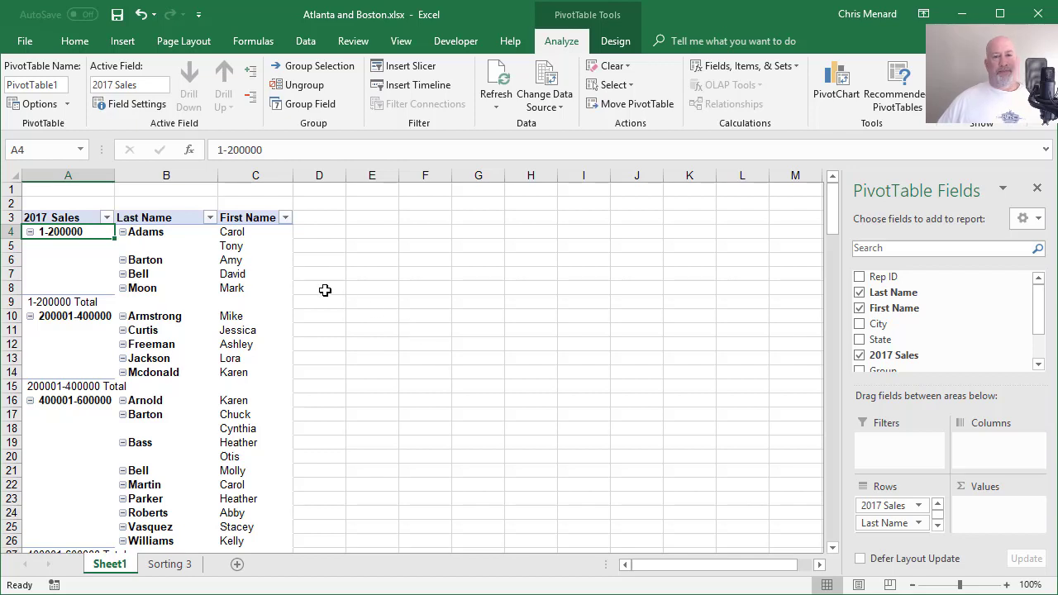
# Step: Apply a plainer PivotTable style so sales ranges and last names are not bold
pyautogui.click(146, 232)
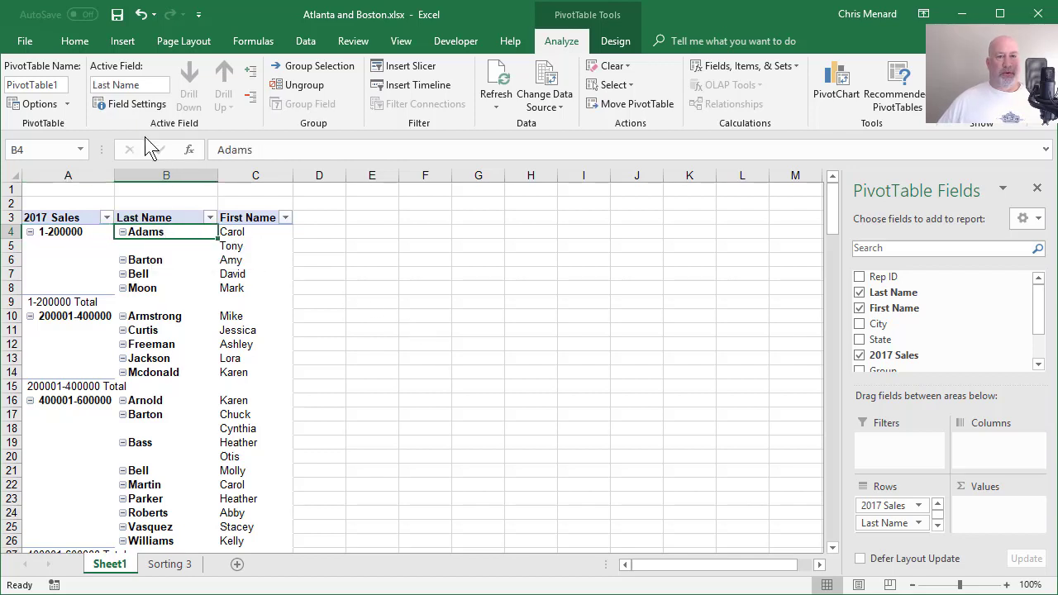
pyautogui.click(77, 40)
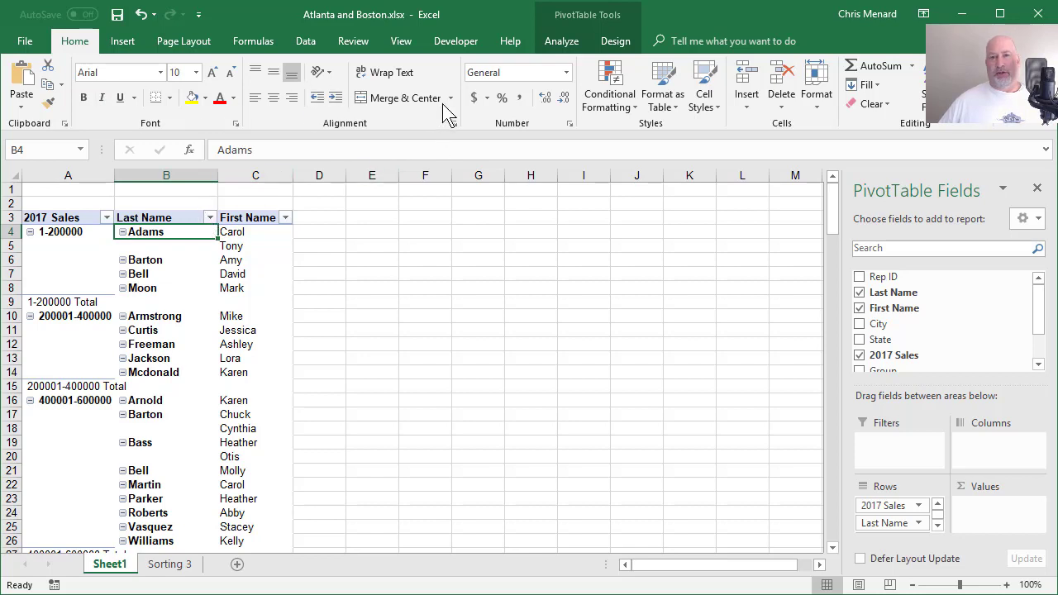
pyautogui.click(615, 40)
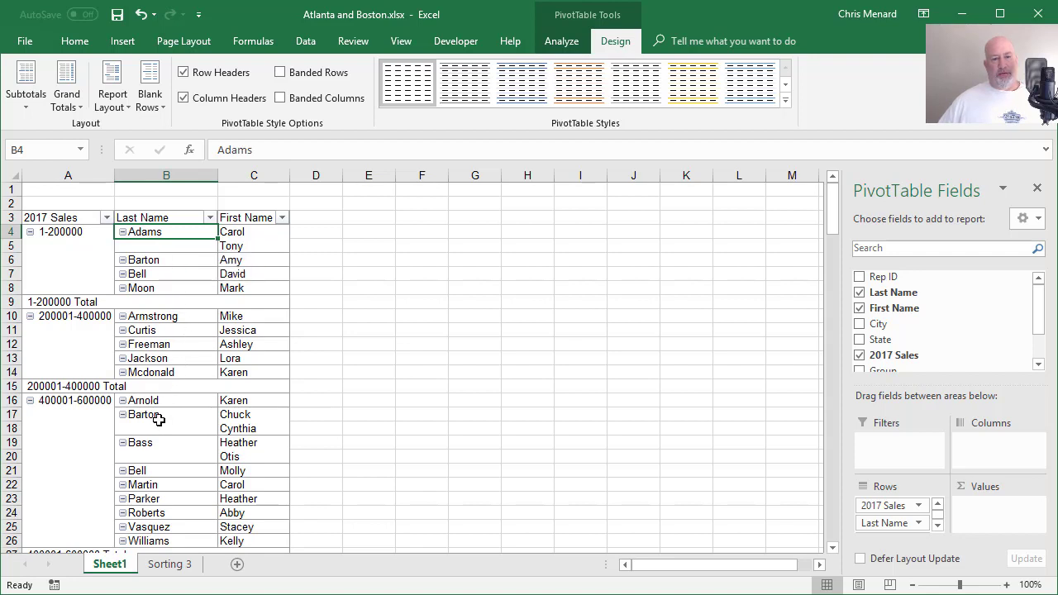
pyautogui.moveTo(162, 216)
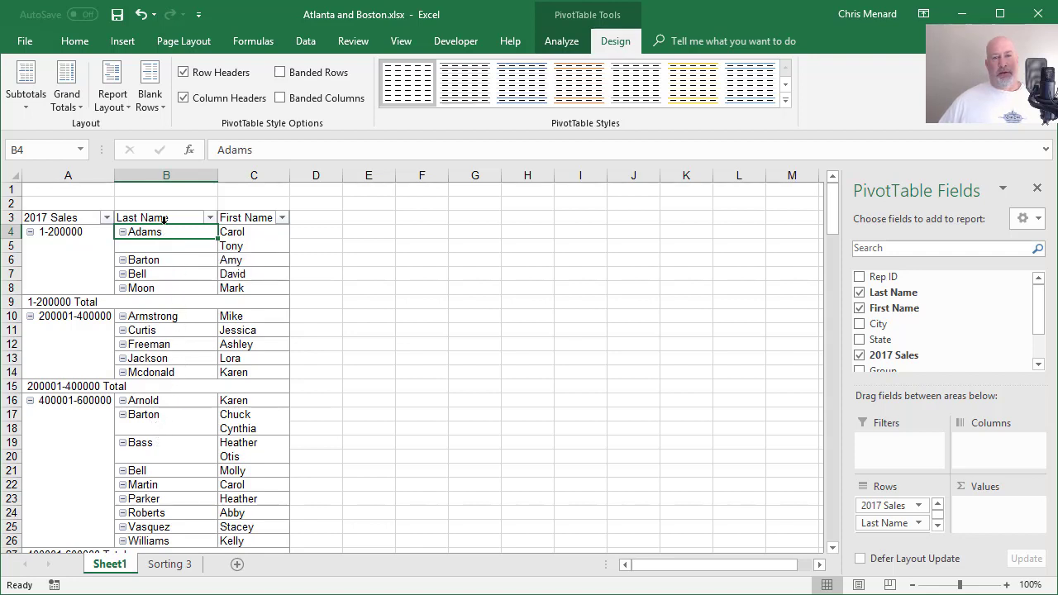
# Step: Set the Last Name field to repeat item labels on every row via Field Settings Layout & Print
pyautogui.click(162, 217)
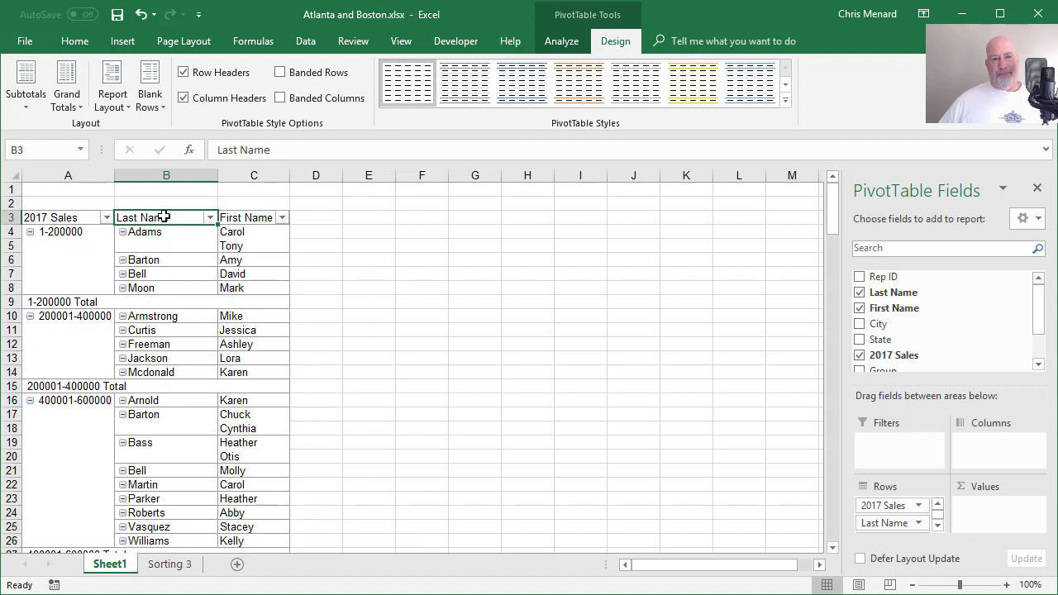
pyautogui.click(562, 39)
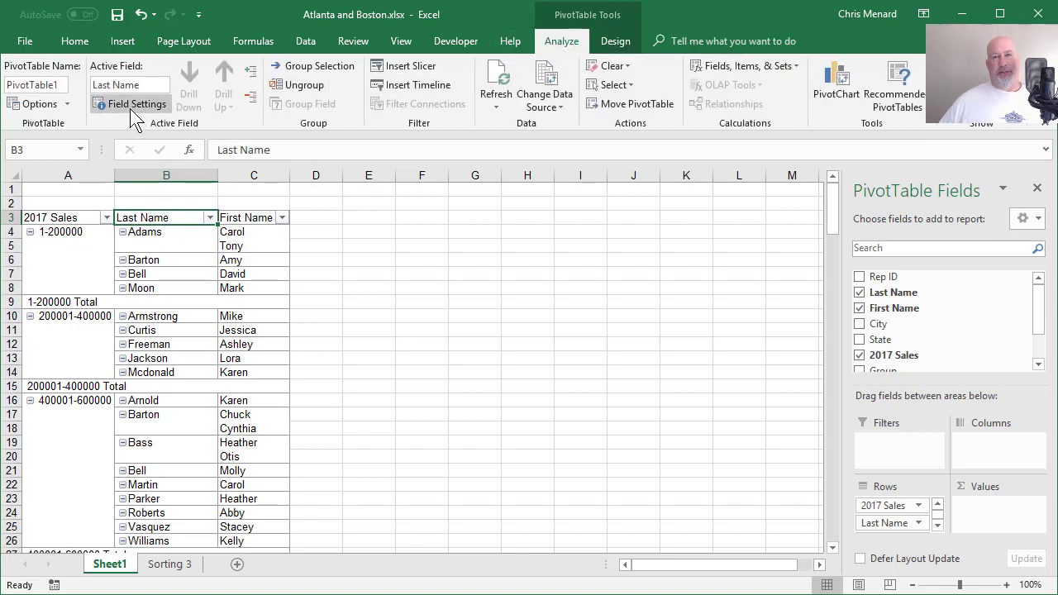
pyautogui.click(136, 102)
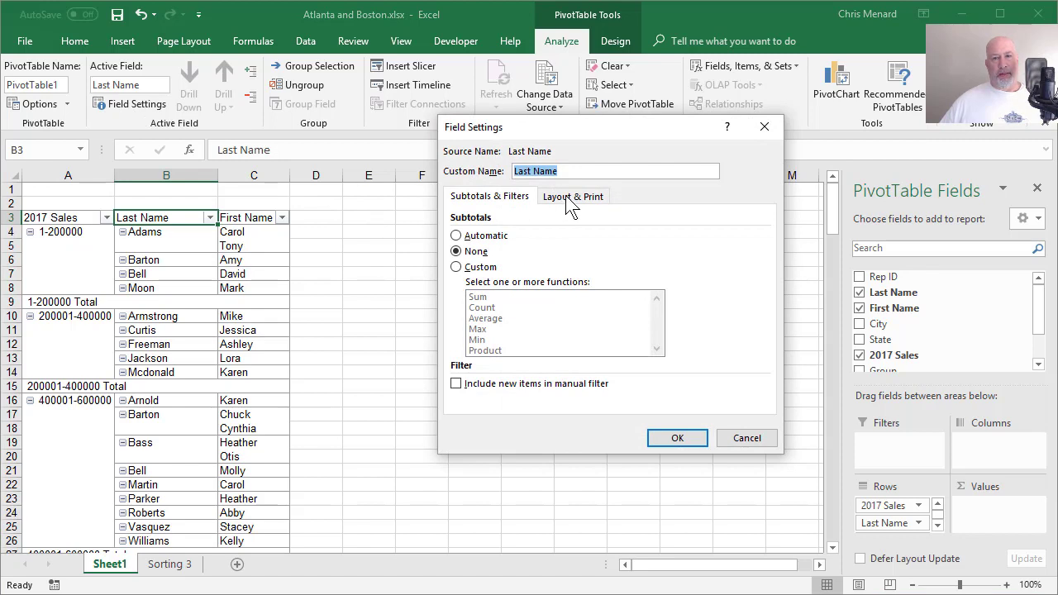
pyautogui.click(572, 195)
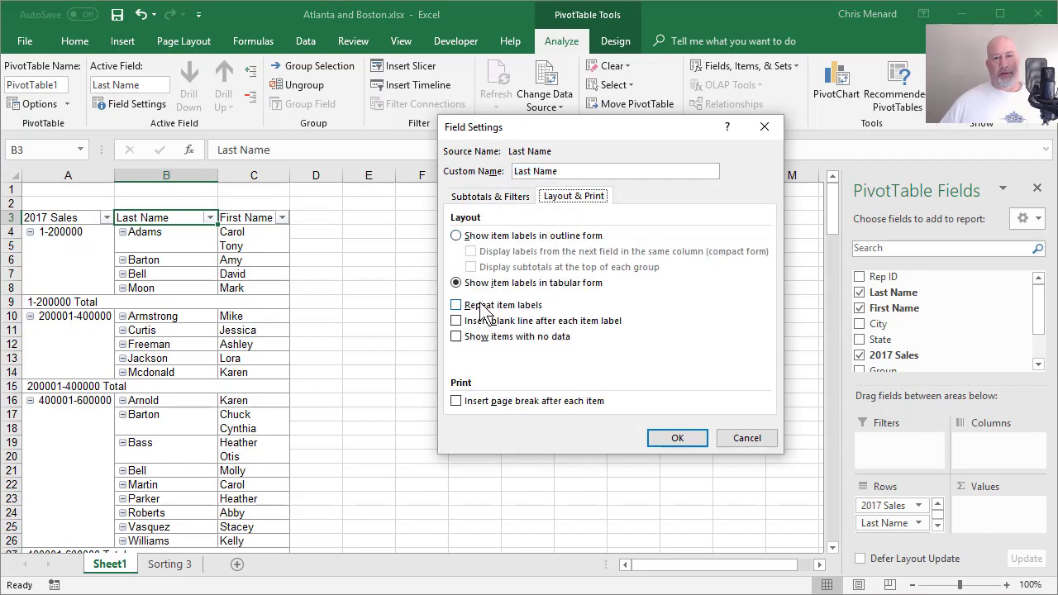
pyautogui.click(456, 304)
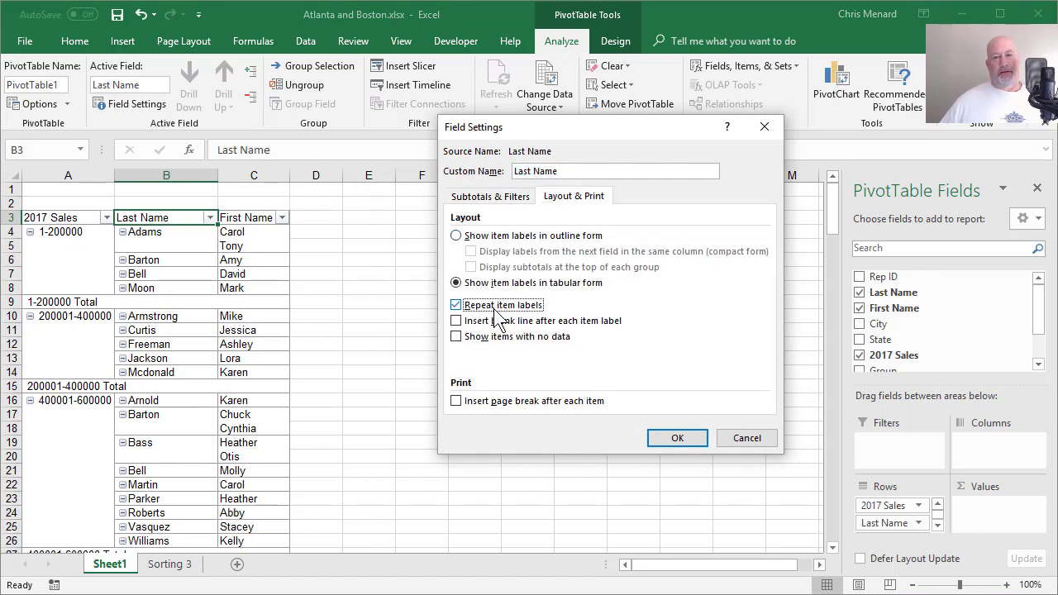
pyautogui.click(678, 438)
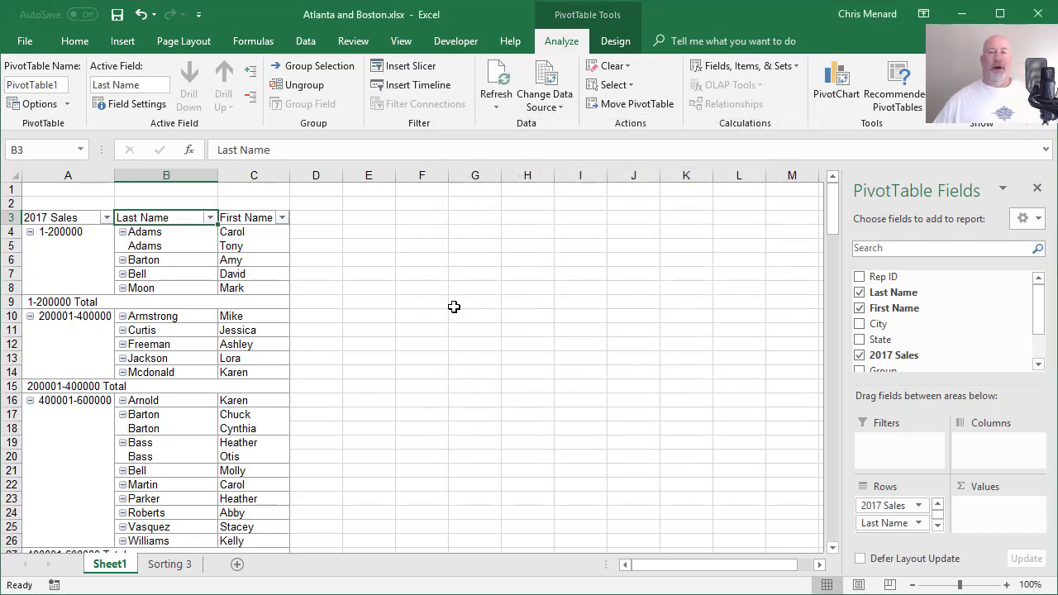
pyautogui.moveTo(177, 275)
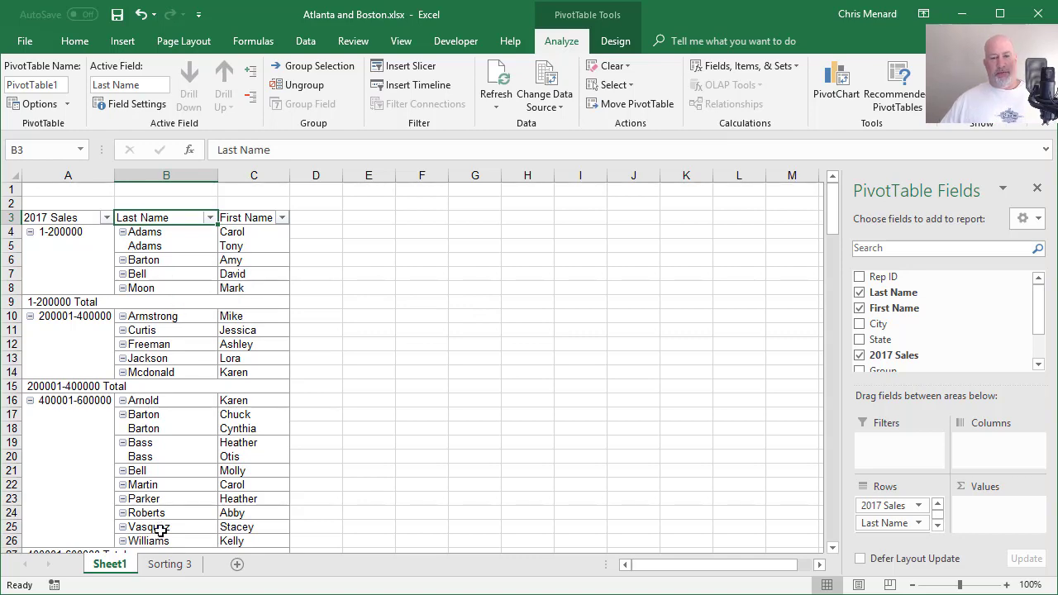
# Step: Review the VLOOKUP in G2 and the IFS in H2 on the Sorting 3 sheet
pyautogui.click(169, 564)
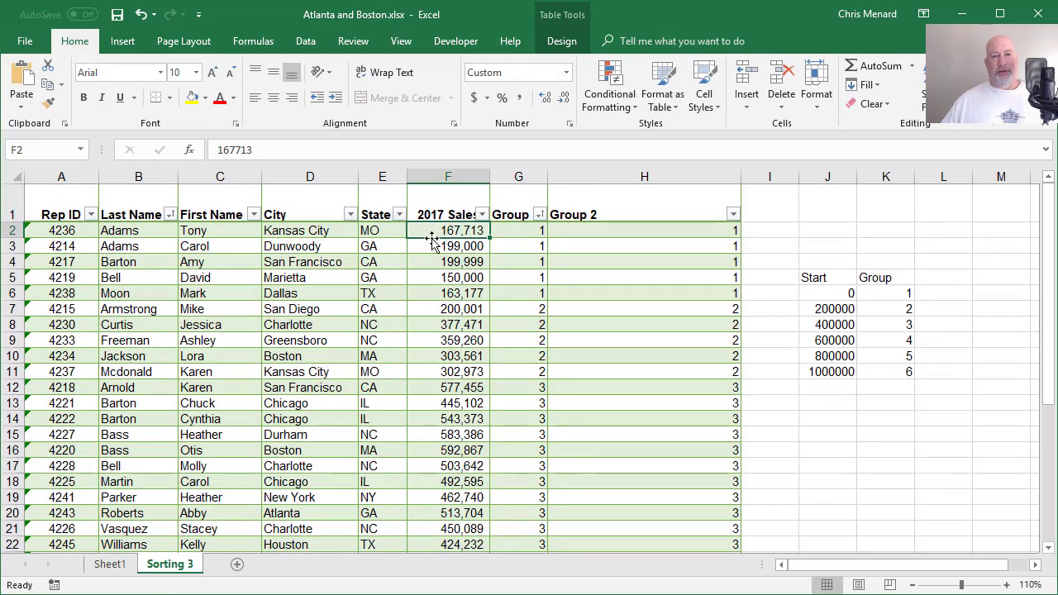
pyautogui.click(518, 230)
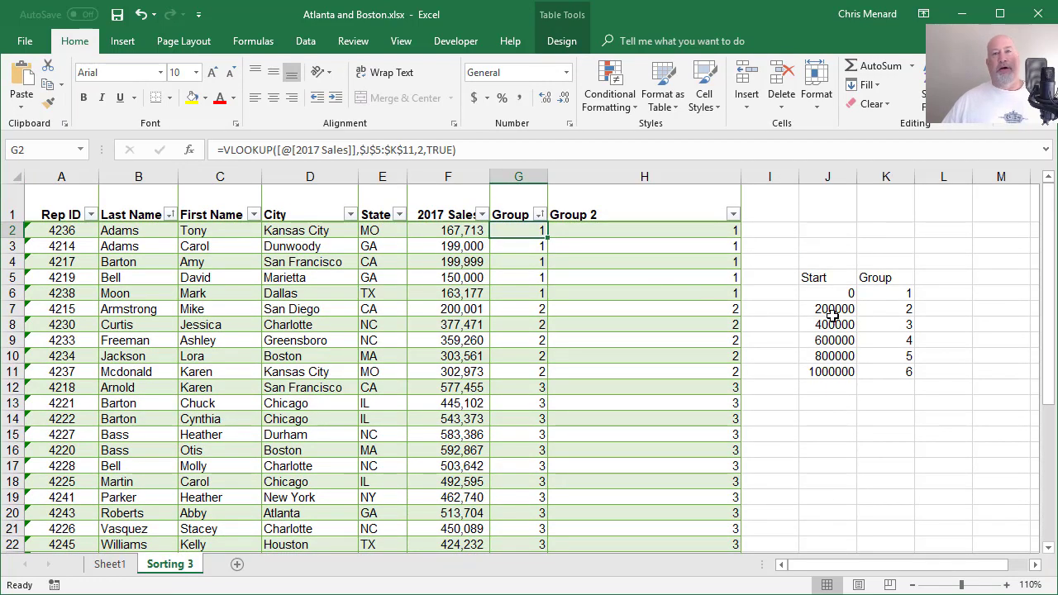
pyautogui.click(625, 230)
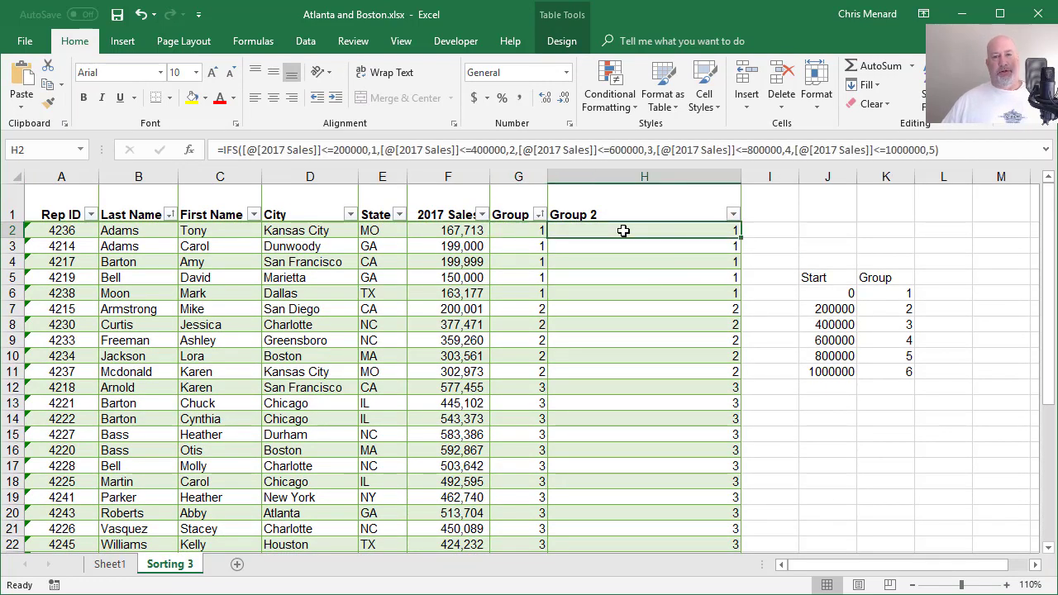
pyautogui.moveTo(596, 280)
pyautogui.write('=')
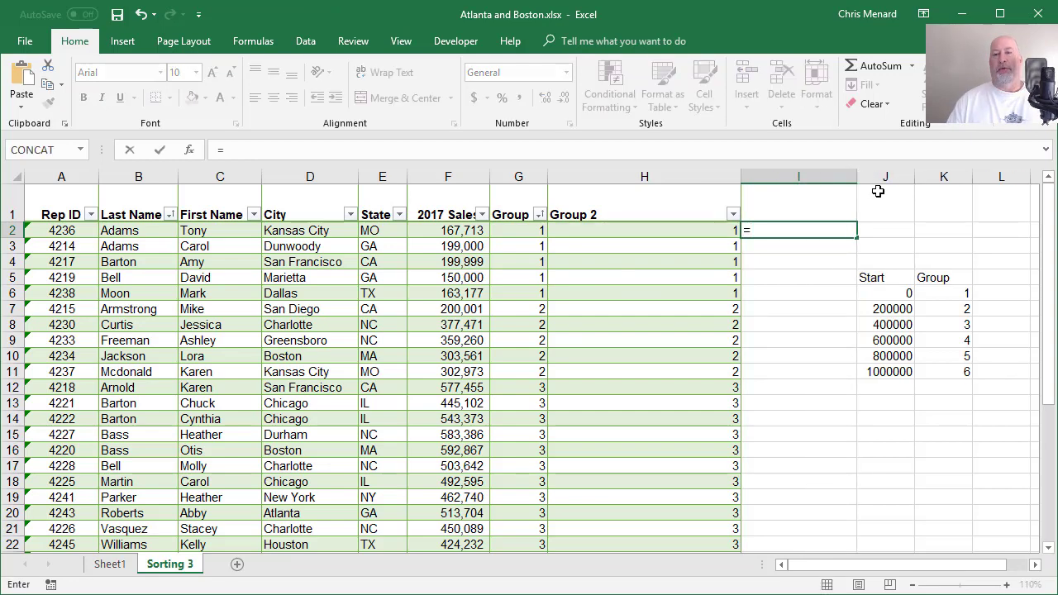
pyautogui.write('te')
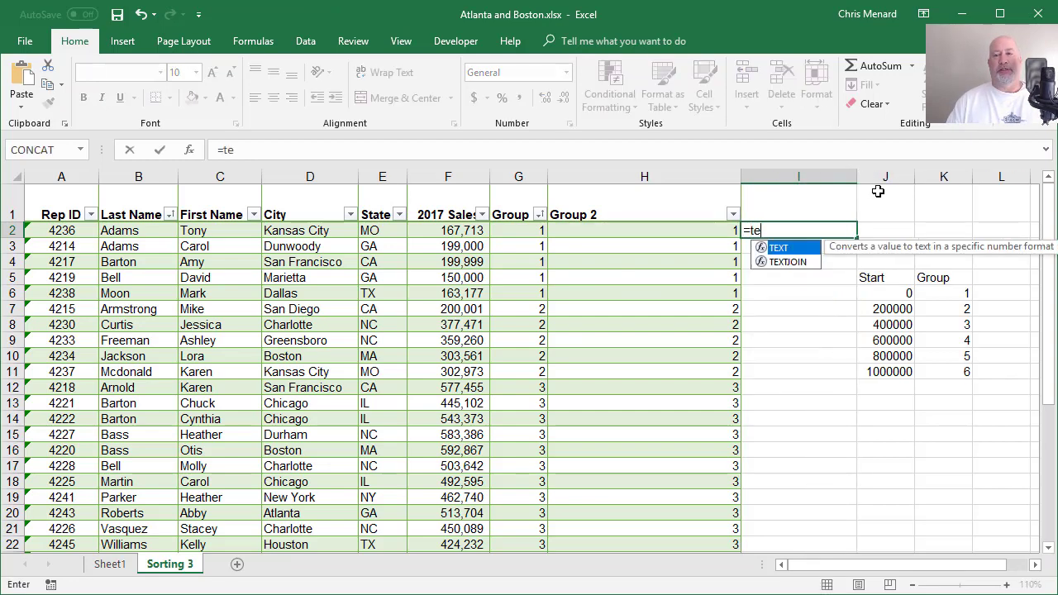
pyautogui.press('BackSpace')
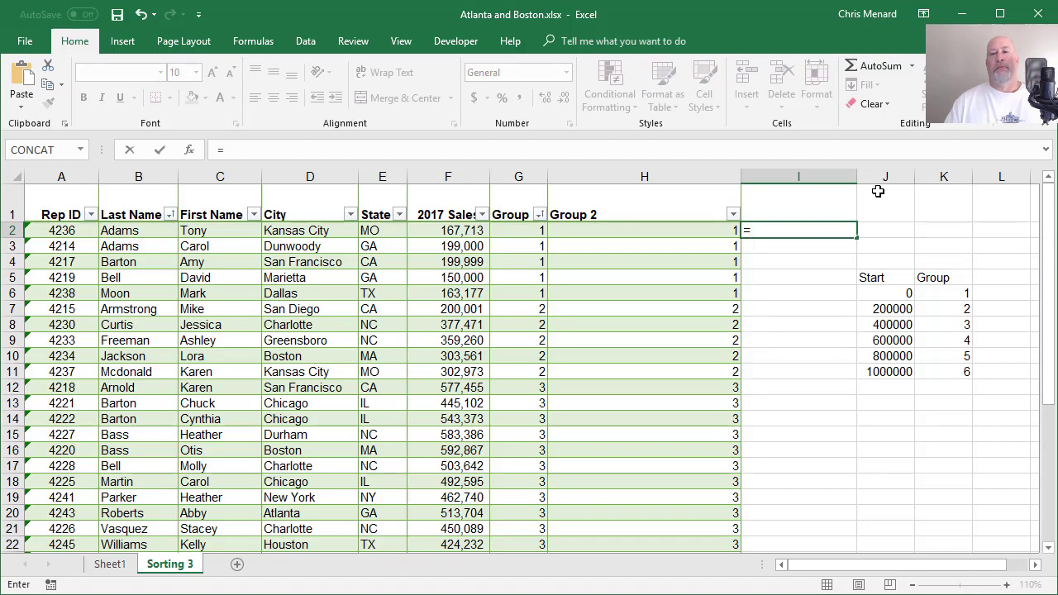
pyautogui.write('for')
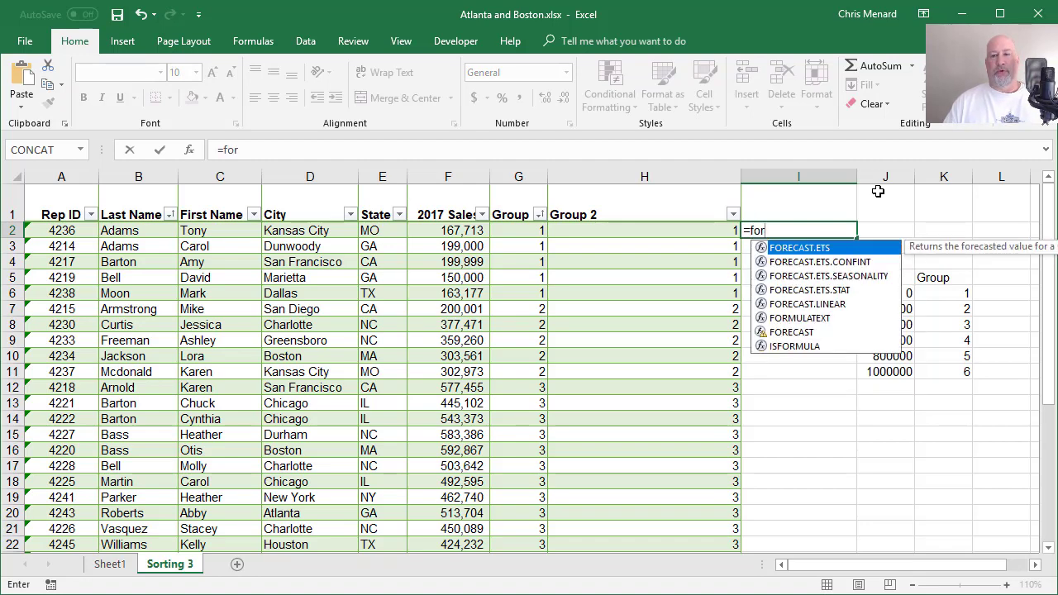
pyautogui.write('m')
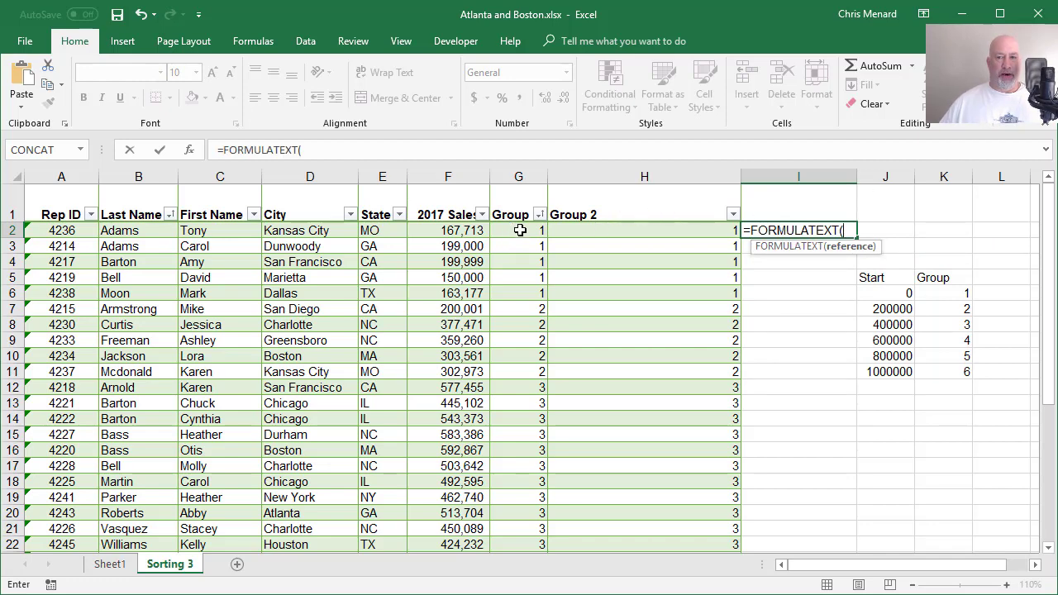
pyautogui.click(519, 230)
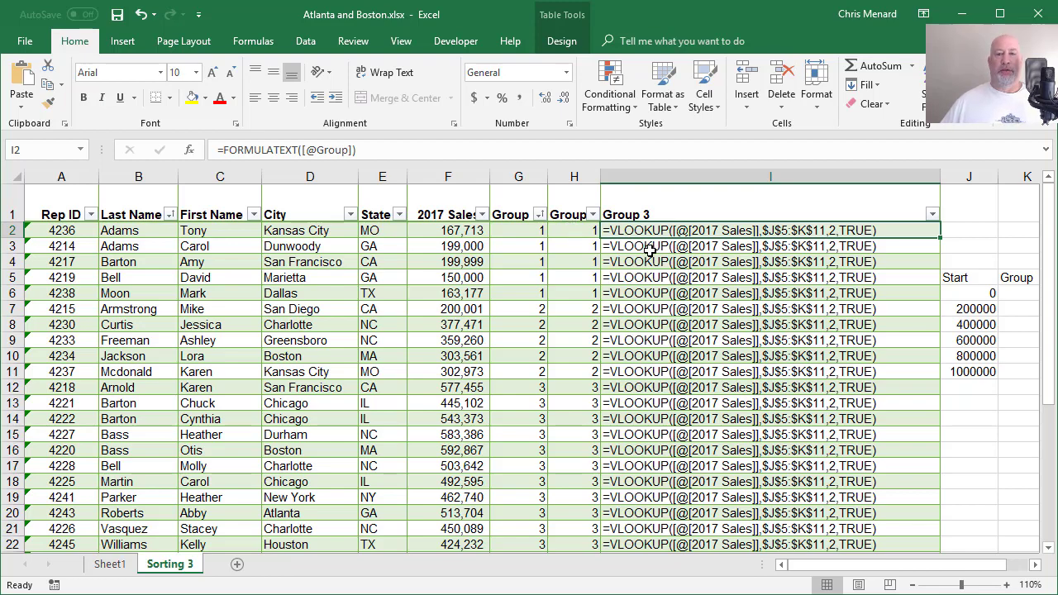
# Step: Compute the median of 2017 Sales in F40 with =MEDIAN(F2:F36), giving 543,373
pyautogui.scroll(-3)
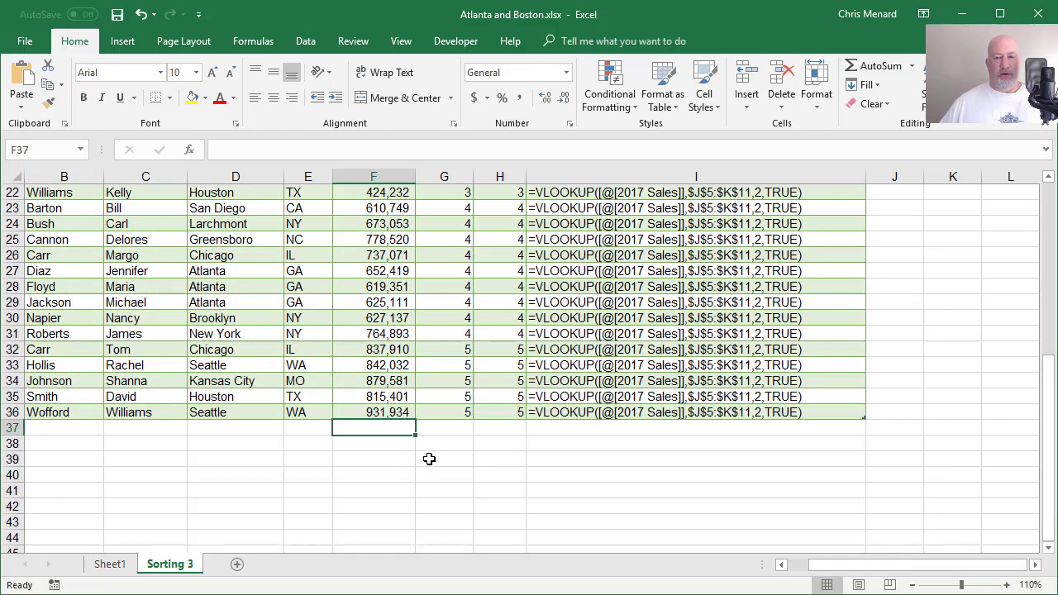
pyautogui.write('=me')
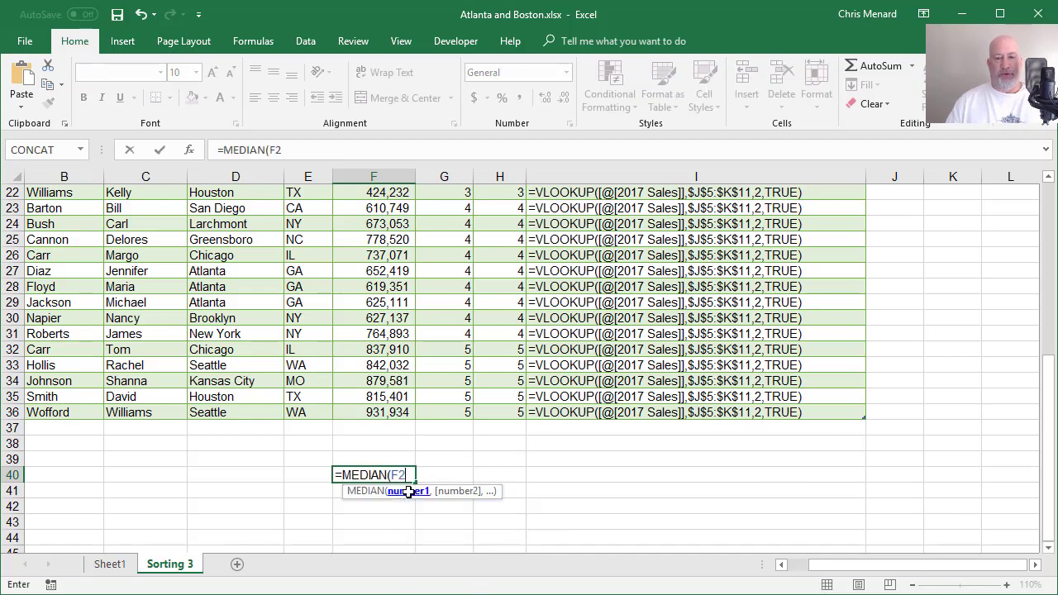
pyautogui.press('Enter')
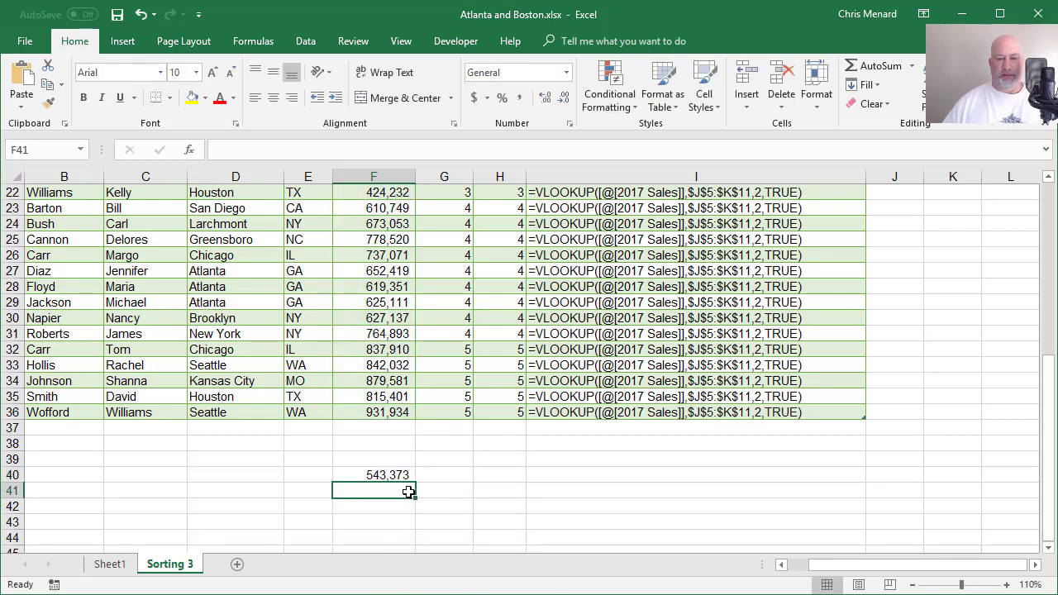
# Step: Show that median's formula as text in F41 with =FORMULATEXT(F40)
pyautogui.write('=fo')
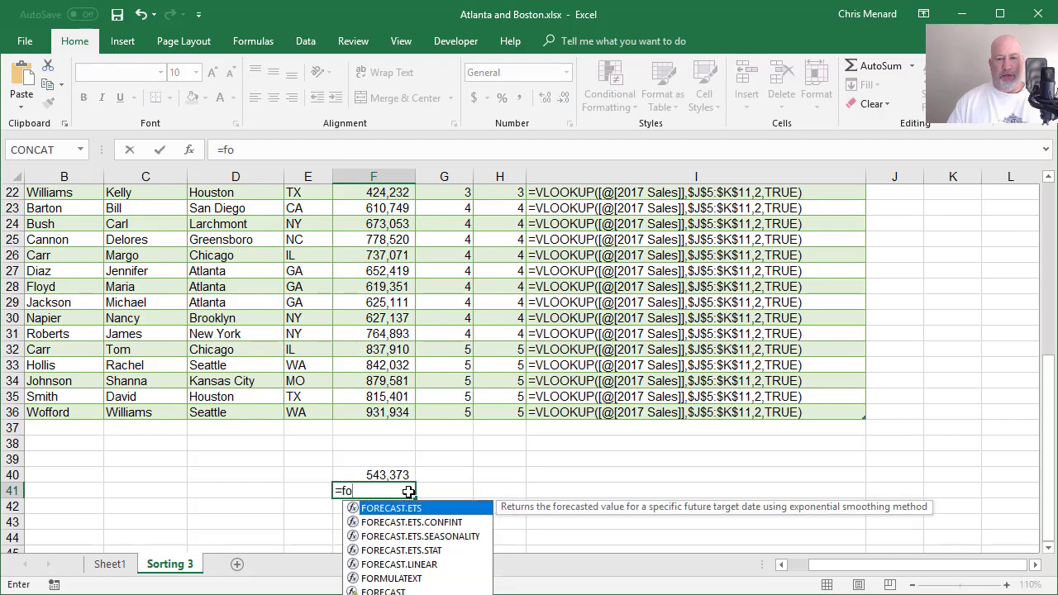
pyautogui.write('r')
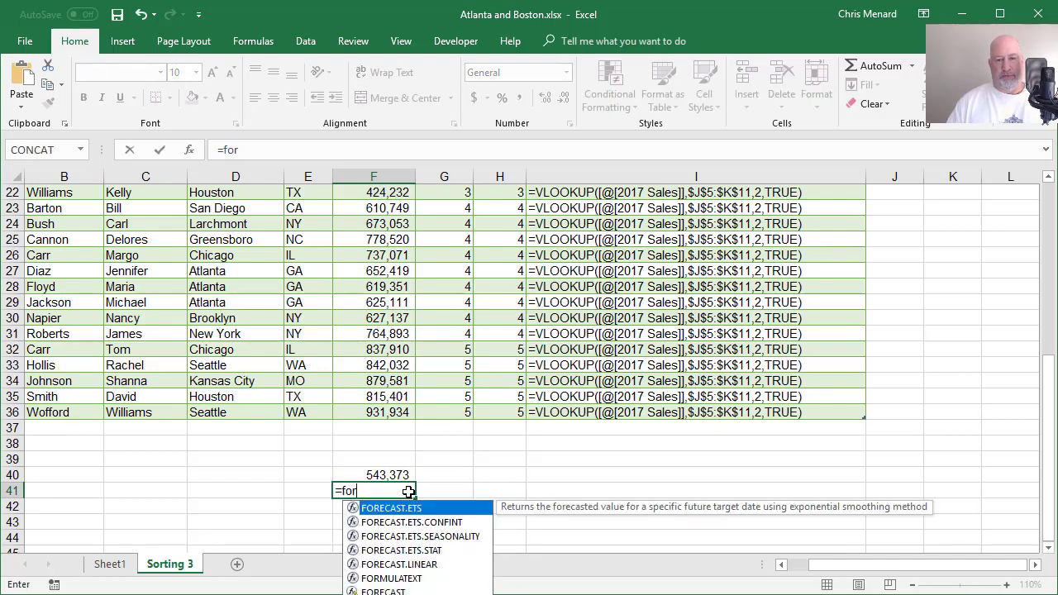
pyautogui.write('m')
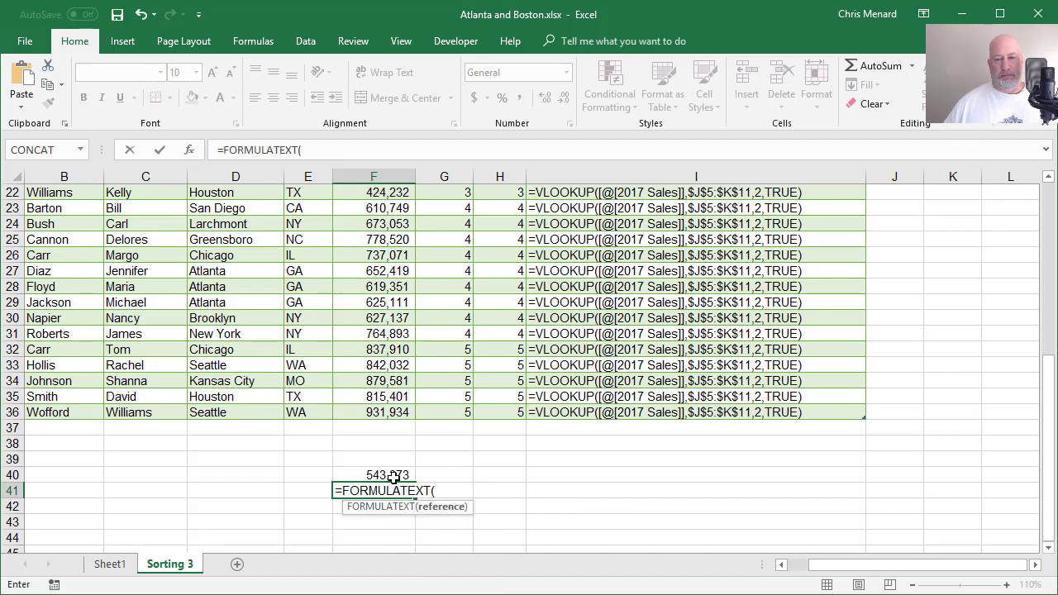
pyautogui.press('Enter')
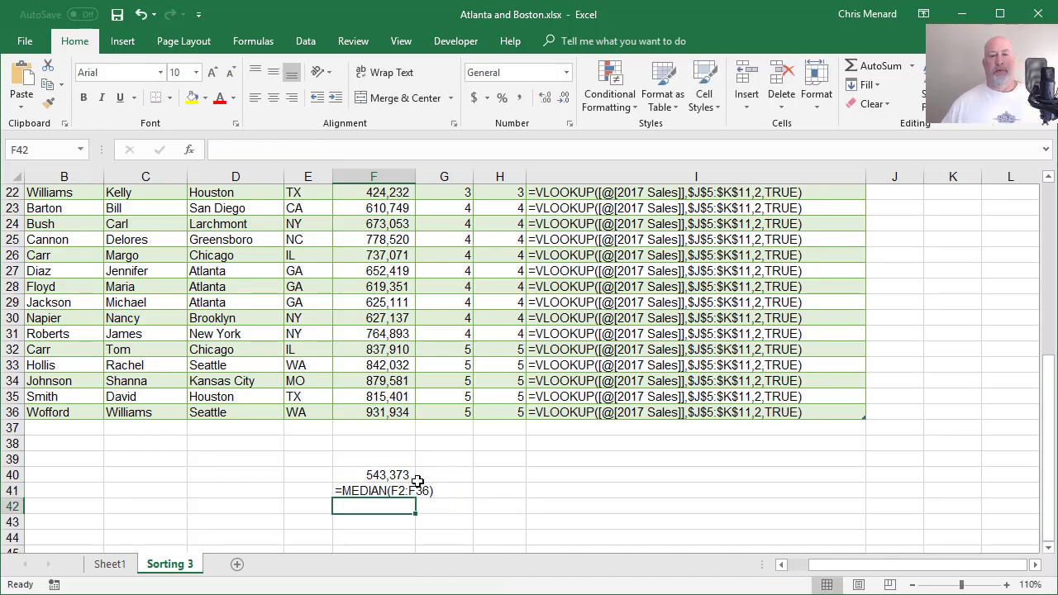
pyautogui.moveTo(536, 501)
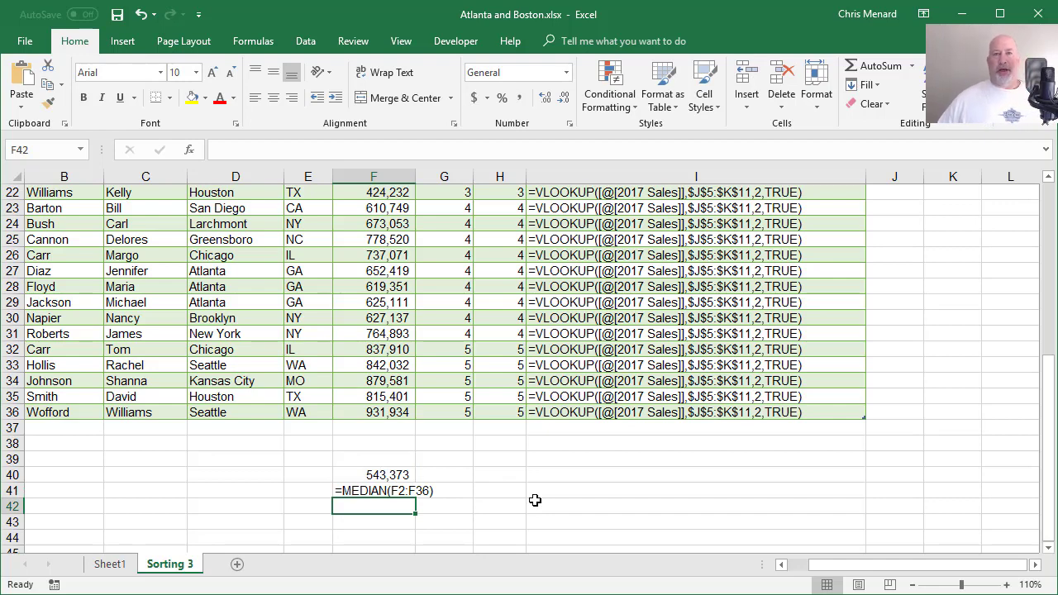